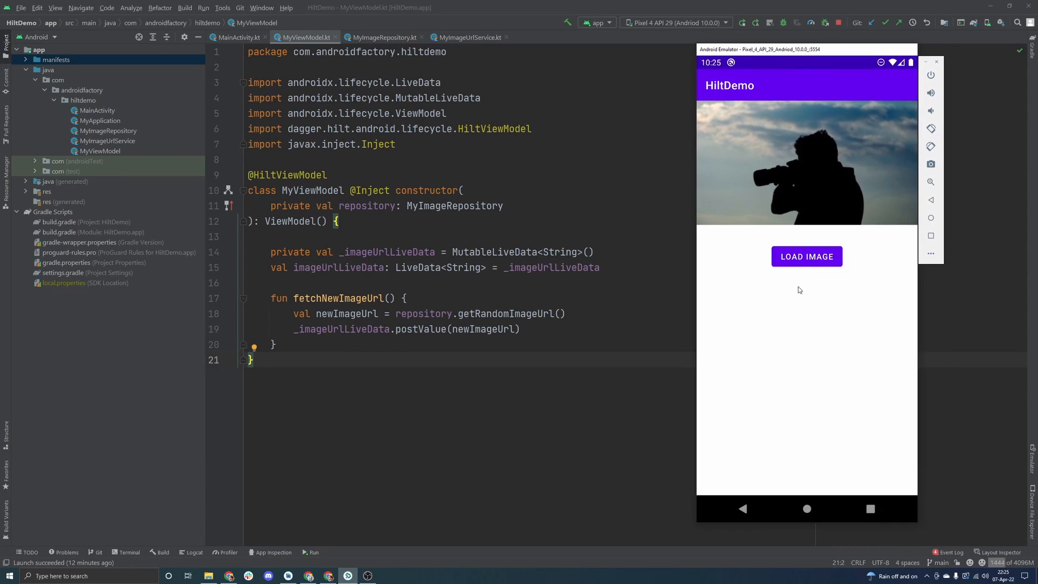
Load two new random images with the HiltDemo app's LOAD IMAGE button in the emulator
click(807, 256)
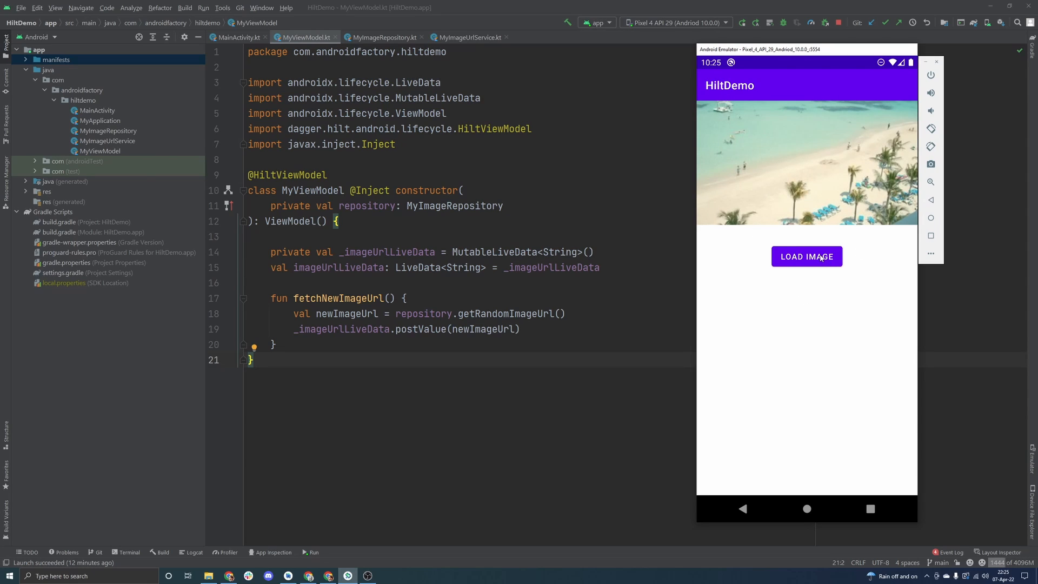
mouse_move(818, 267)
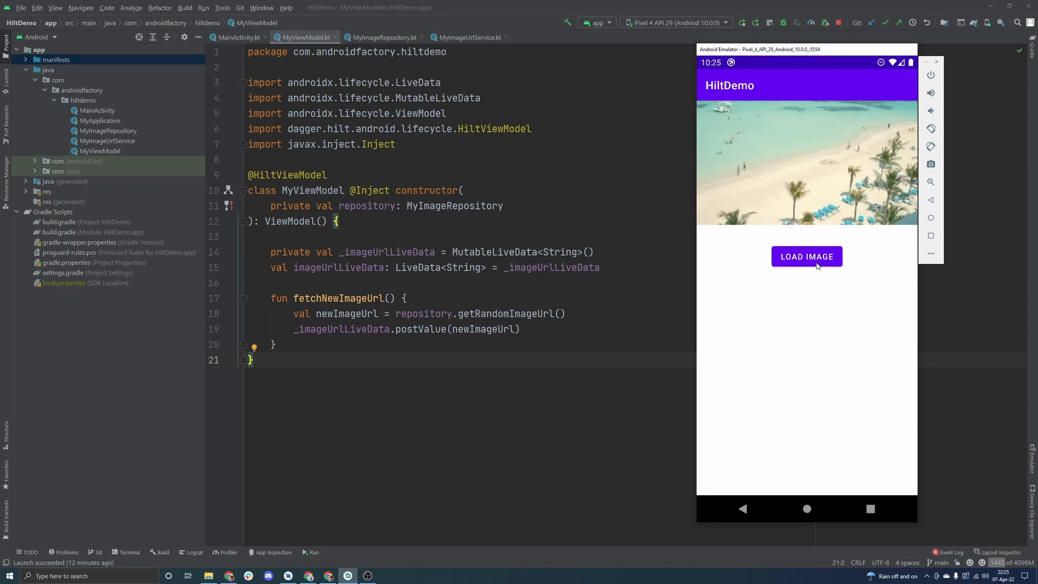
click(807, 256)
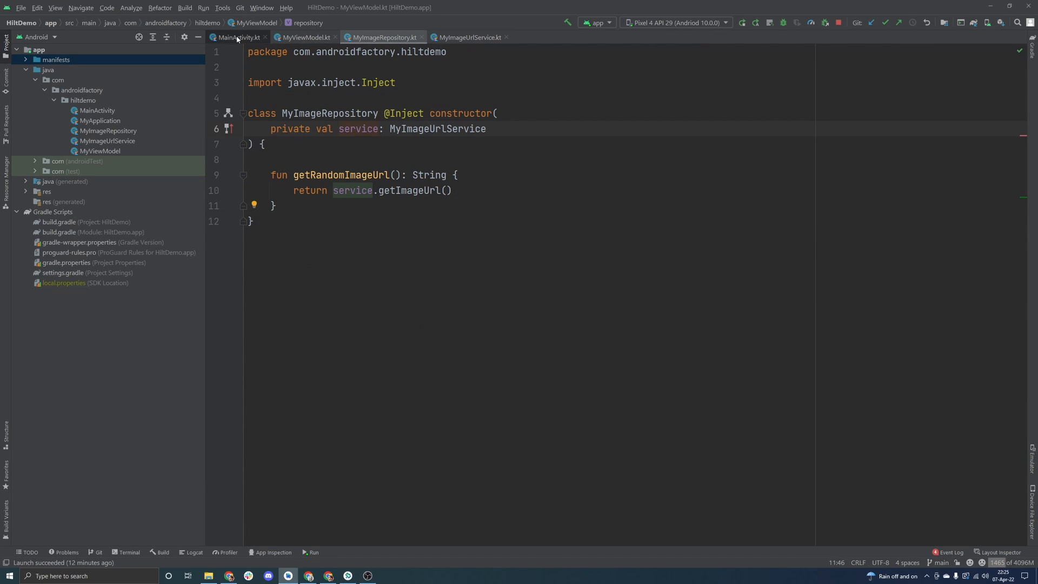
Review MainActivity's Picasso.get().load(imageUrl).into(...) line, selecting load, the class name and Picasso.get()
click(237, 37)
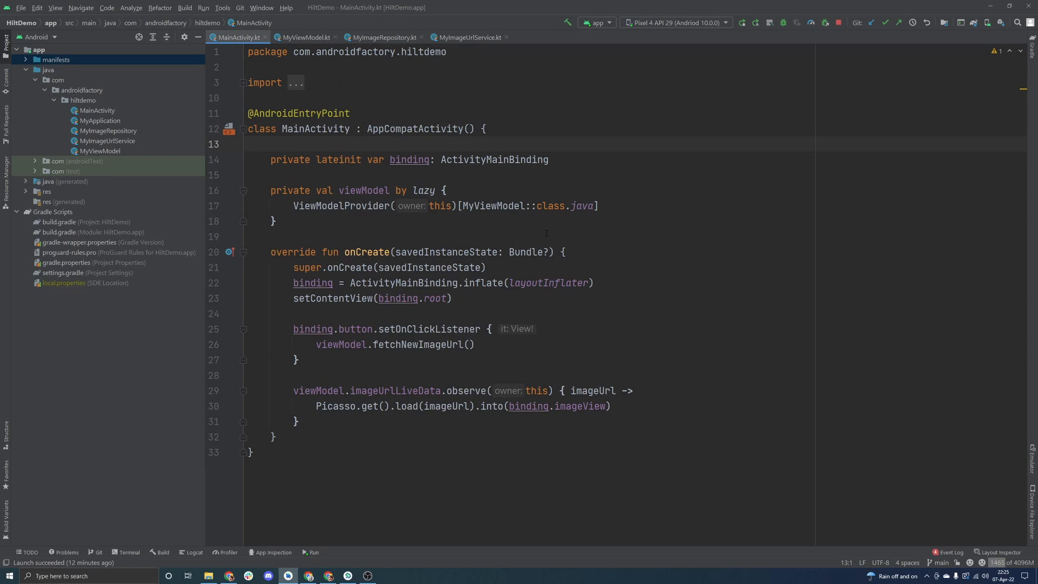
click(298, 360)
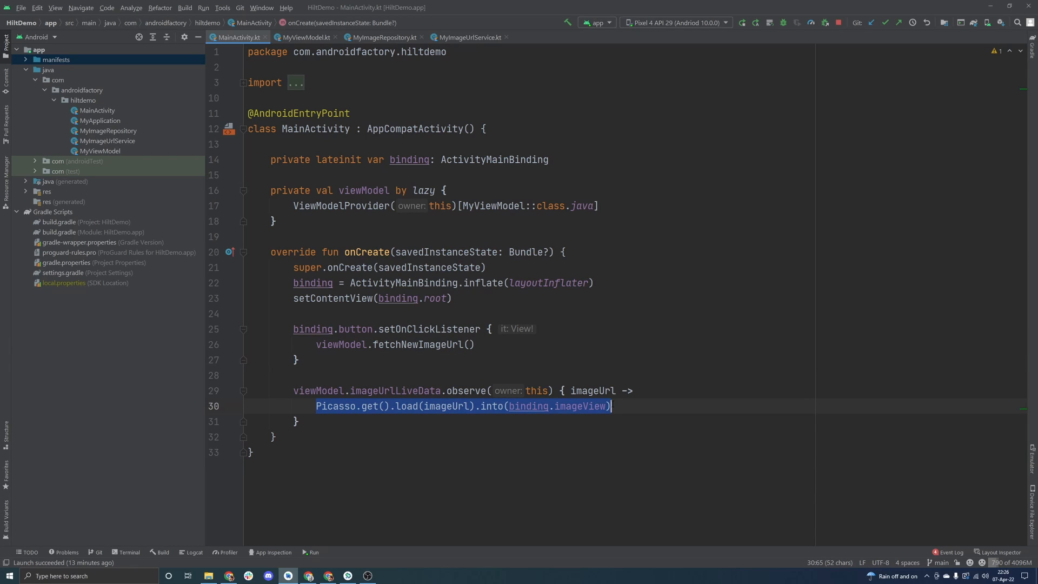
mouse_move(438, 408)
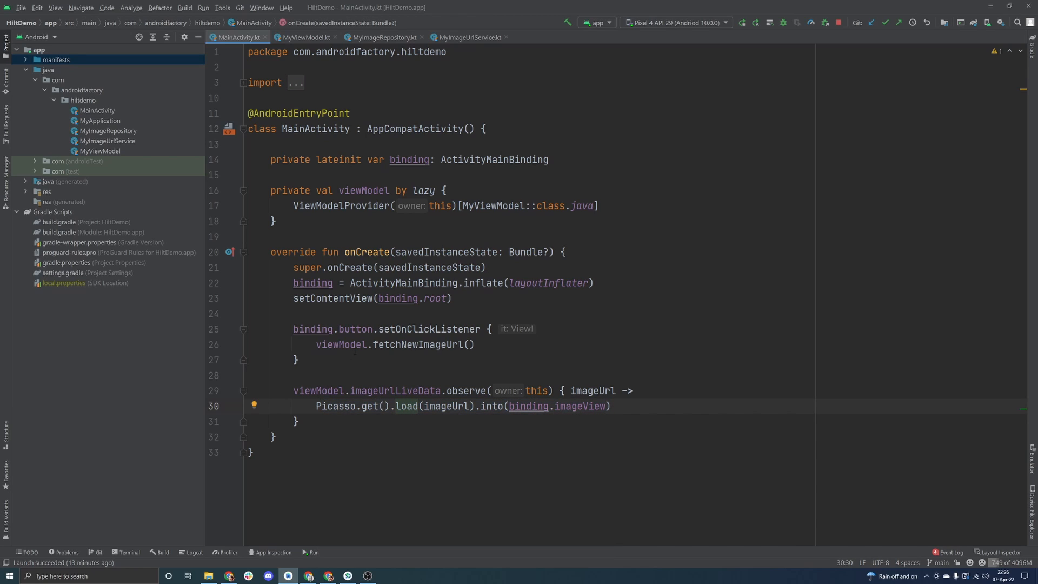
double_click(315, 129)
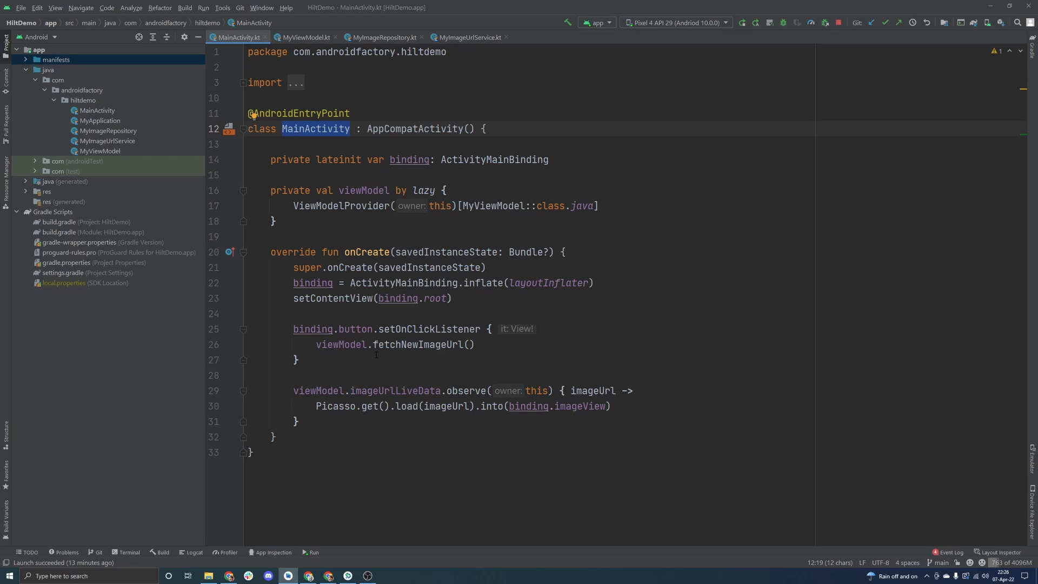
click(317, 405)
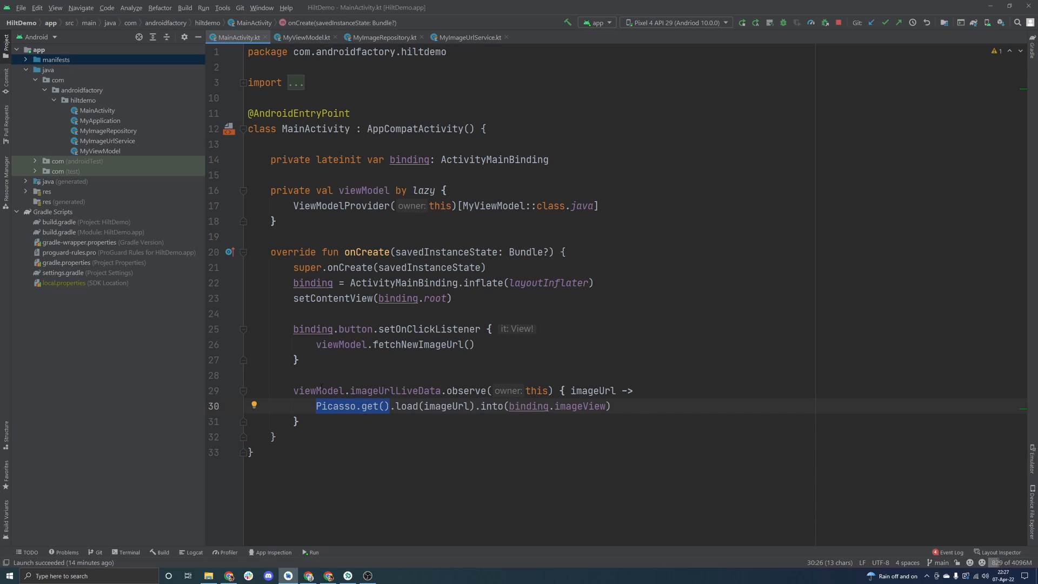
click(611, 406)
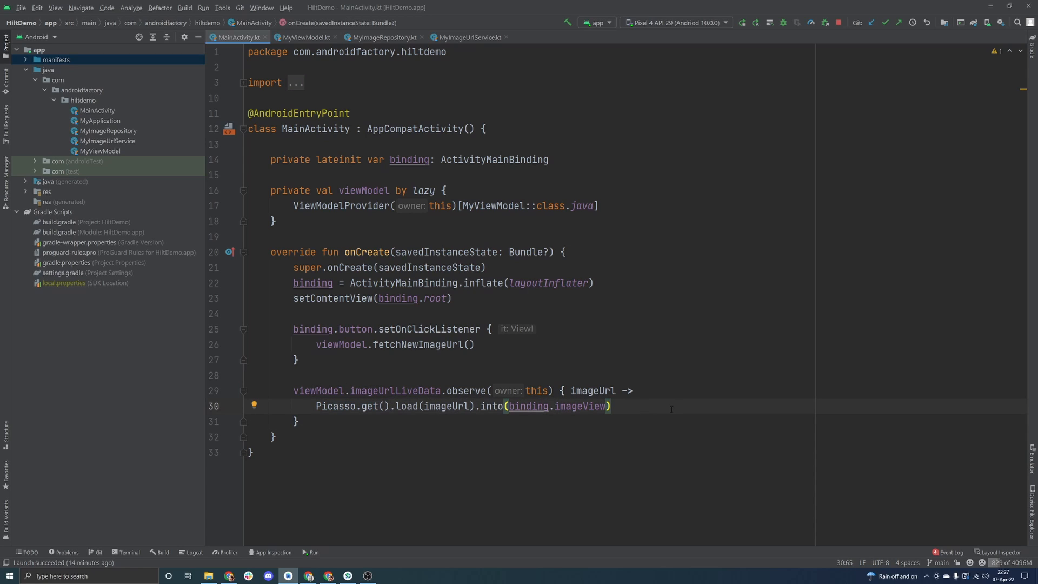
click(633, 391)
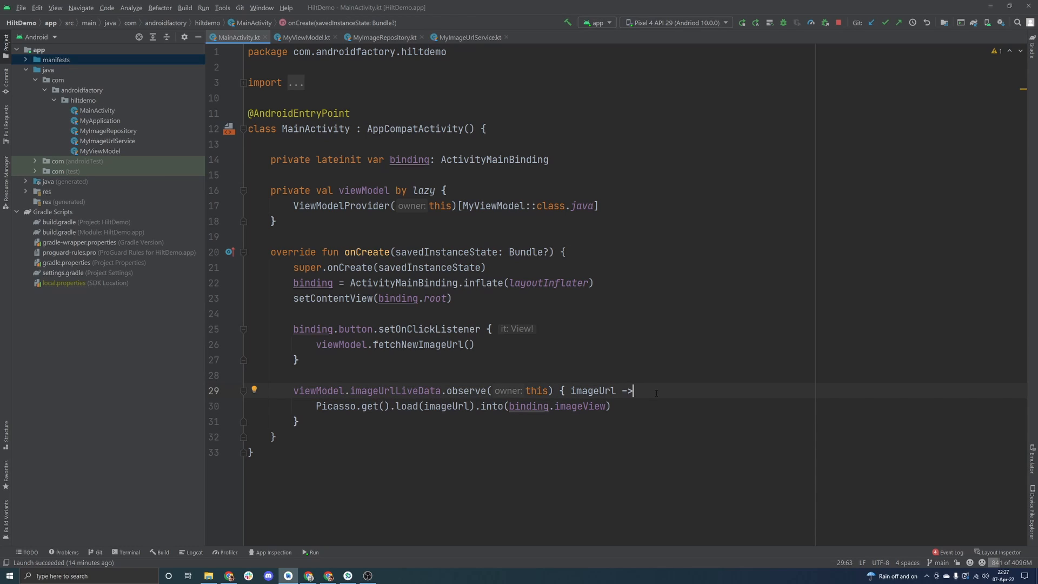
Write val picasso = Picasso.get() in the observer and load the image through picasso
text(val)
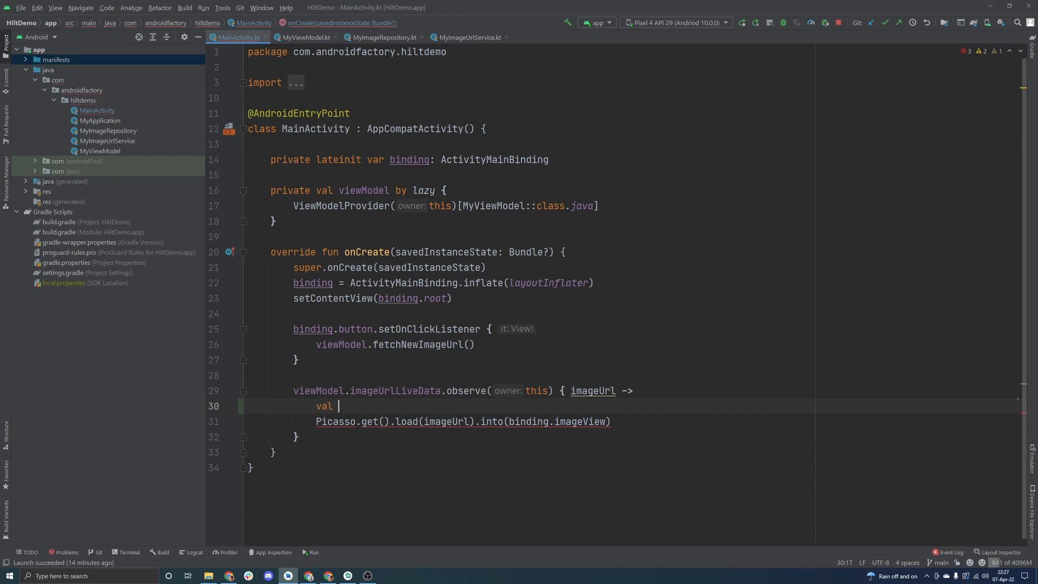
text(picasso)
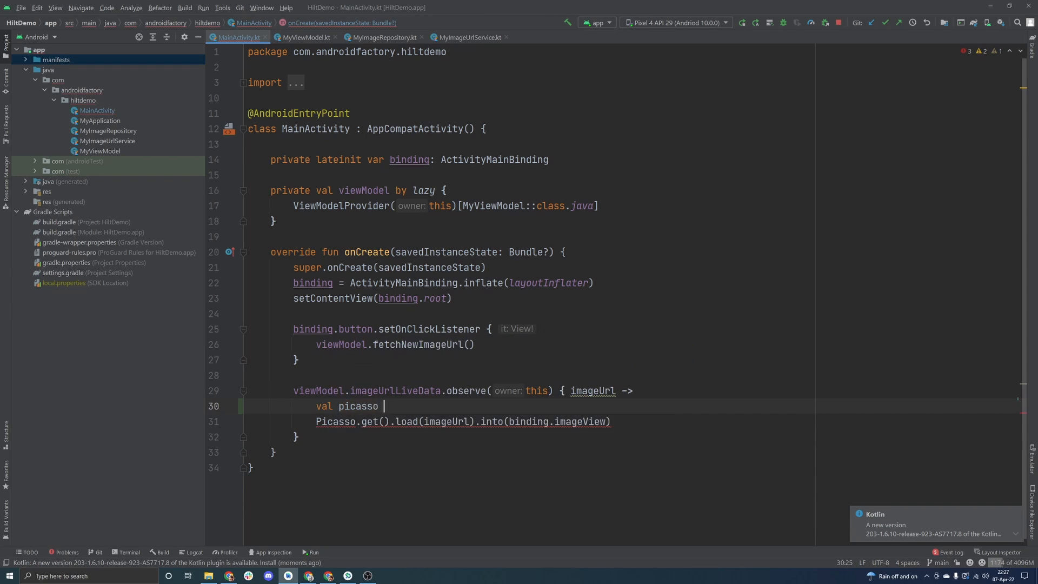
text(= Picasso)
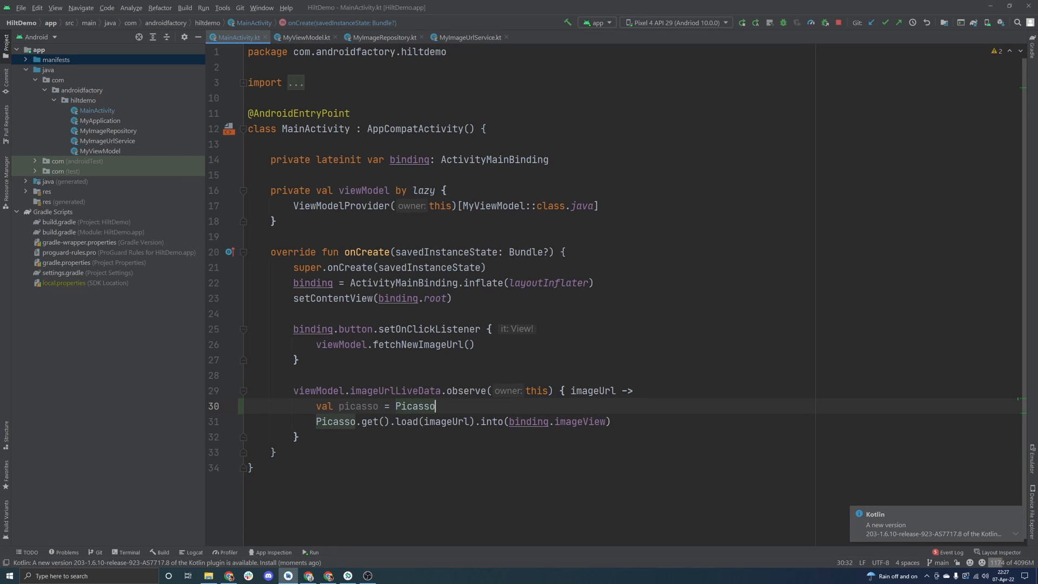
text(.get())
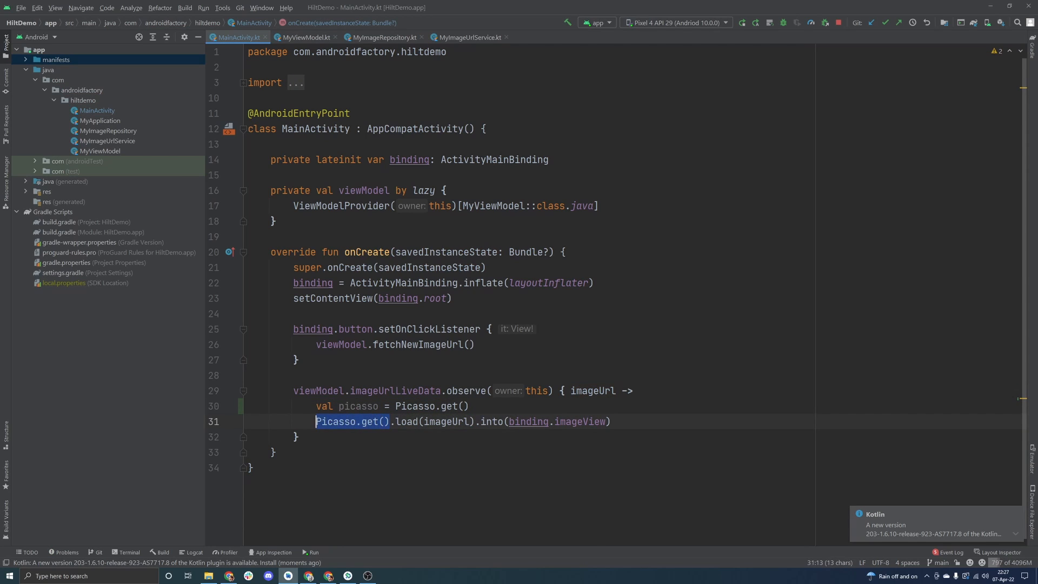
text(pi)
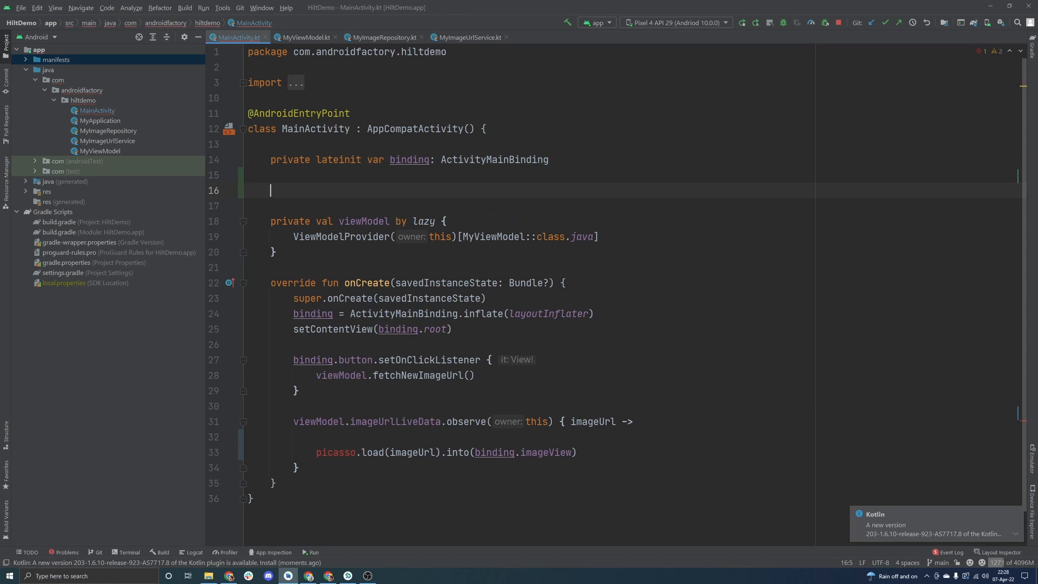
Declare lateinit var picasso: Picasso in MainActivity's class body with no initializer
text(lateinit var)
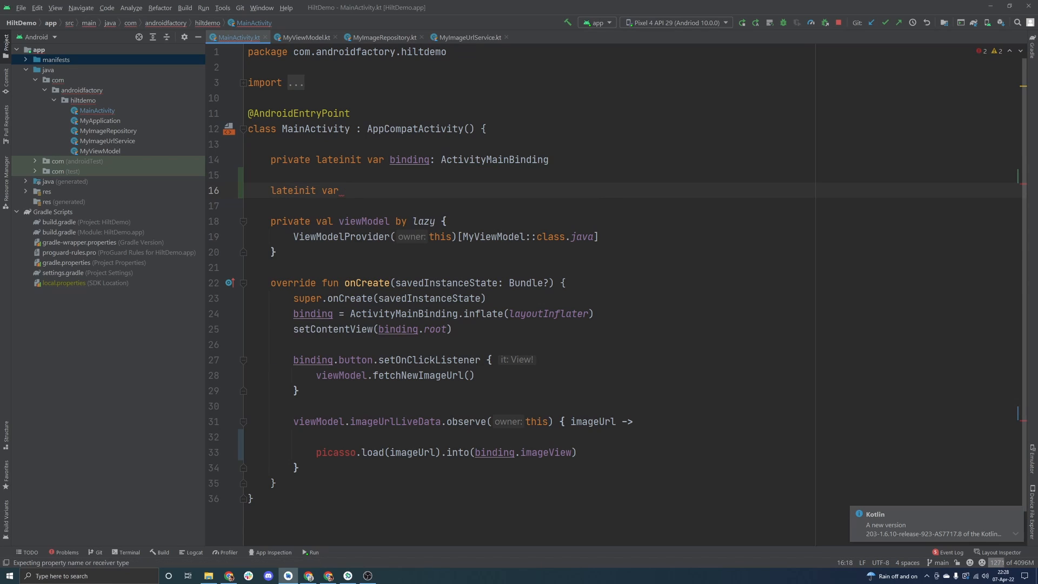
text(val picasso = Picasso.get())
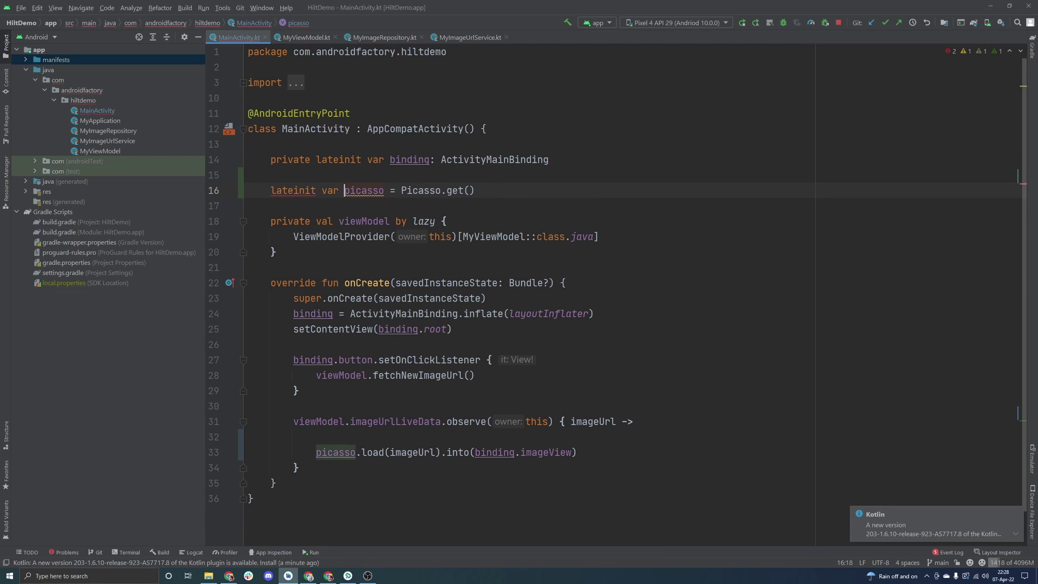
click(384, 191)
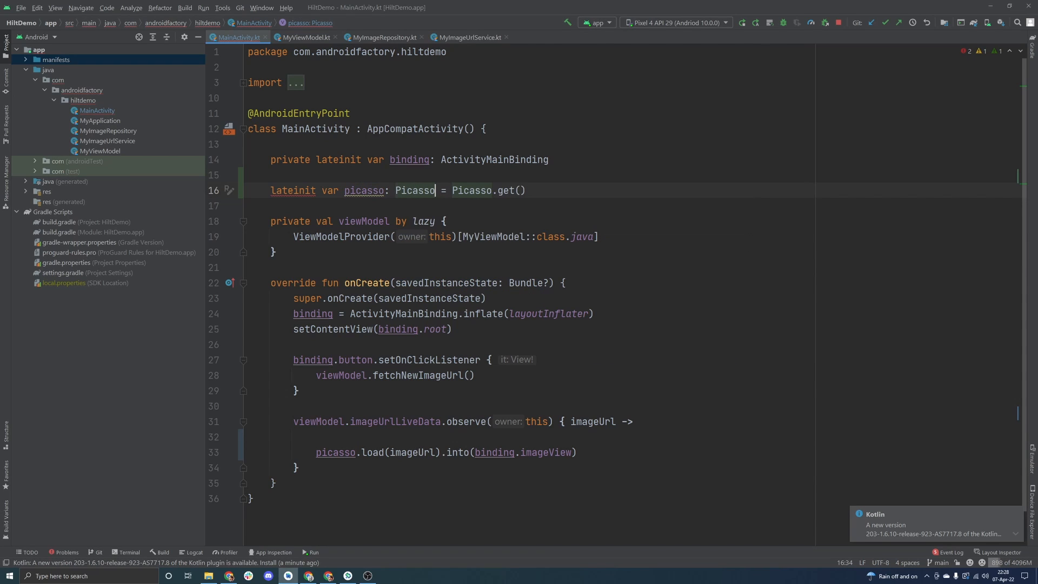
key(Backspace)
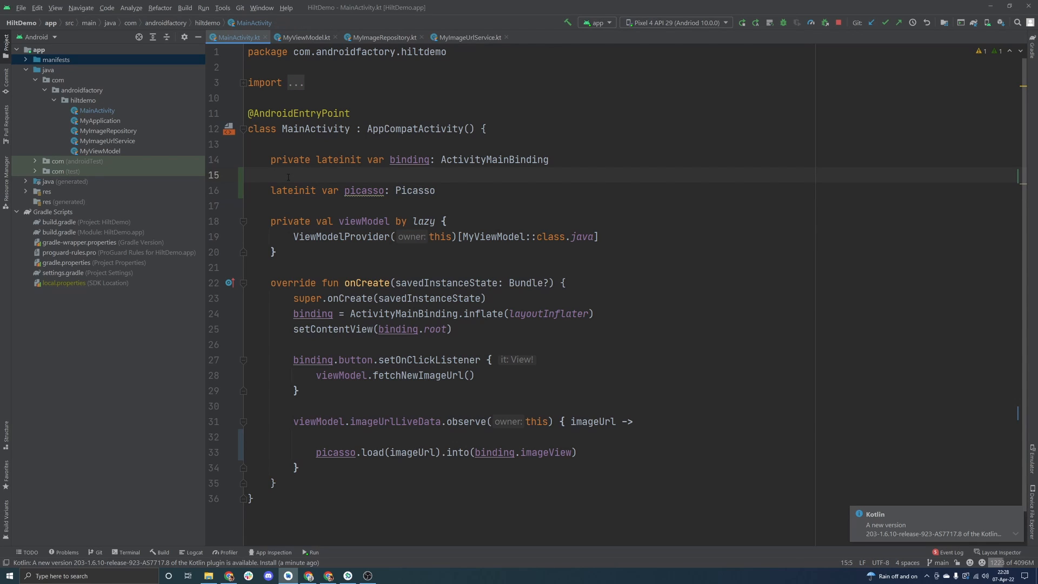
text(@In)
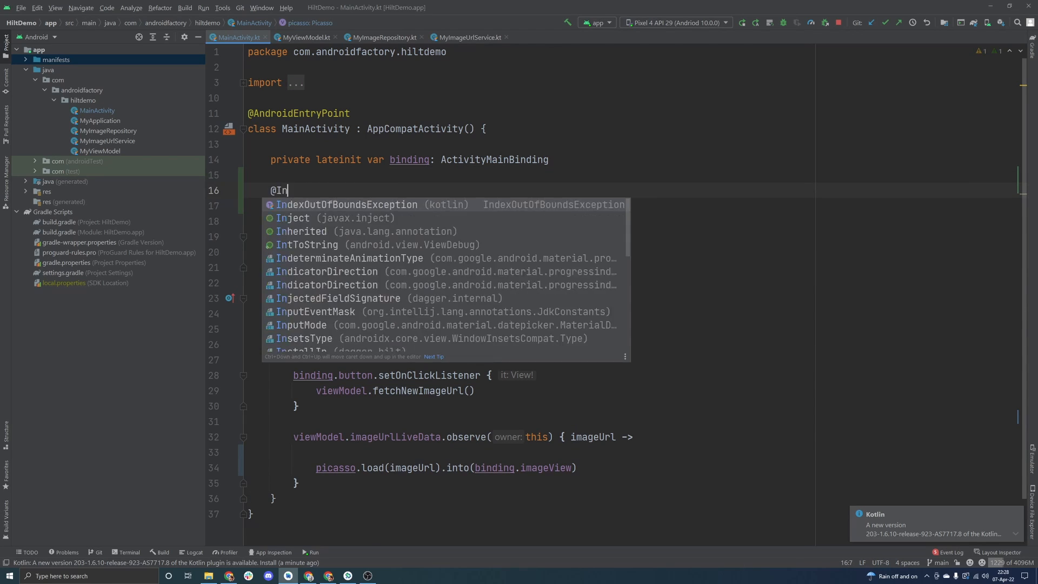
click(293, 217)
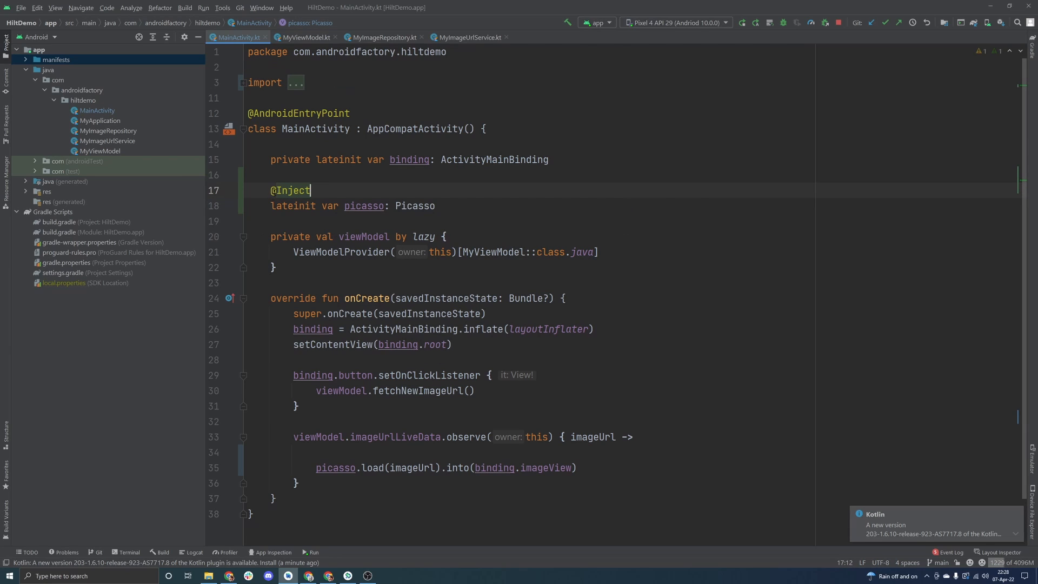
click(435, 206)
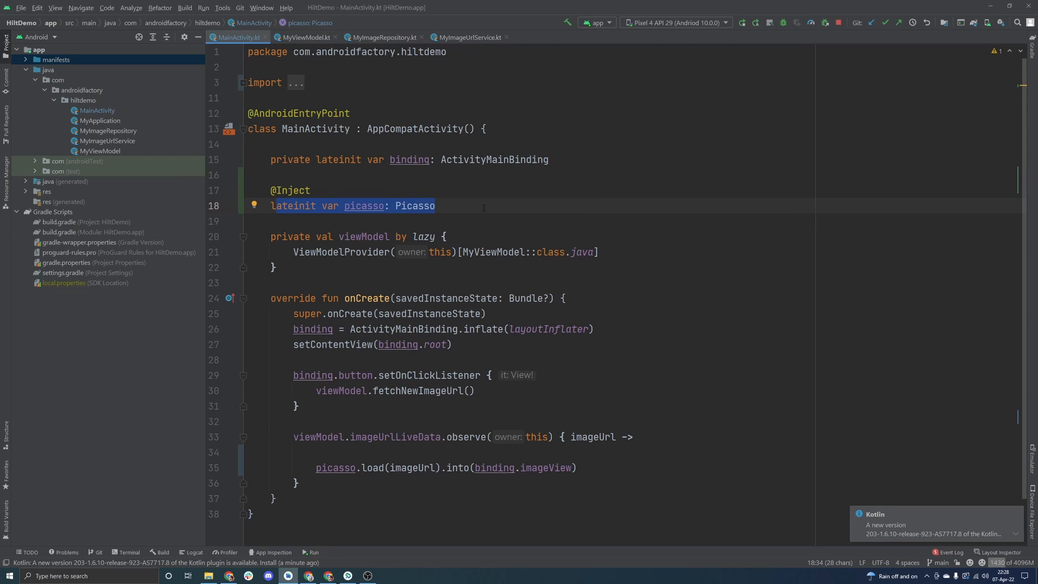
click(435, 206)
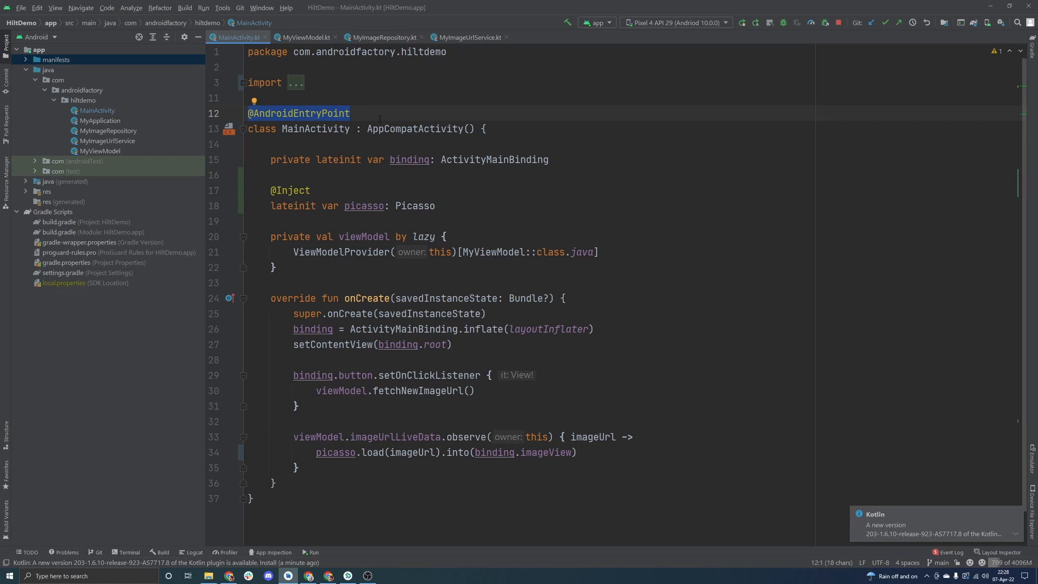
click(287, 191)
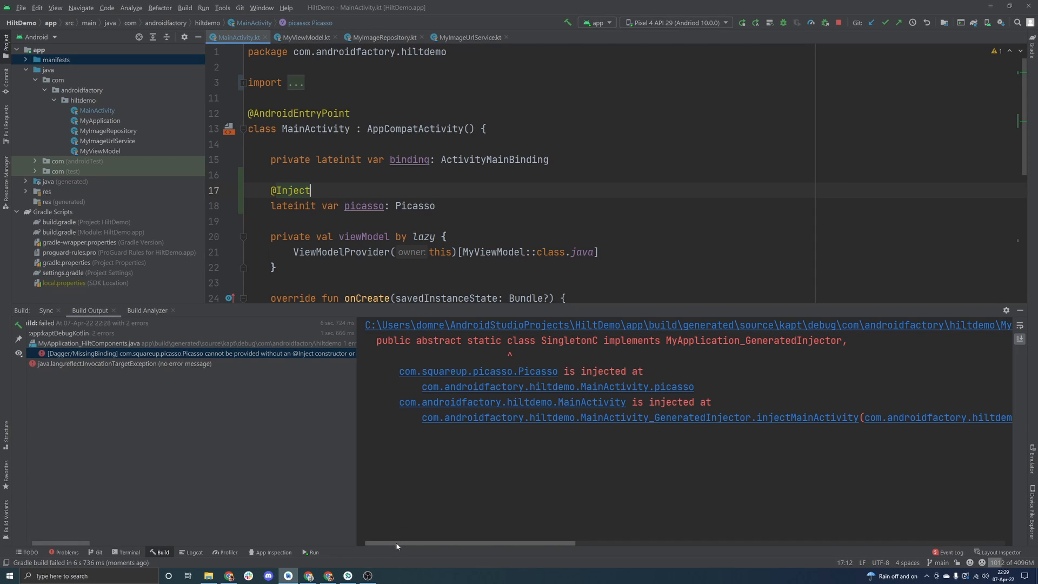
Read the Hilt MissingBinding error for Picasso in Build Output, then hide the panel
scroll(right, 3)
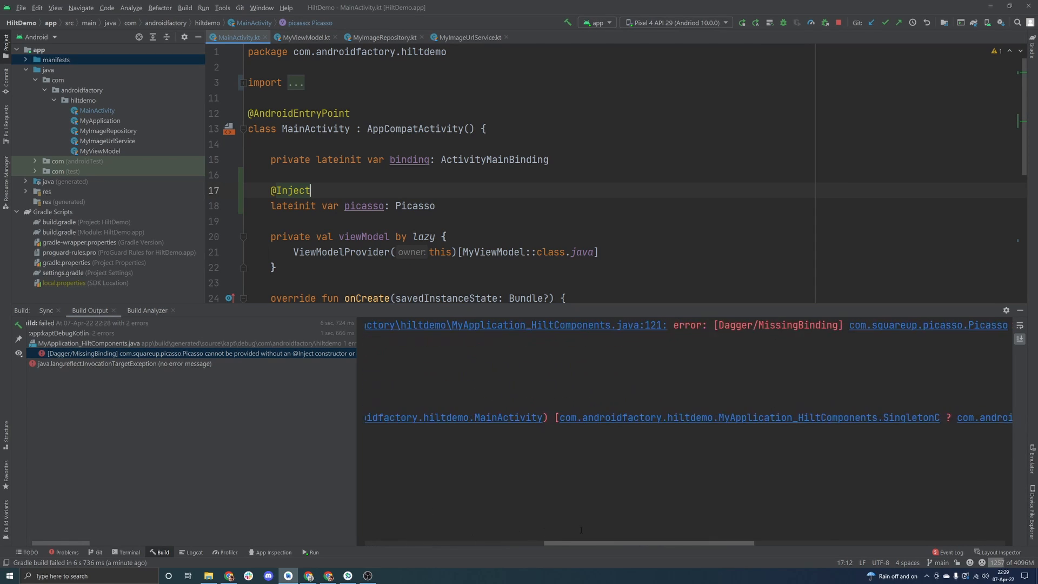
scroll(right, 3)
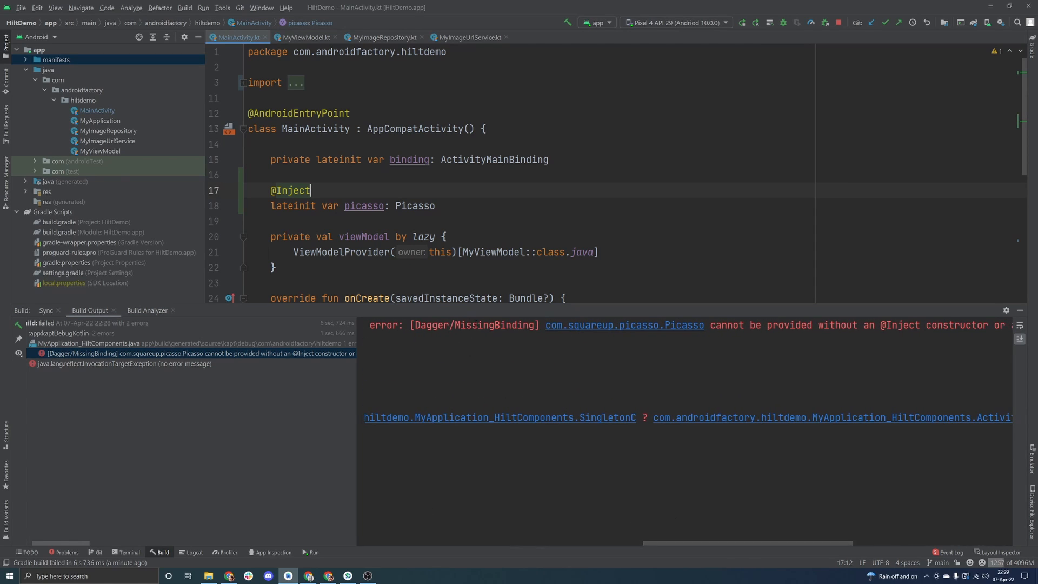
double_click(494, 326)
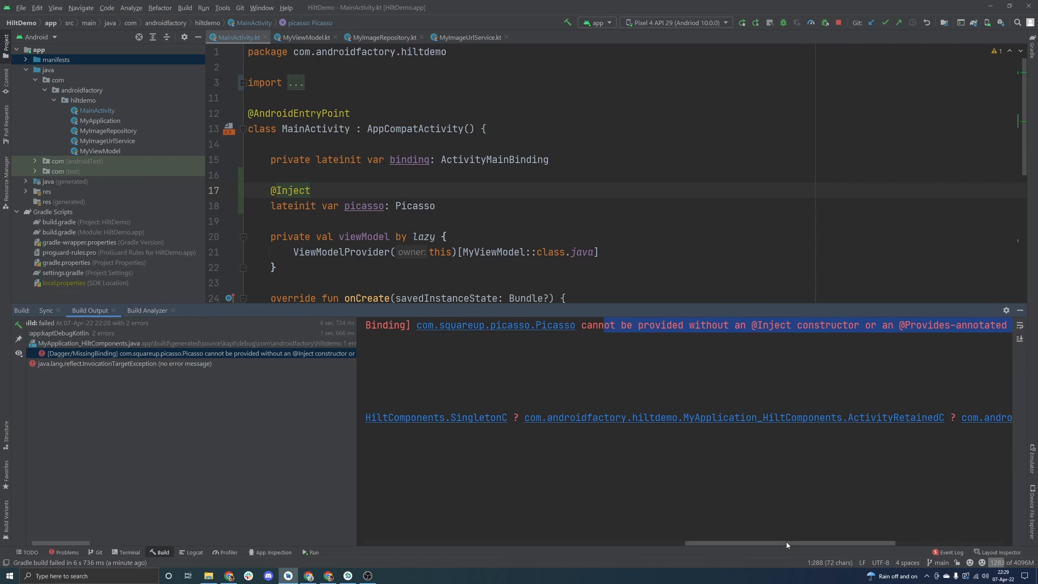
scroll(right, 3)
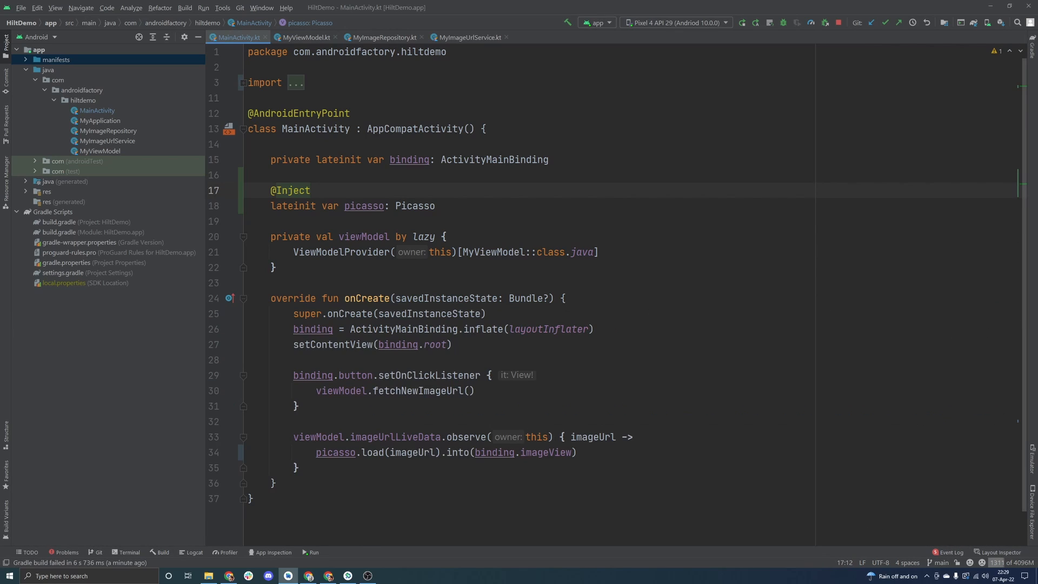
double_click(363, 206)
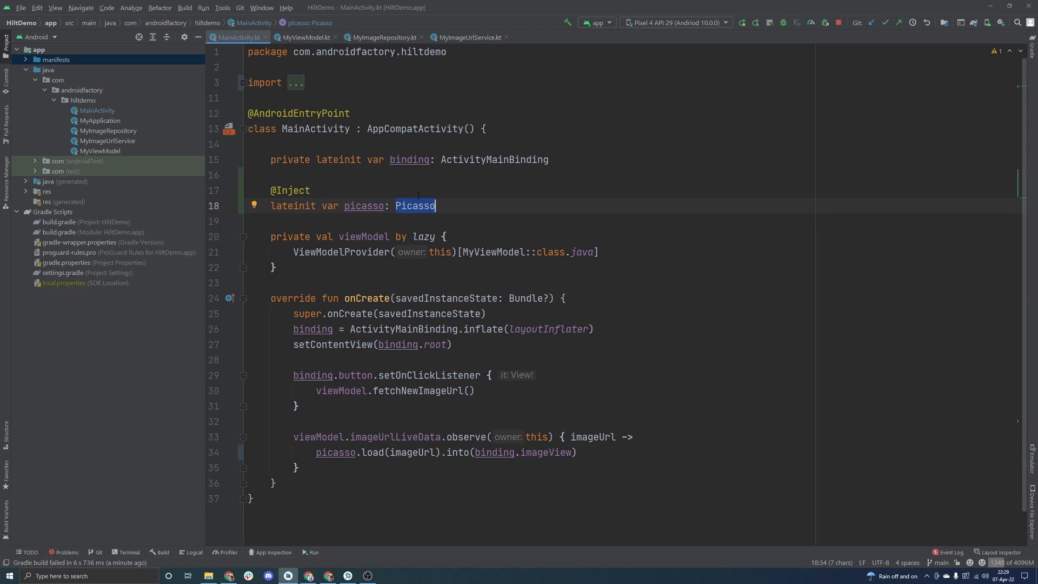
click(471, 36)
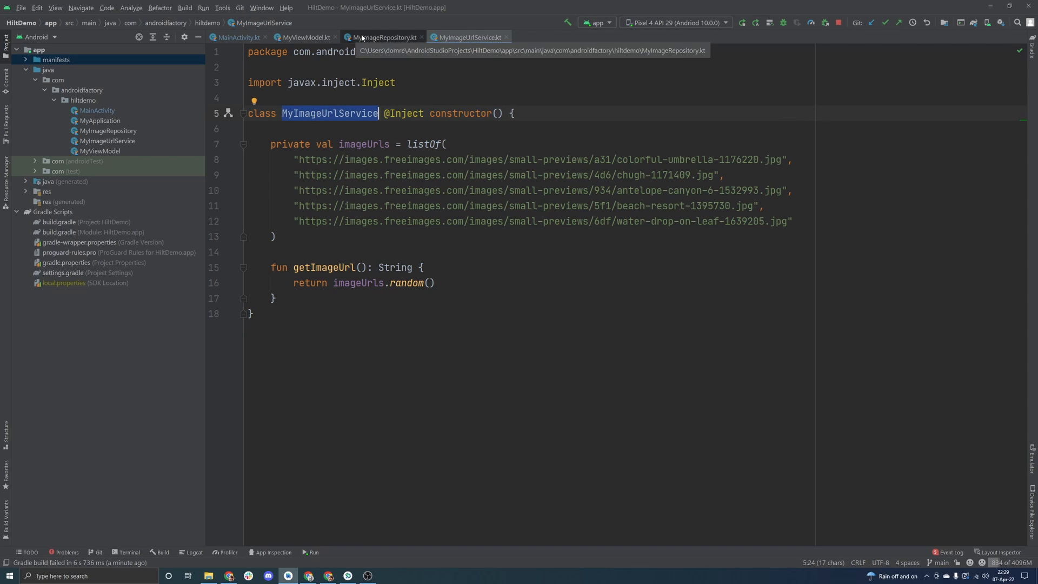
click(384, 36)
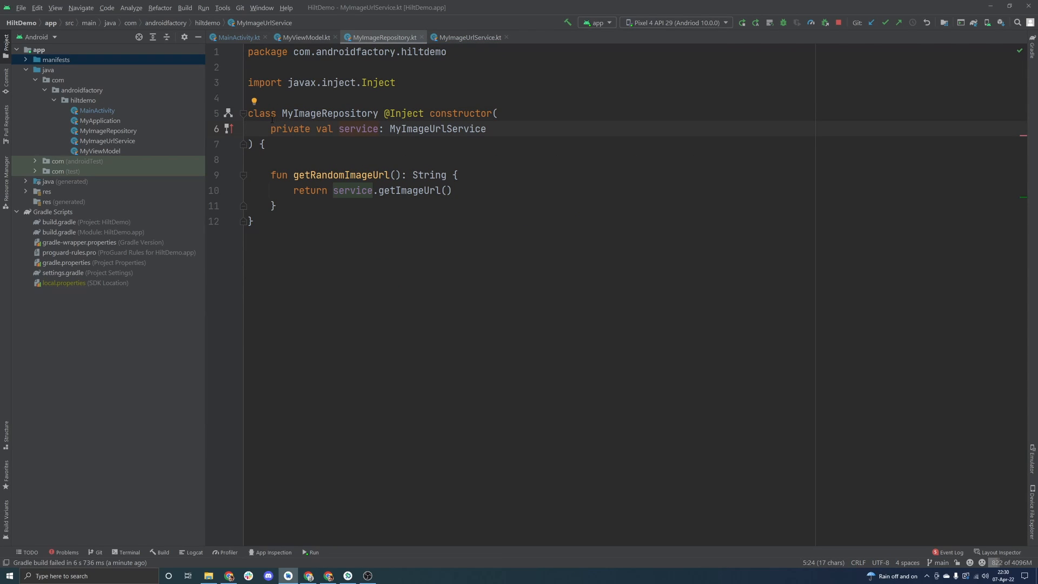
click(306, 37)
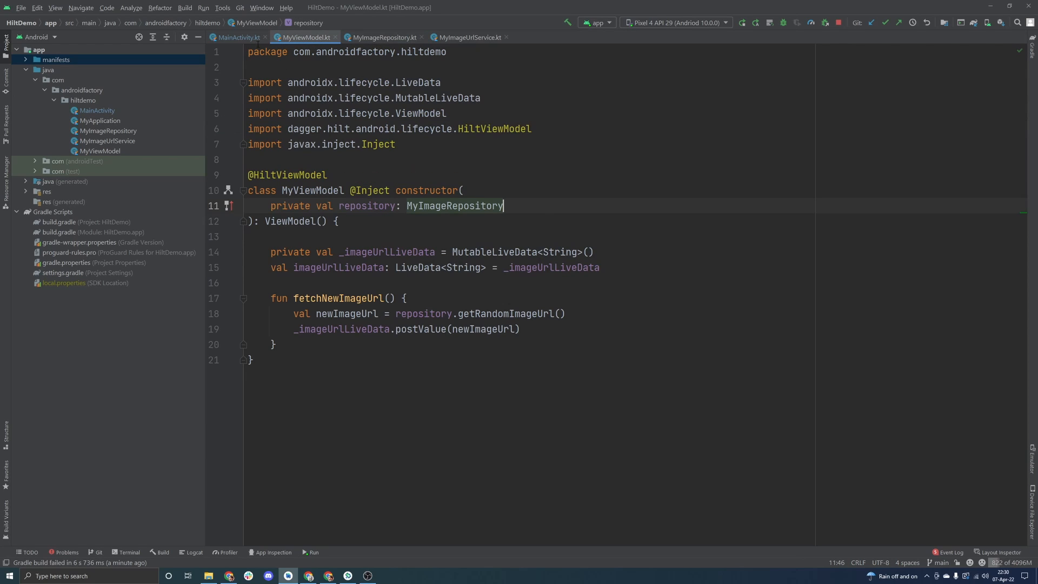
click(238, 37)
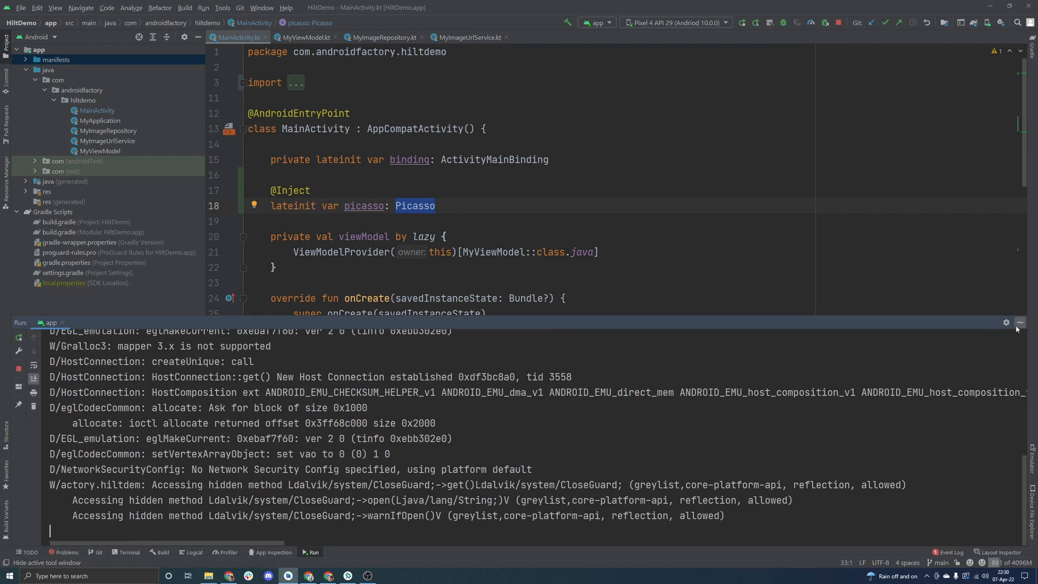
Create a new Kotlin object PicassoModule in the hiltdemo package
click(1019, 322)
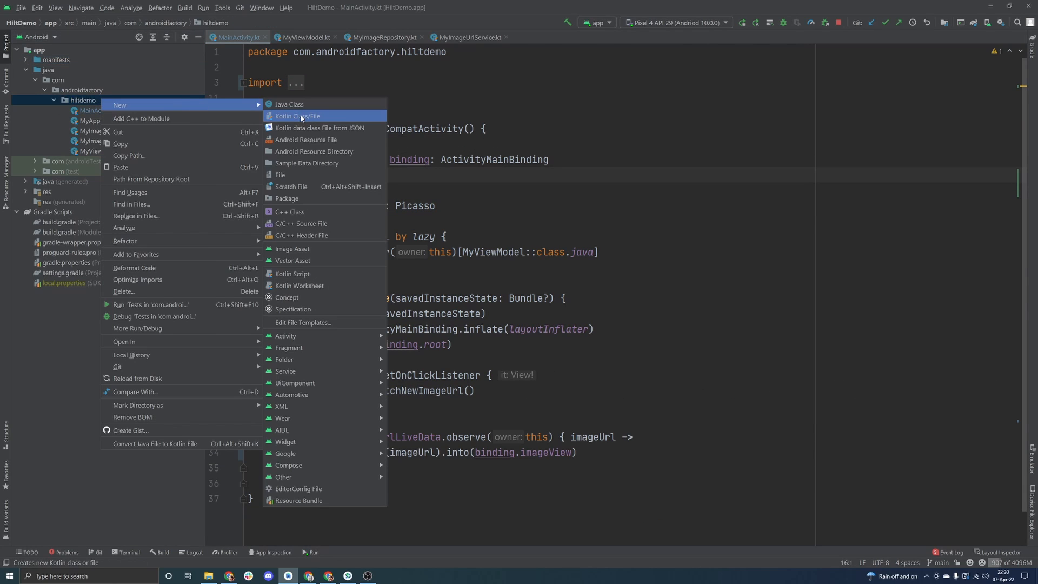
click(298, 116)
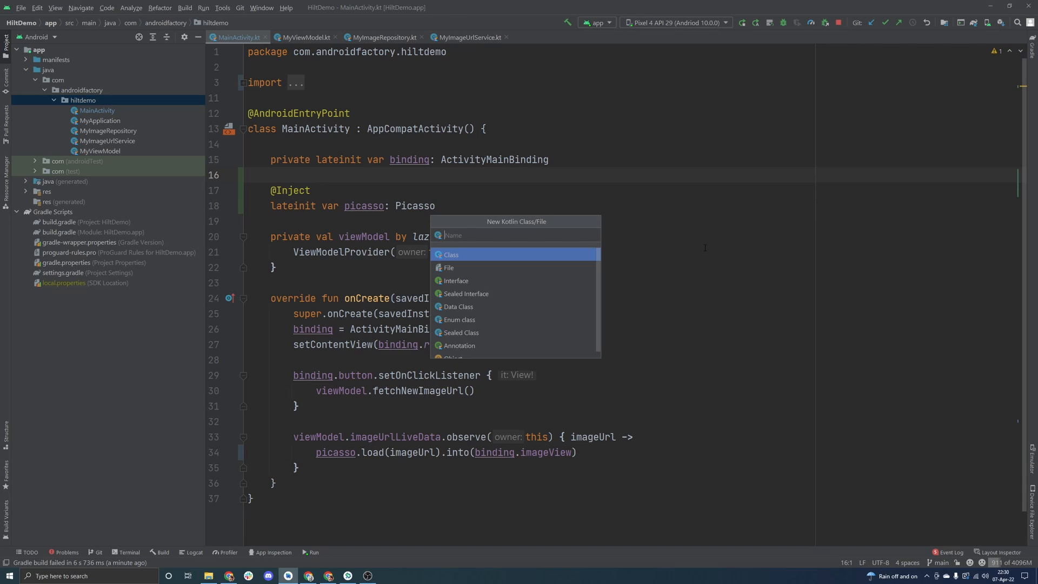
text(PicassoModule)
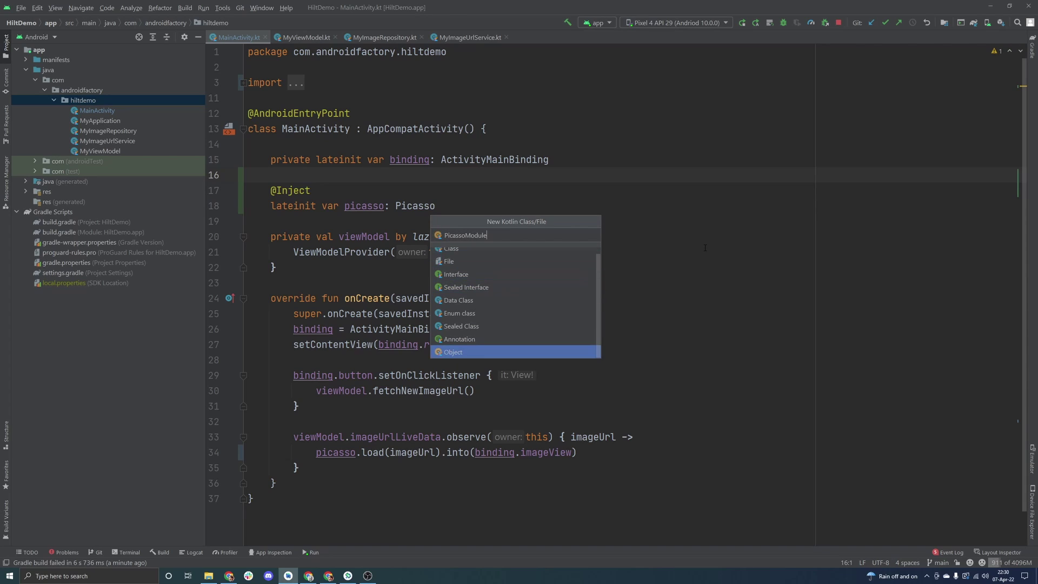
click(453, 351)
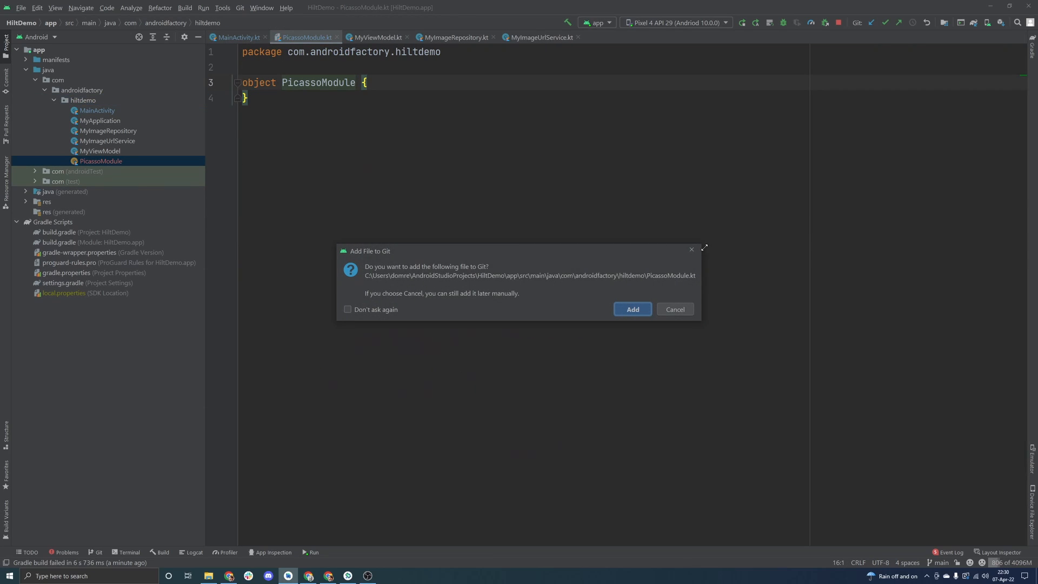
click(631, 310)
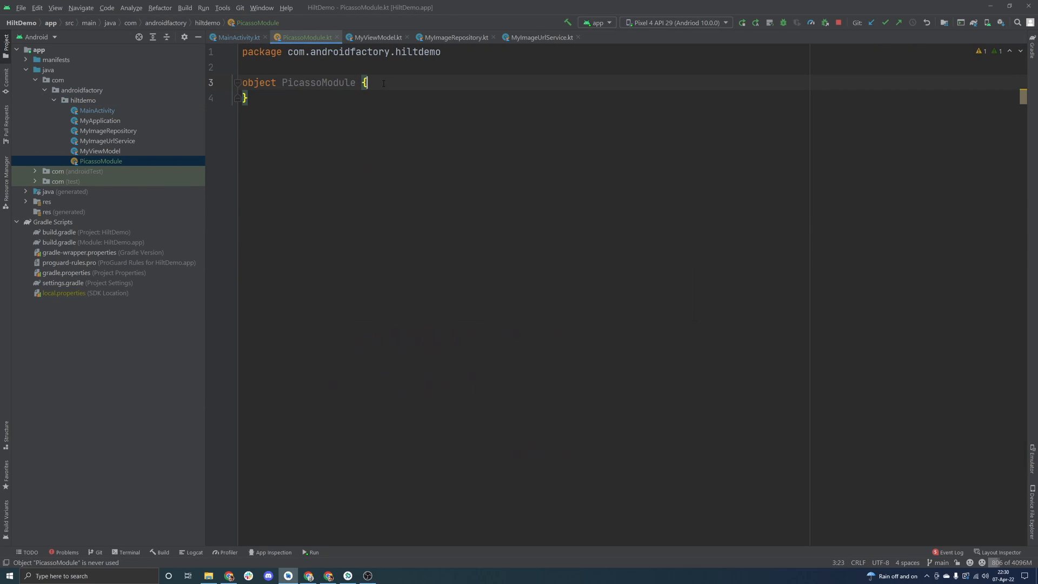
key(enter)
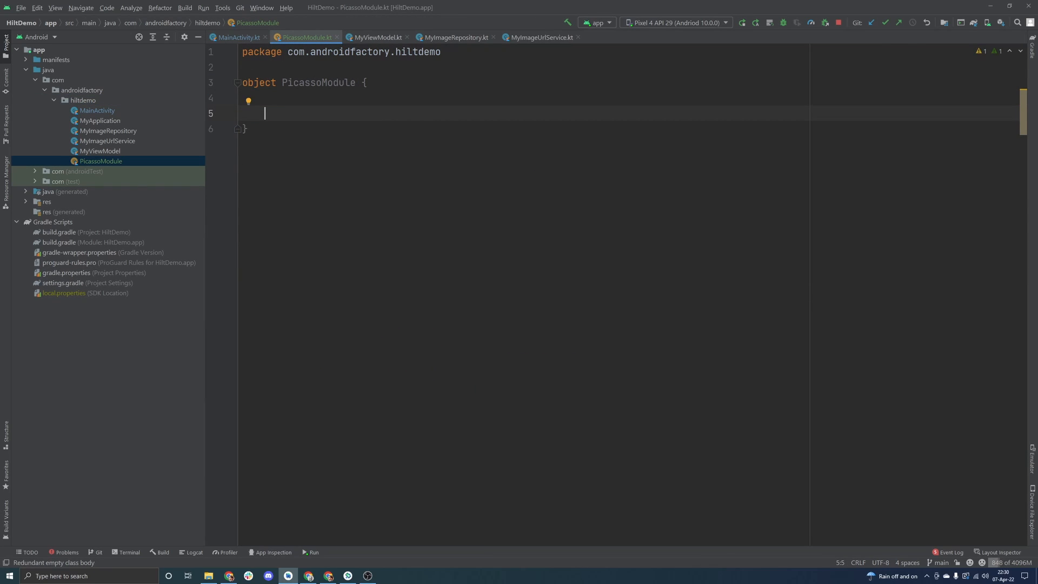
text(@Prov)
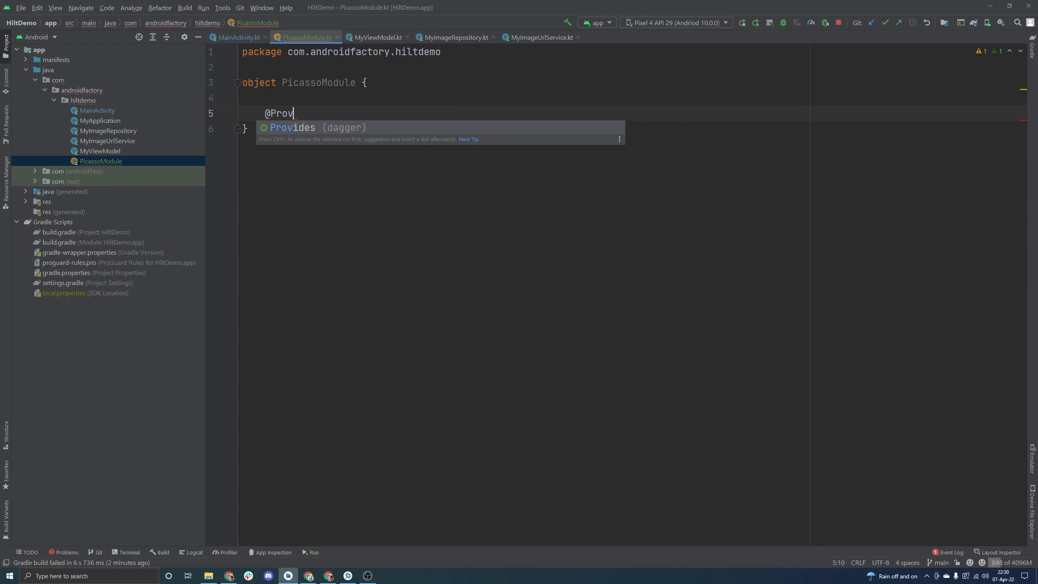
text(ides)
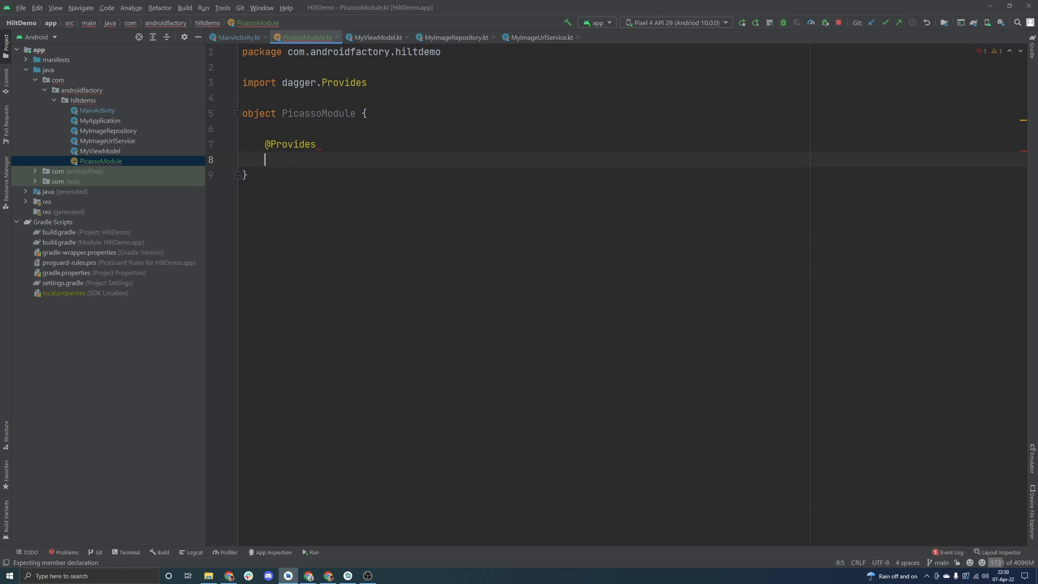
text(fun)
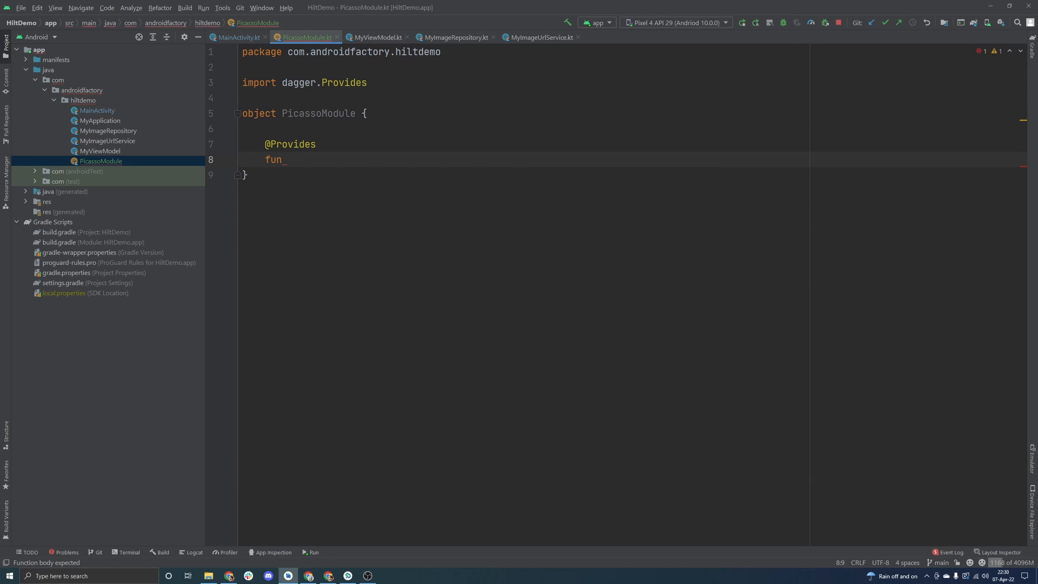
Complete providesPicasso(): Picasso returning Picasso.get(), with Picasso imported
text(provides)
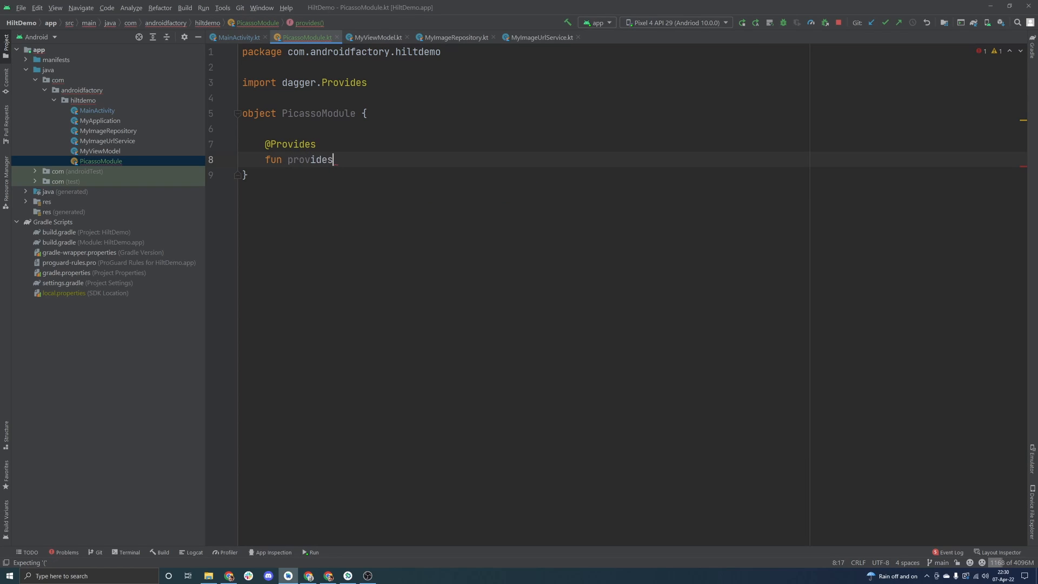
text(Picasso)
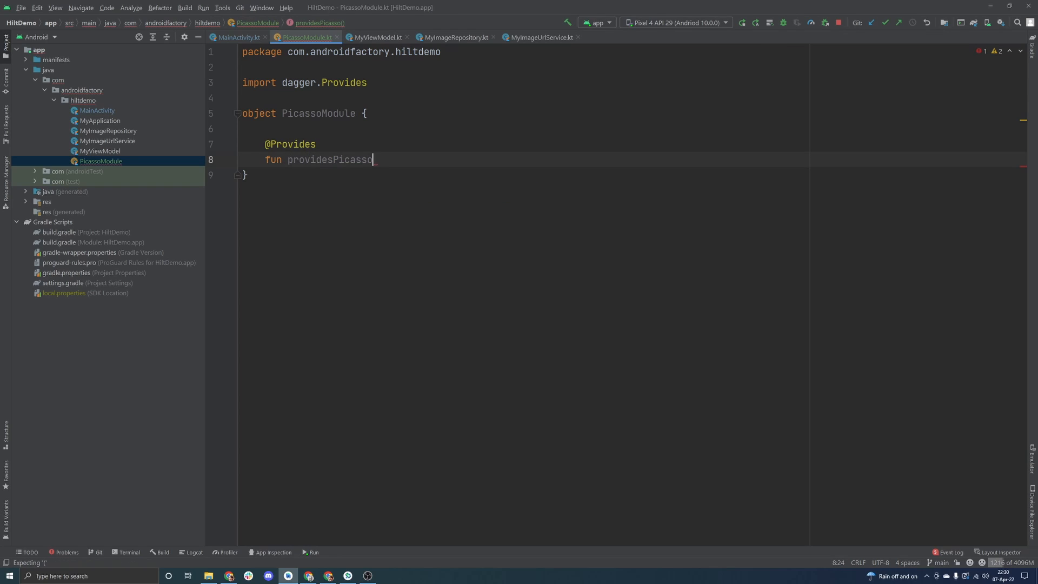
text(())
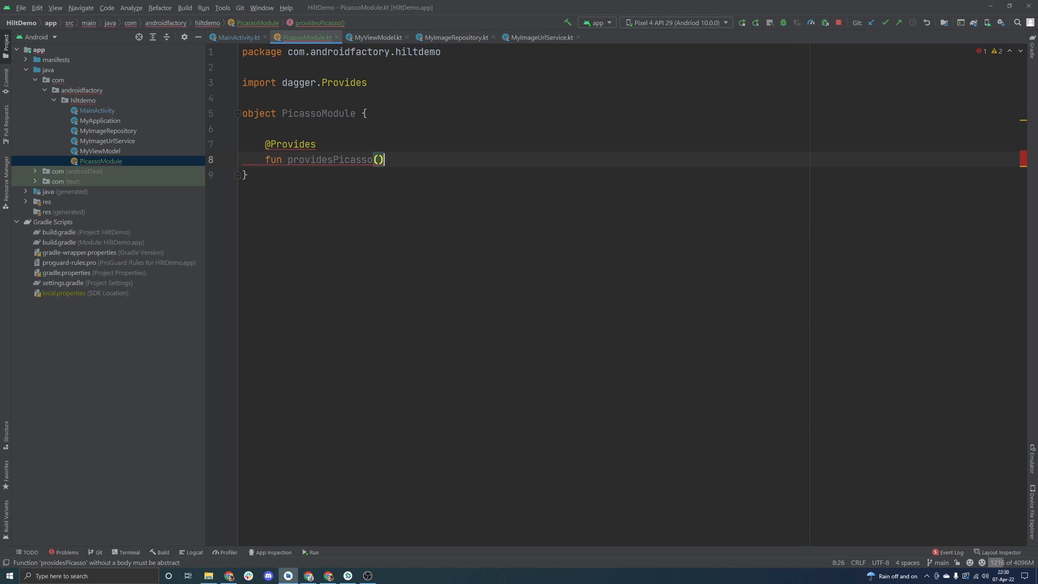
text(: Picasso {)
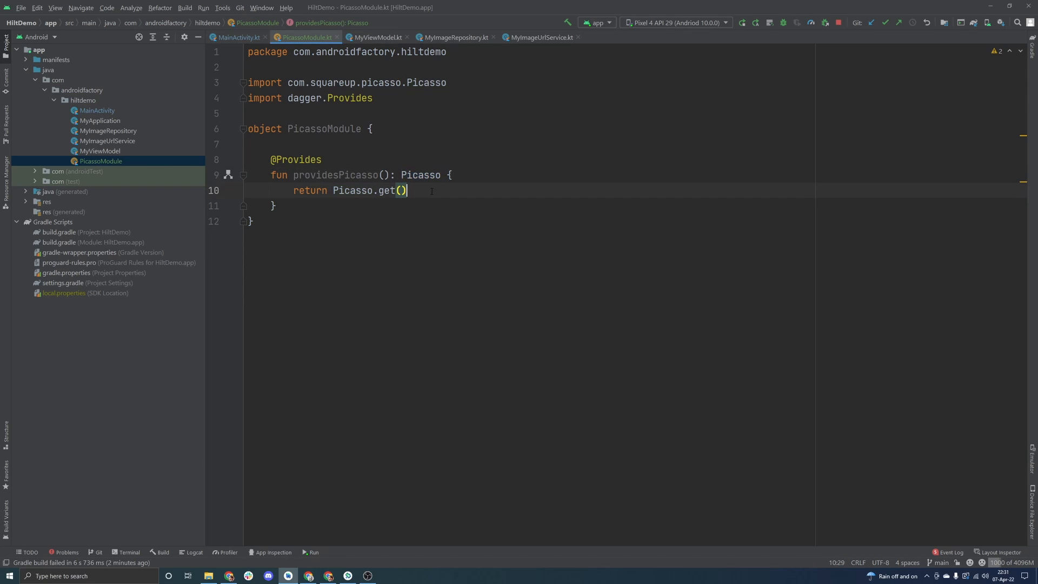
text(.)
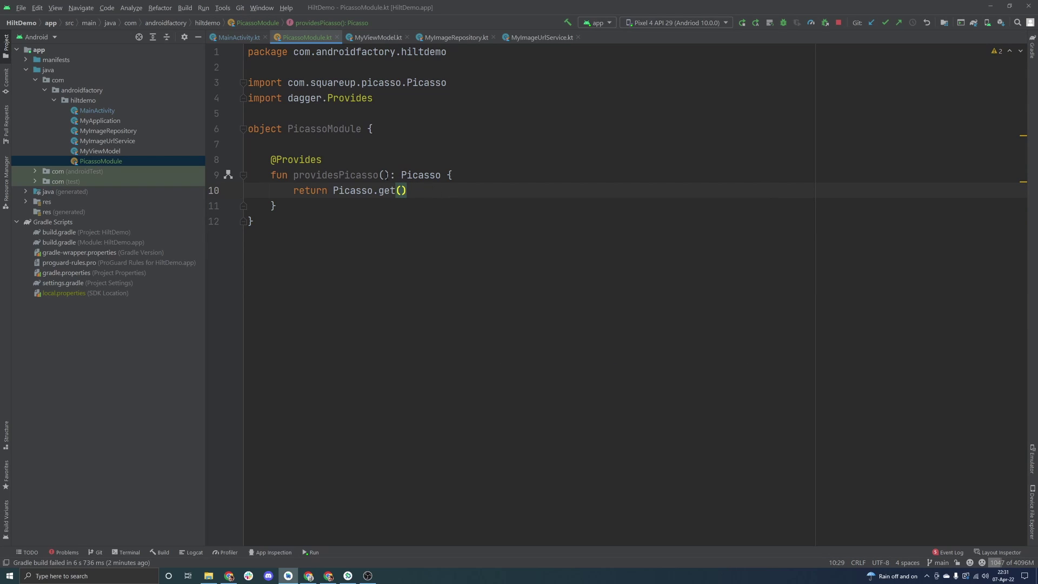
click(382, 175)
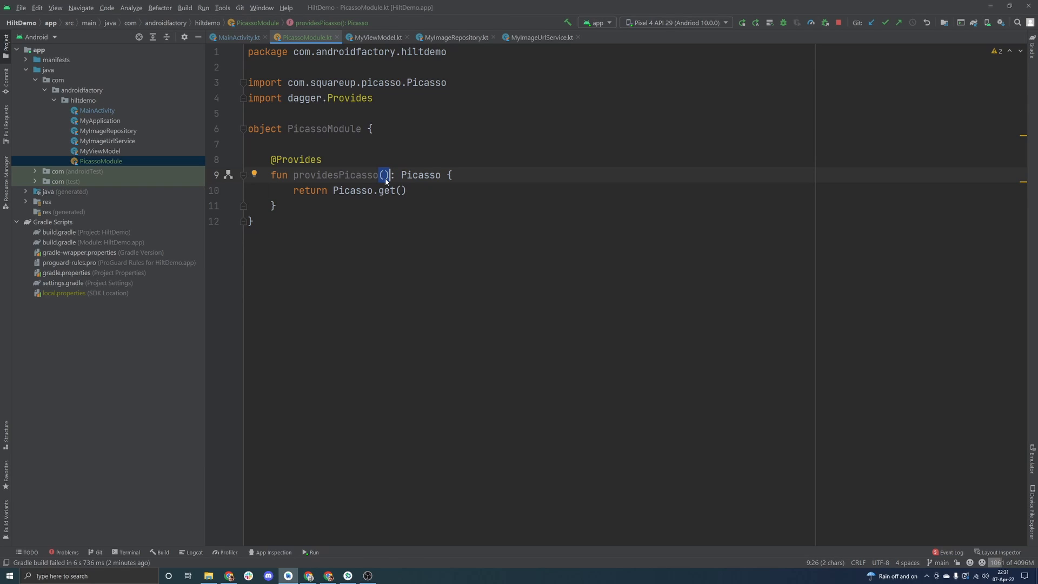
mouse_move(377, 178)
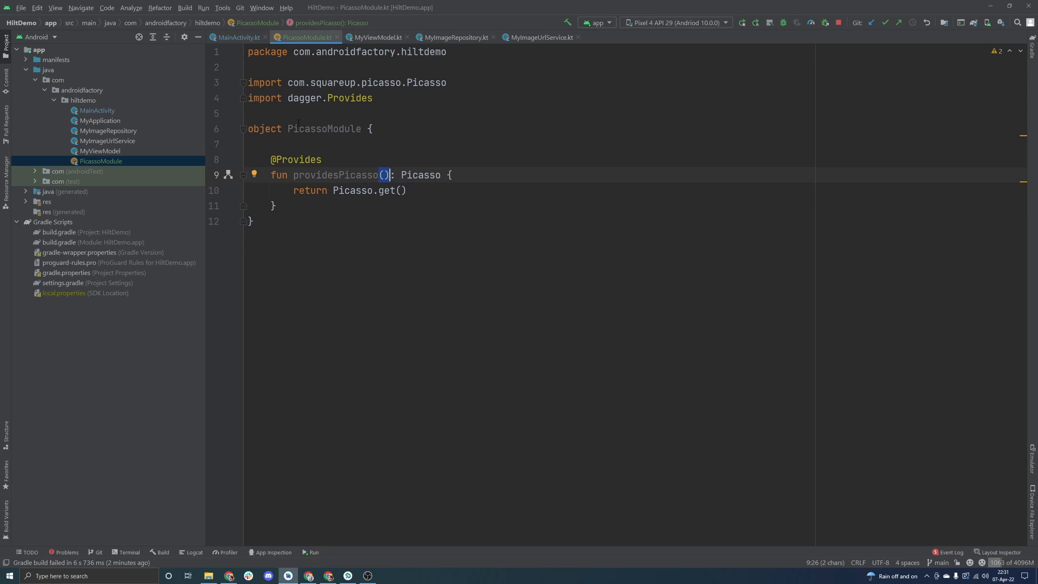
text(@)
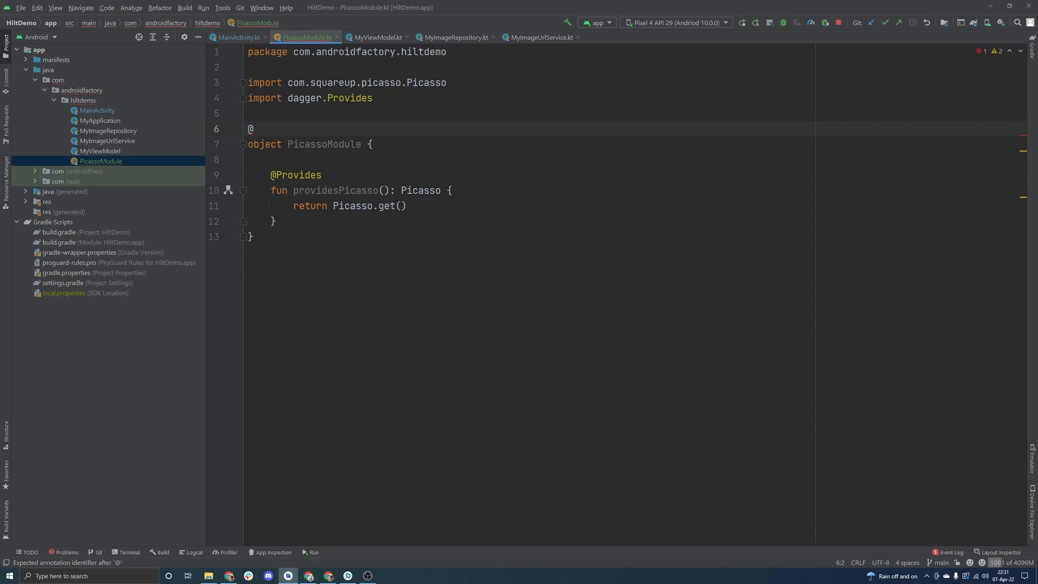
text(Module)
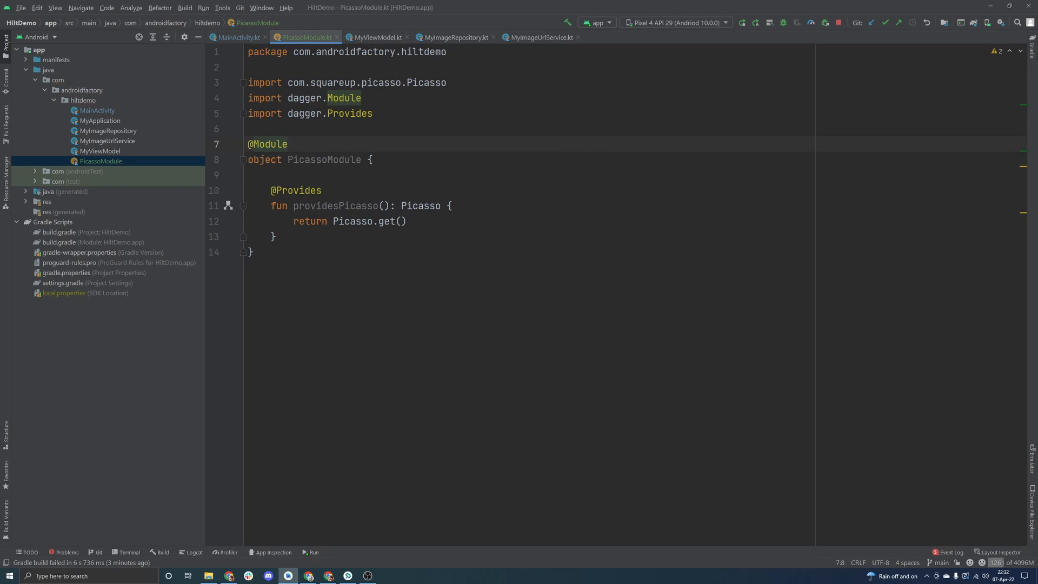
text(@InstallIn)
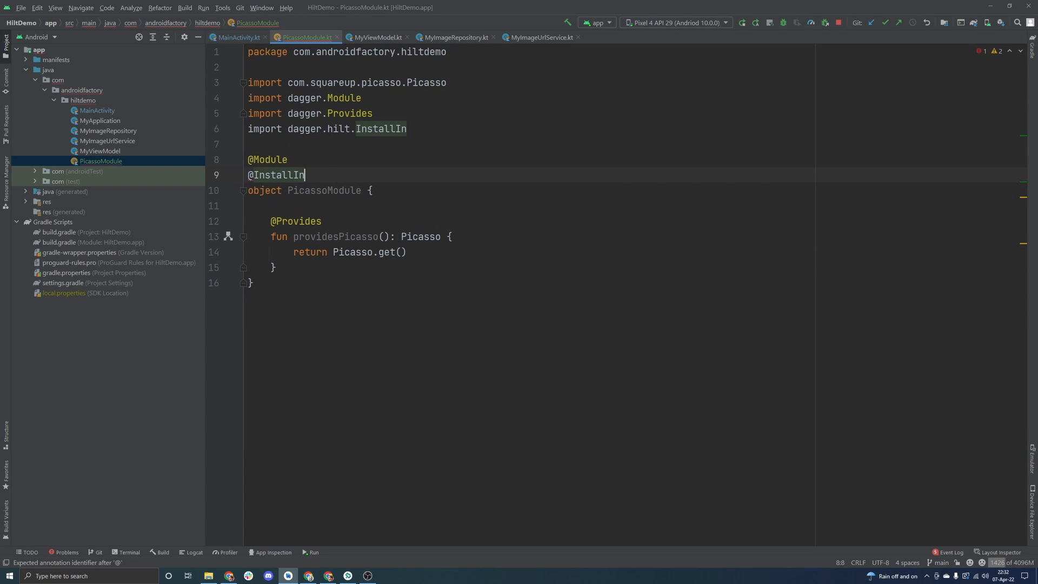
text(())
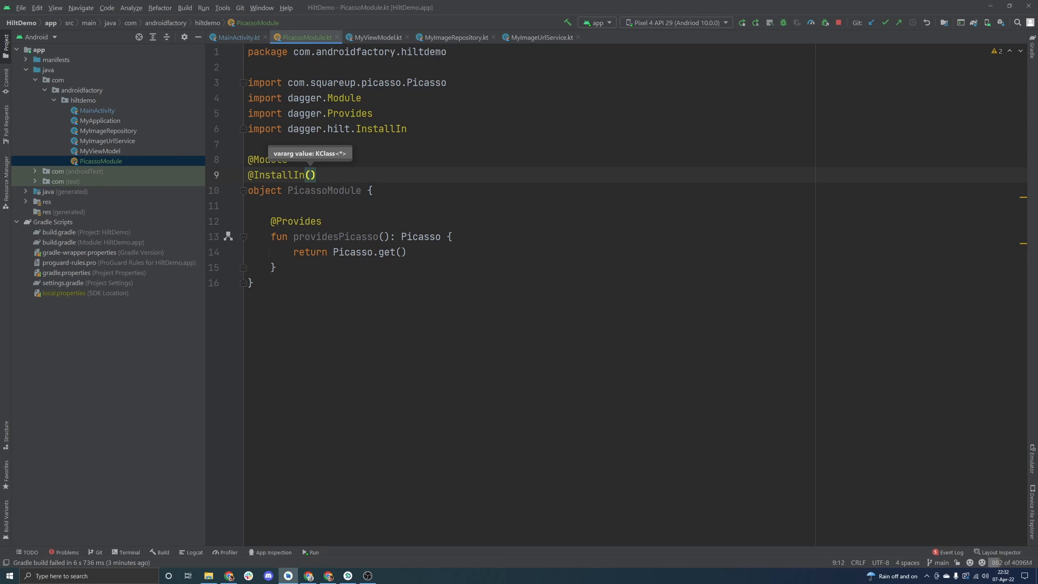
text(A)
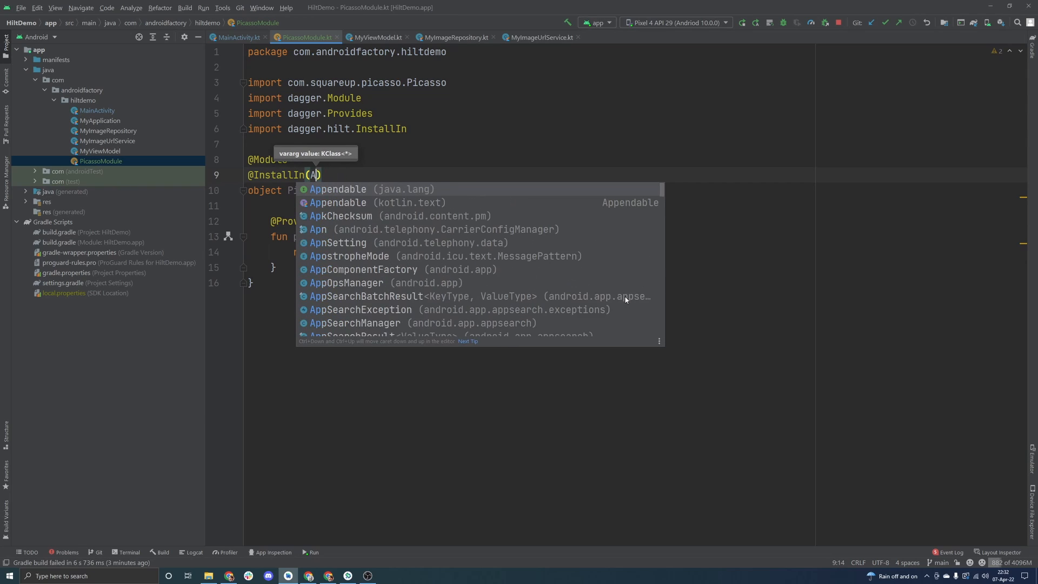
text(ingletonComponent)
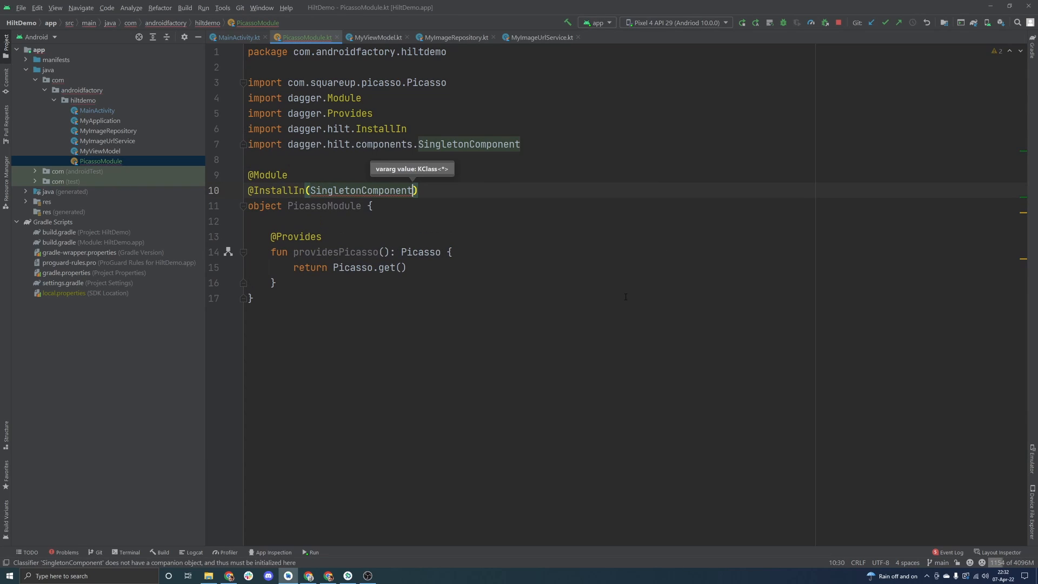
text(::class)
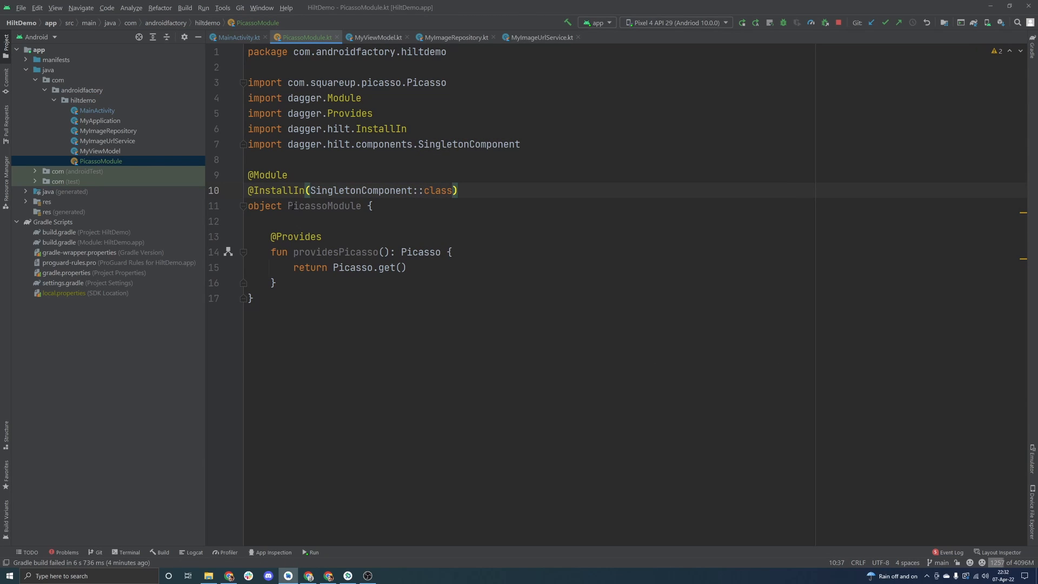
Select the providesPicasso function and its Picasso return type while explaining them
double_click(323, 206)
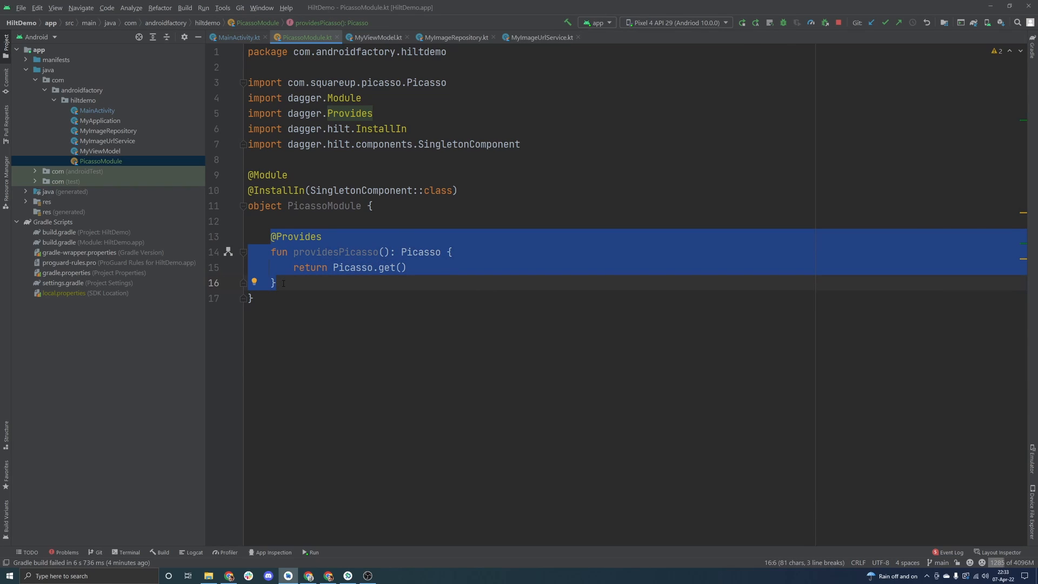
mouse_move(282, 275)
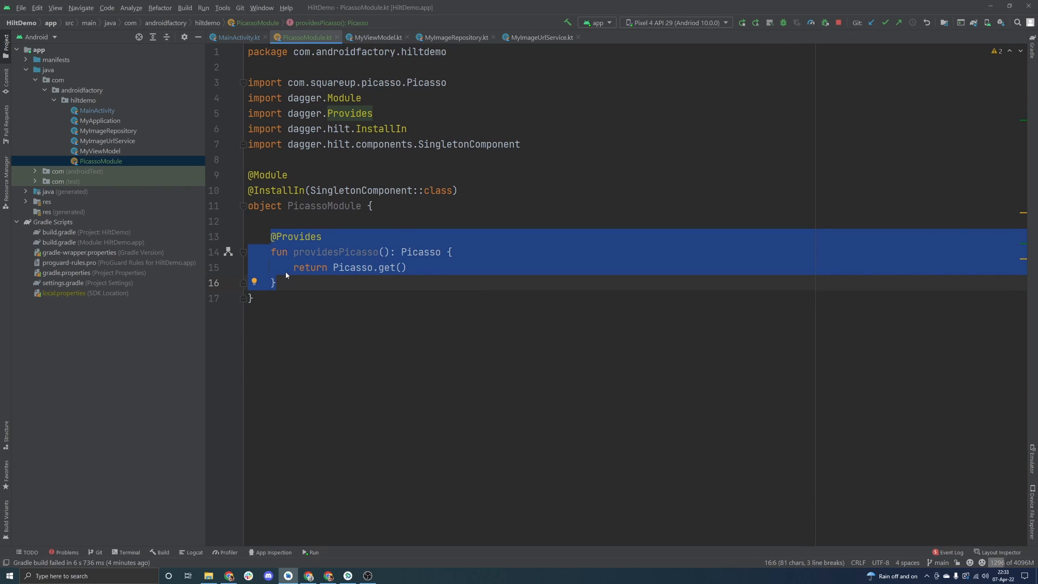
mouse_move(340, 269)
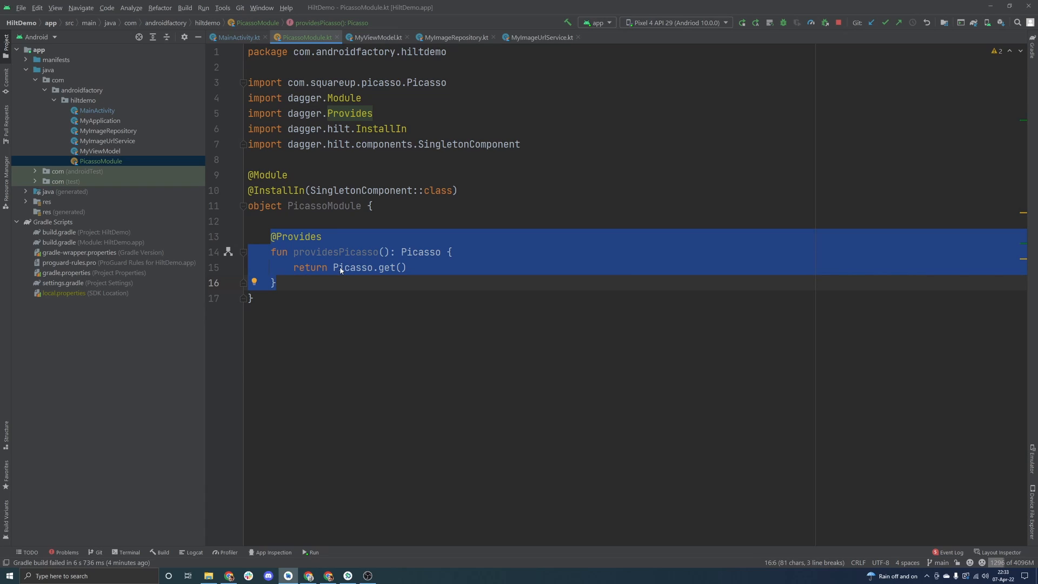
double_click(420, 252)
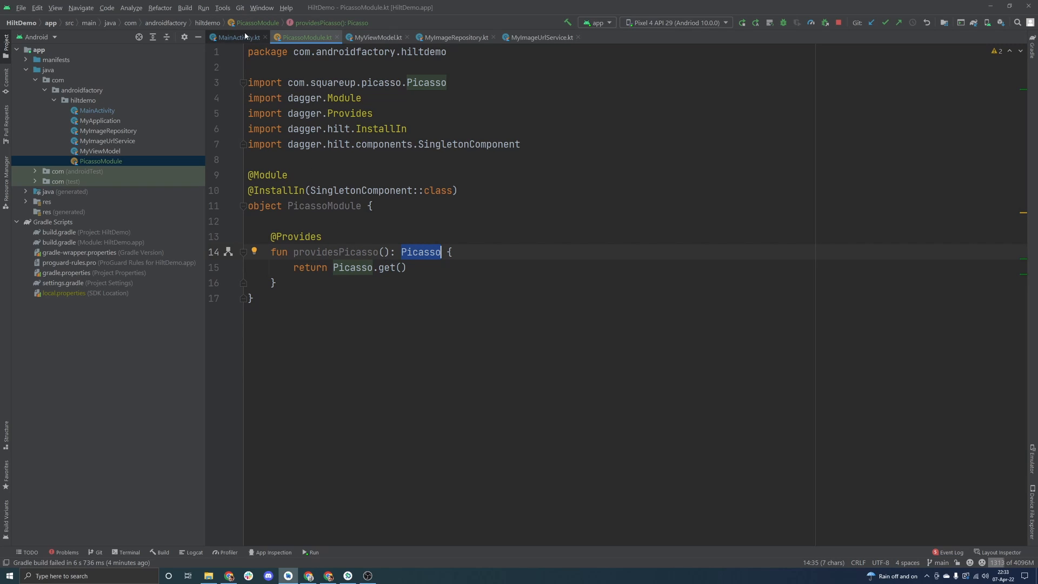
click(237, 37)
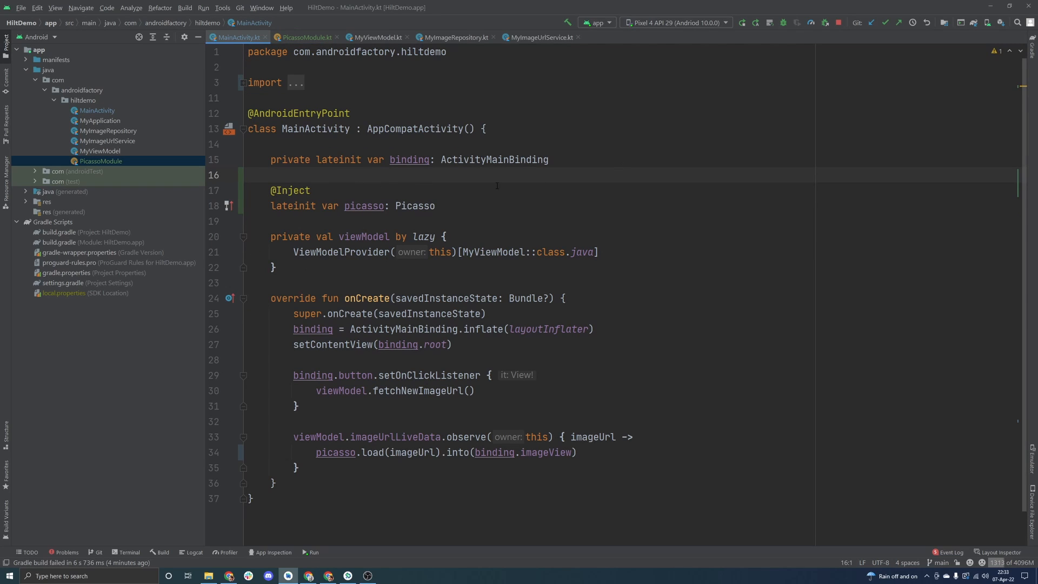
mouse_move(227, 209)
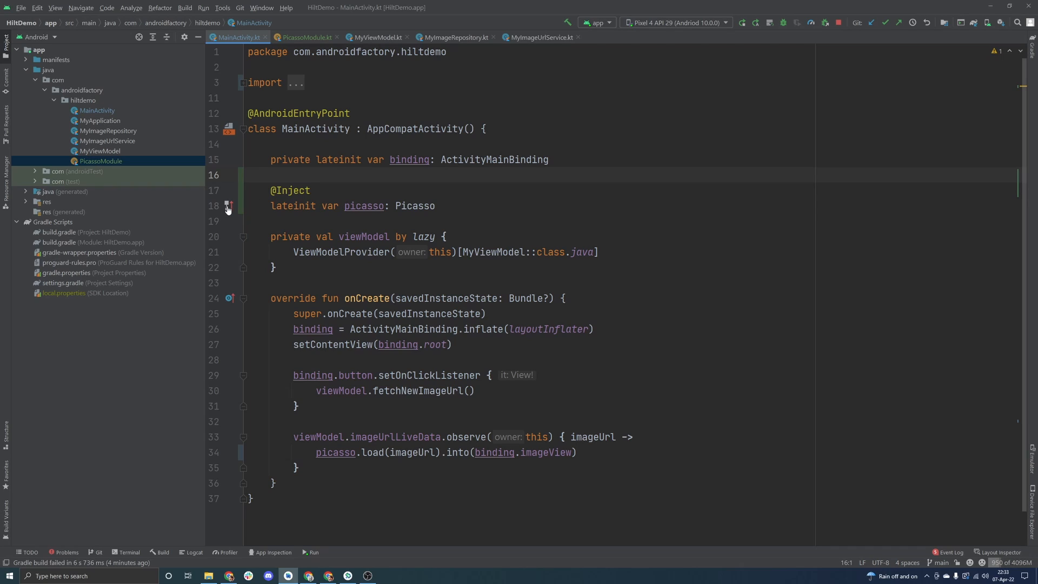
click(304, 37)
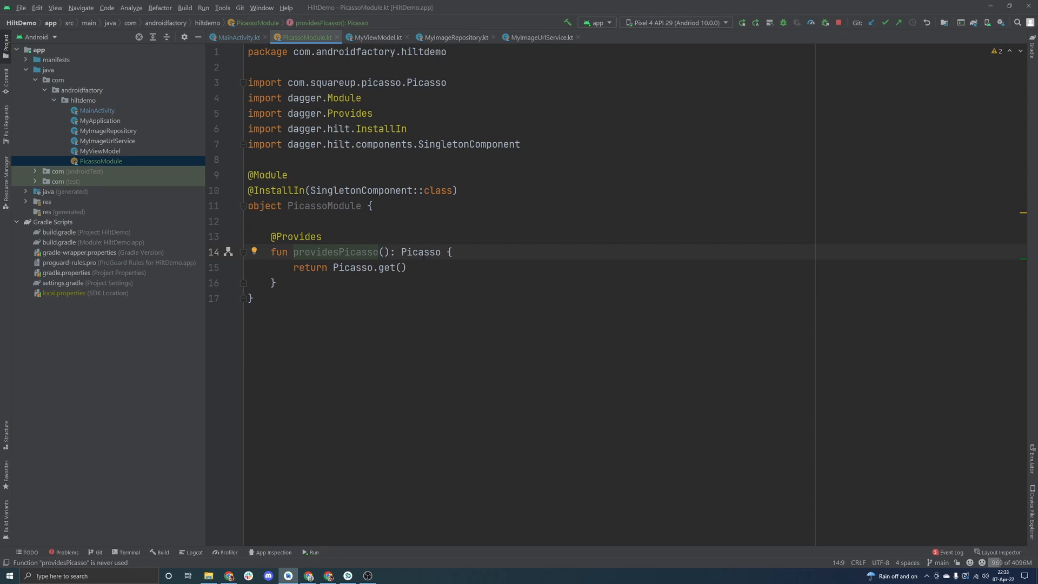
click(238, 37)
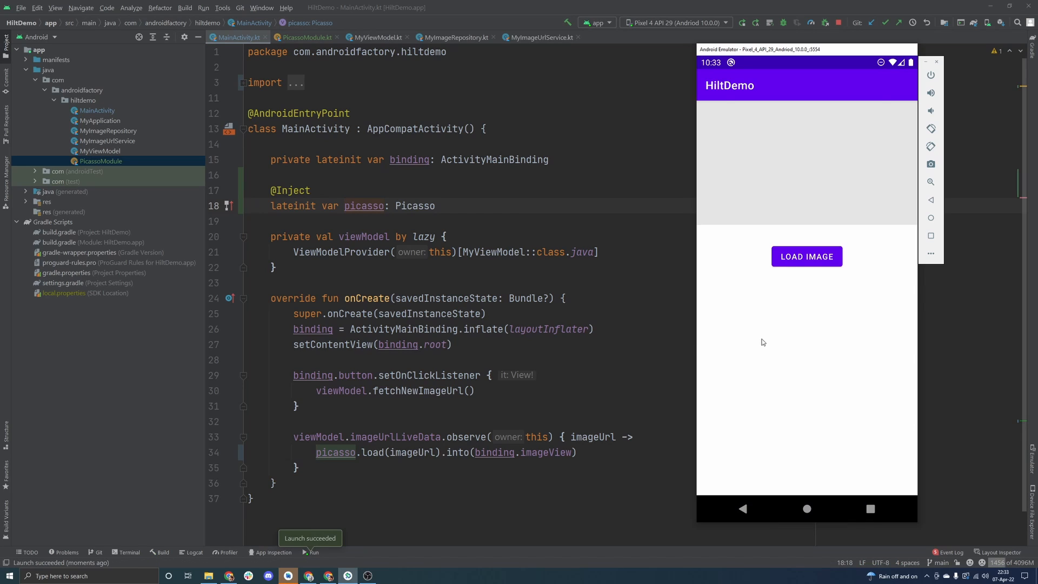
mouse_move(807, 266)
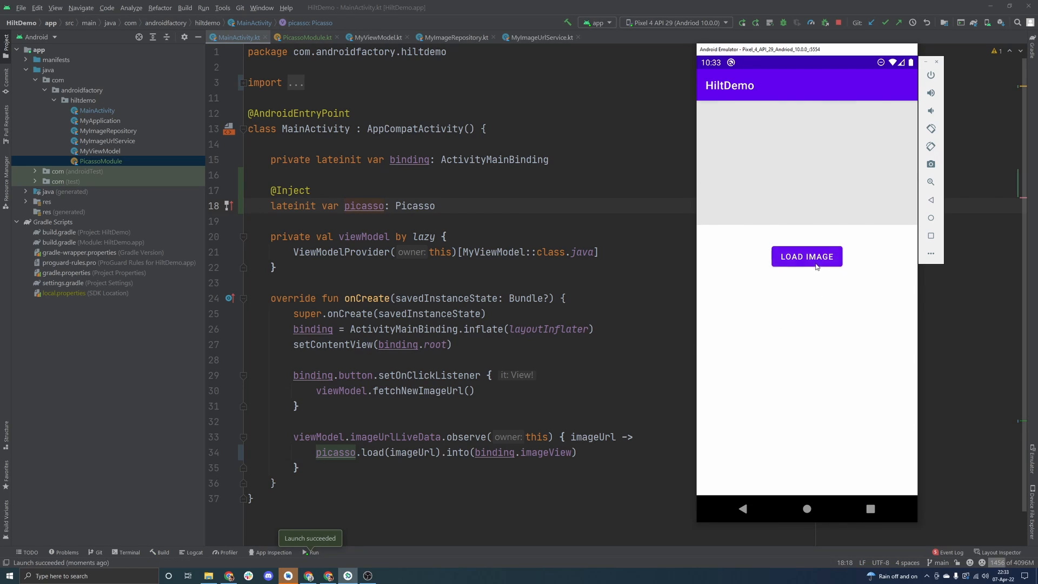
Tap LOAD IMAGE several times so the app shows fetched leaf photos via injected Picasso
click(806, 256)
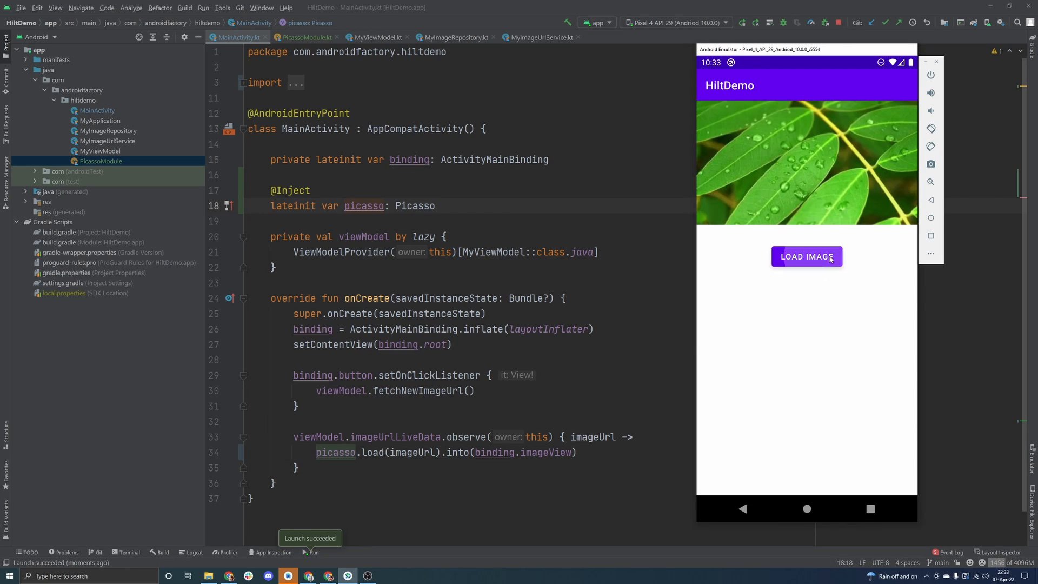
click(807, 257)
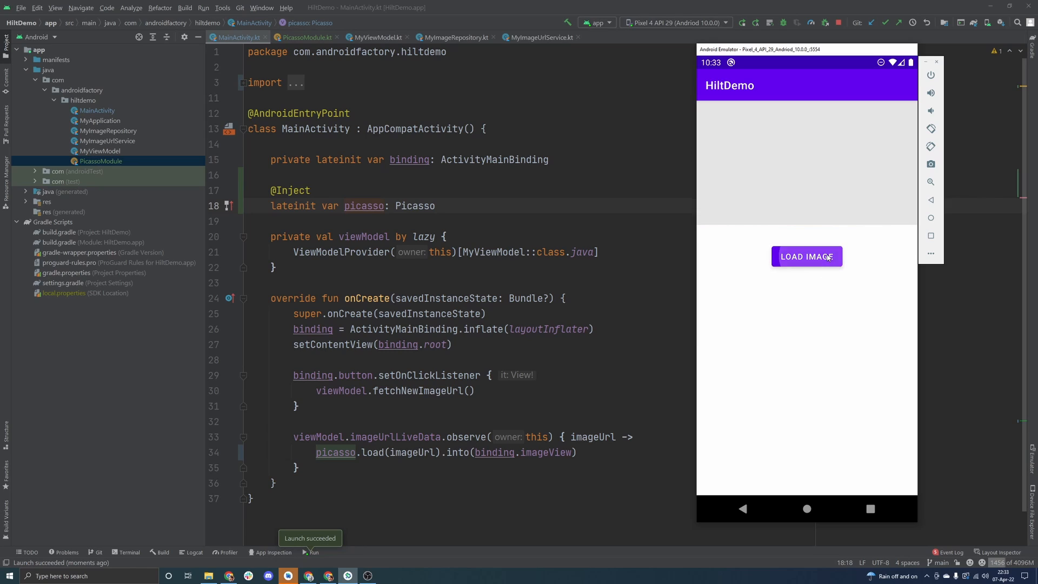
click(807, 256)
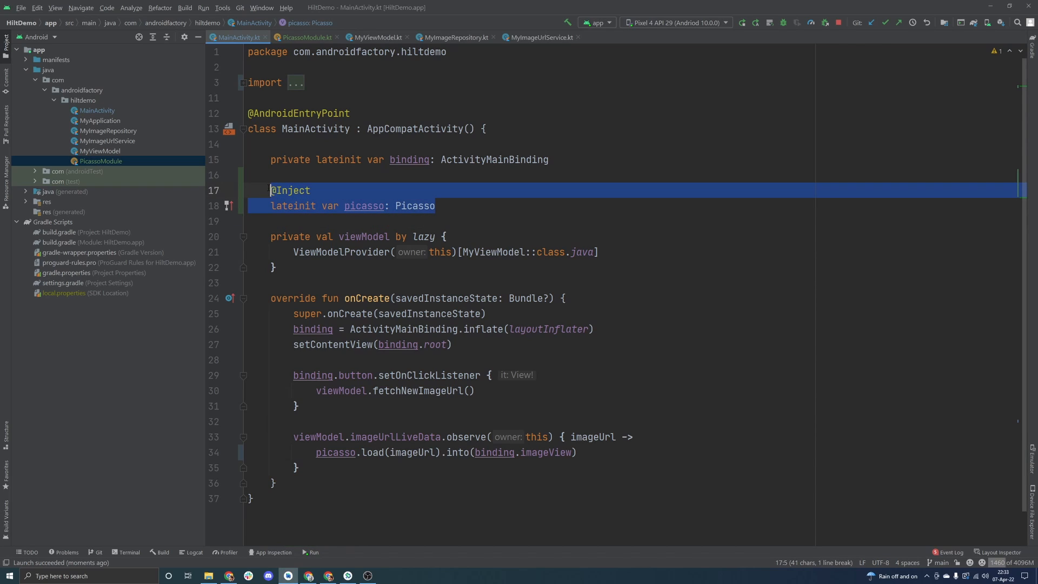
click(305, 37)
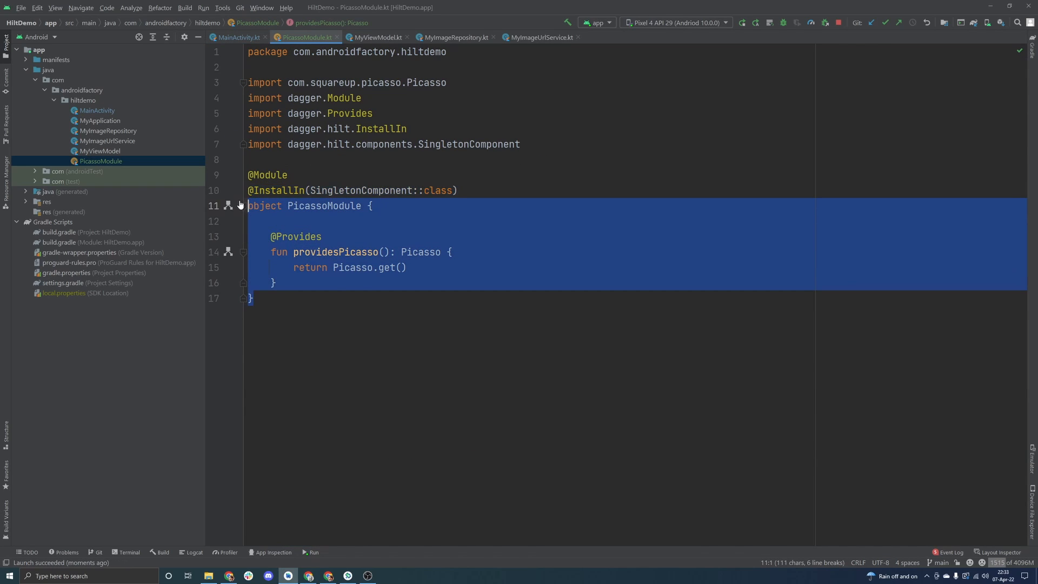
click(237, 37)
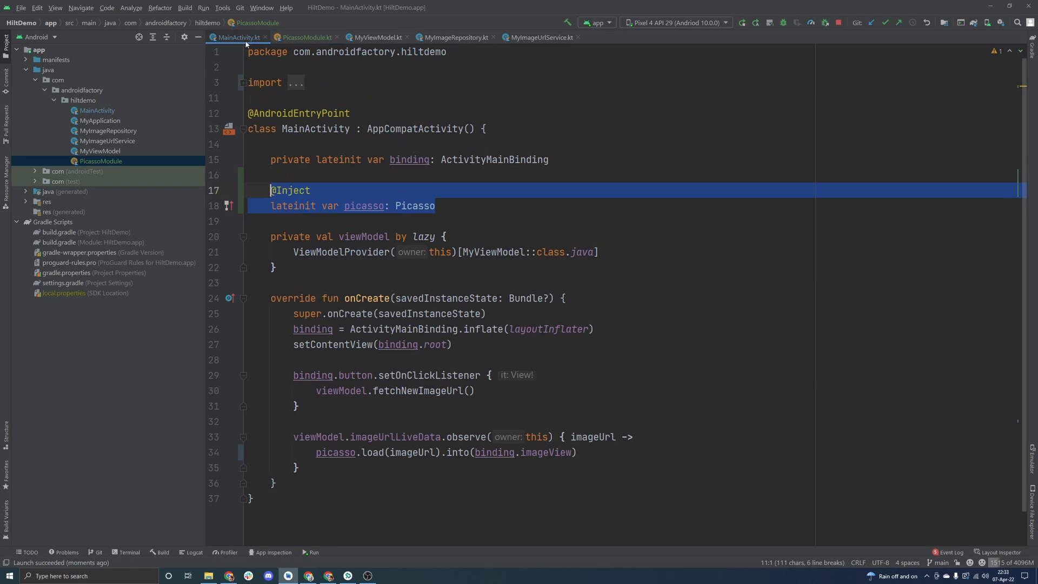
click(437, 206)
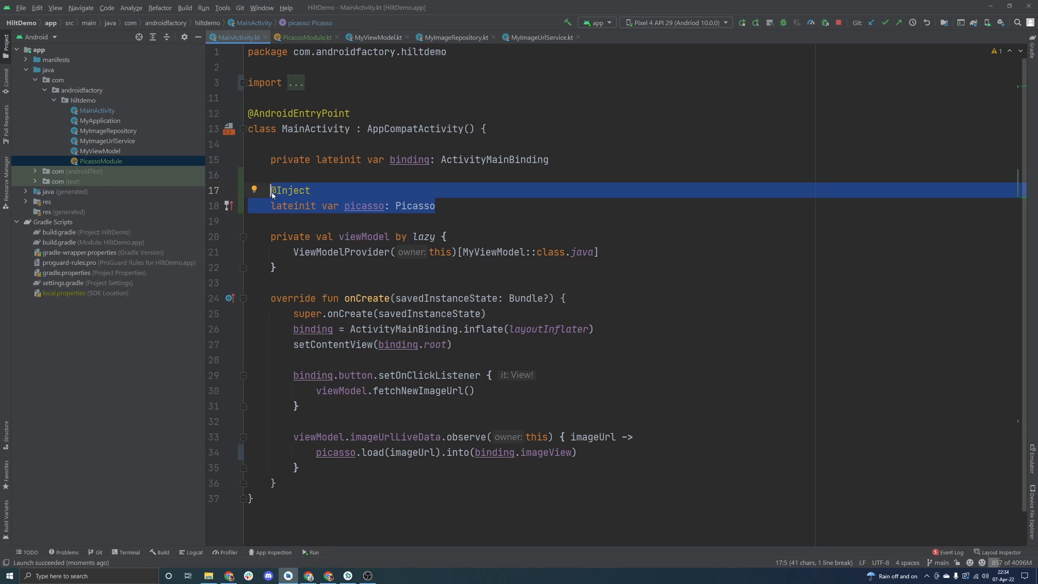
mouse_move(316, 129)
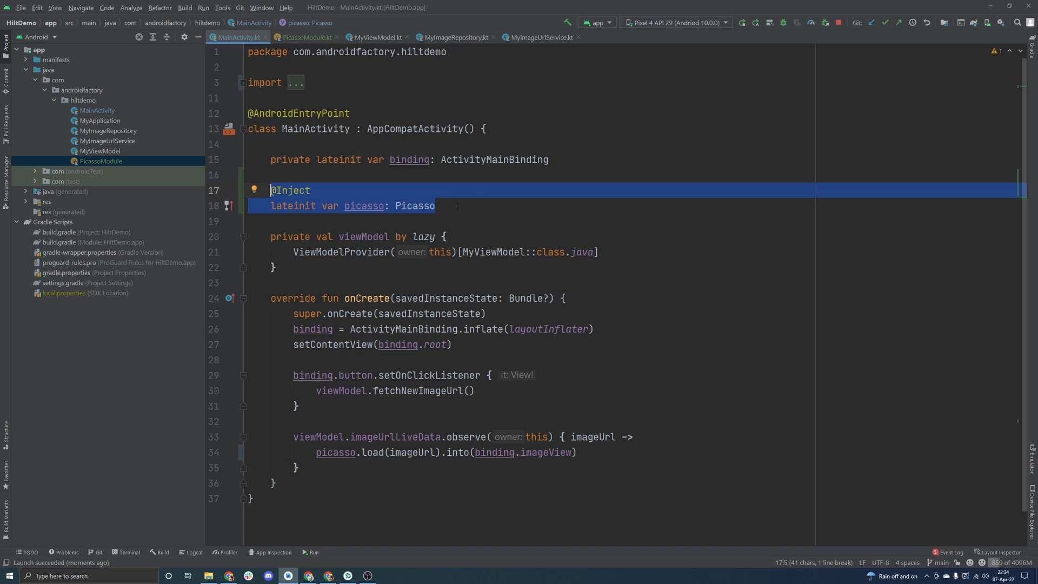
click(436, 206)
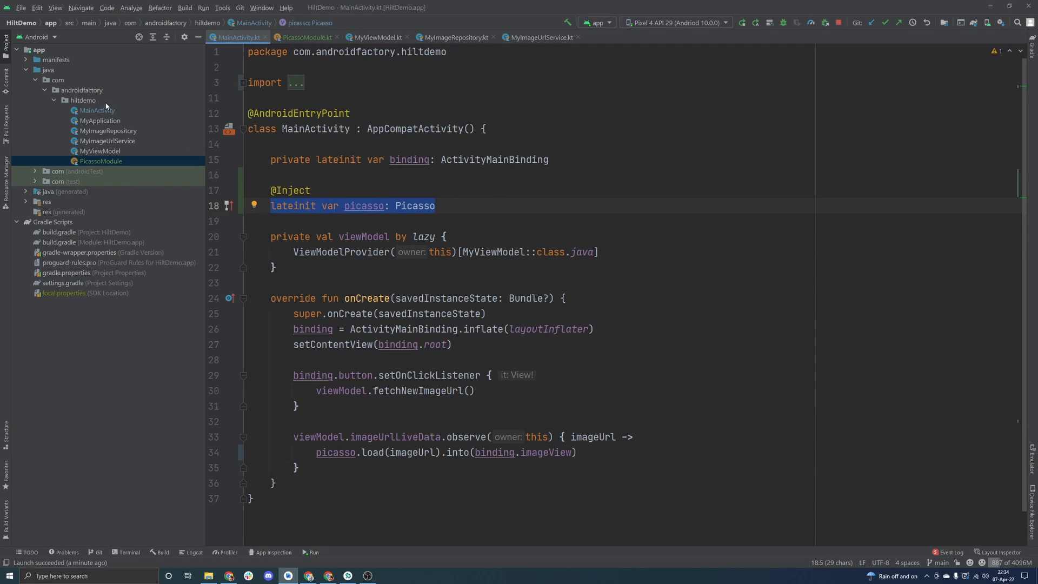
Create a new Kotlin class PicassoUtil in the hiltdemo package via New > Kotlin Class/File
right_click(83, 99)
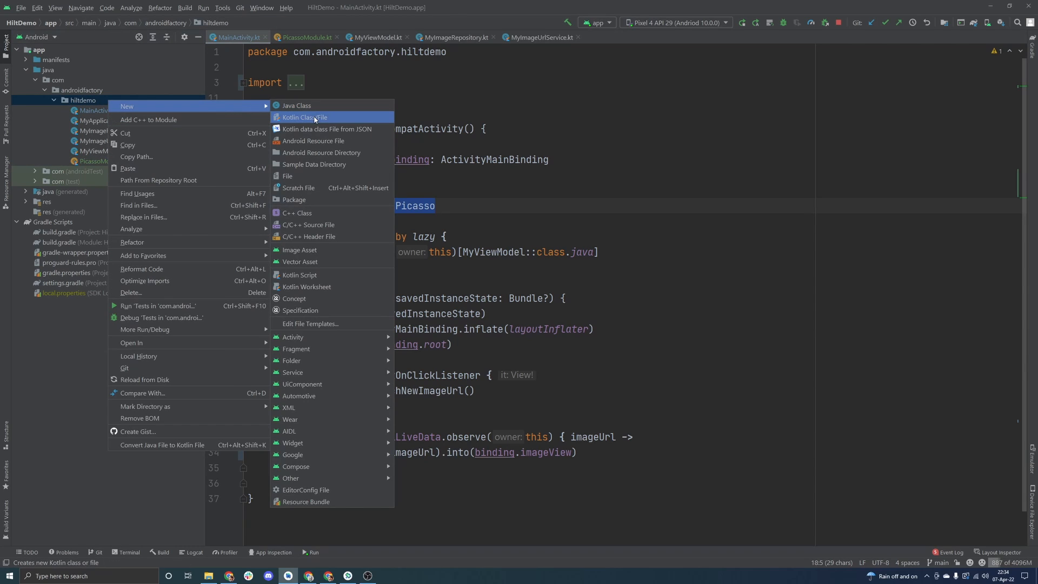
click(304, 117)
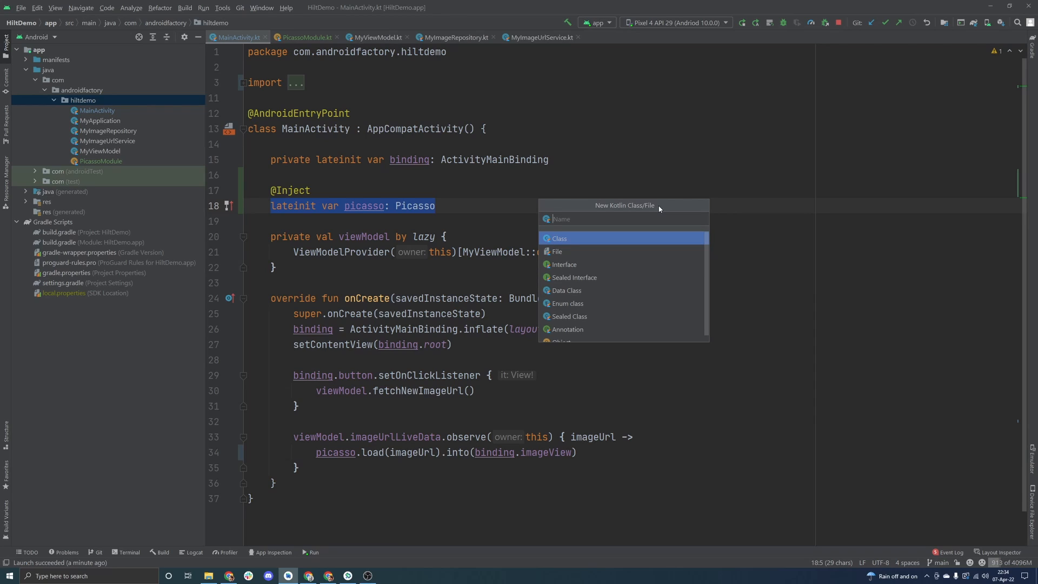
text(Picasso)
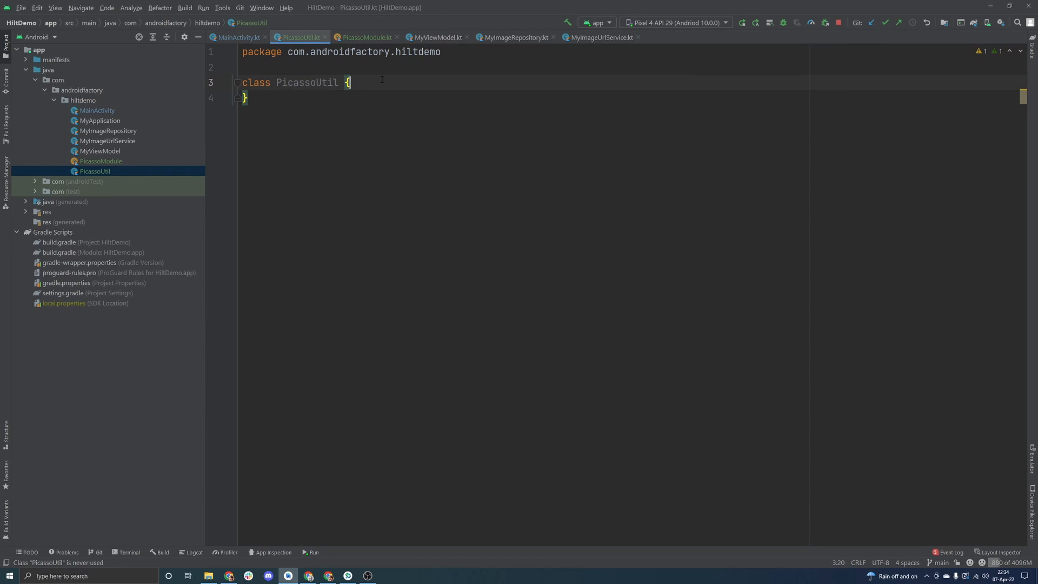
Start a loadImage function in PicassoUtil and position editing after the class name
text(fun)
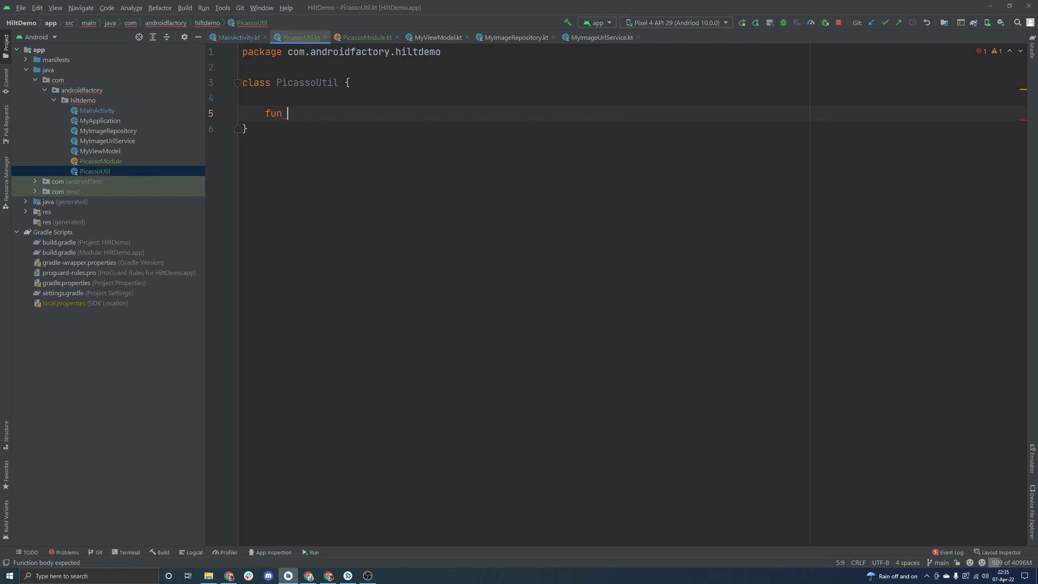
text(loadImage(imageUrl: String, imageView: ImageView) {)
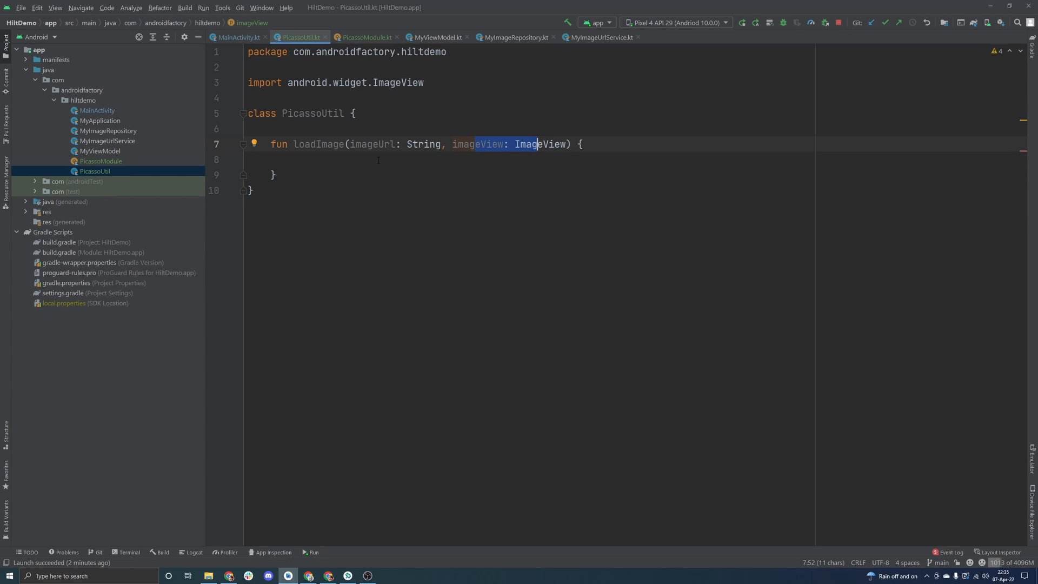
click(238, 36)
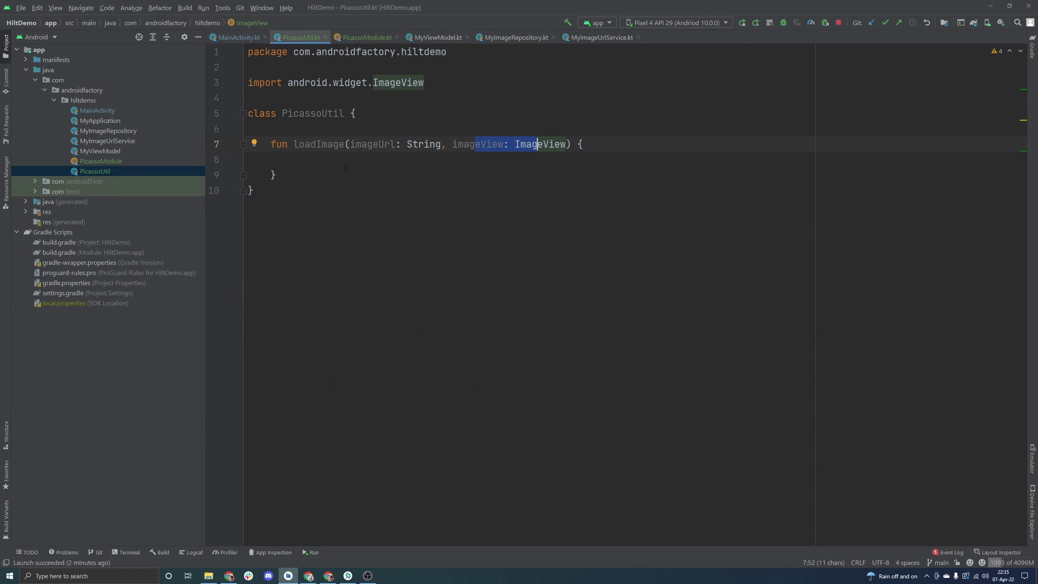
click(344, 114)
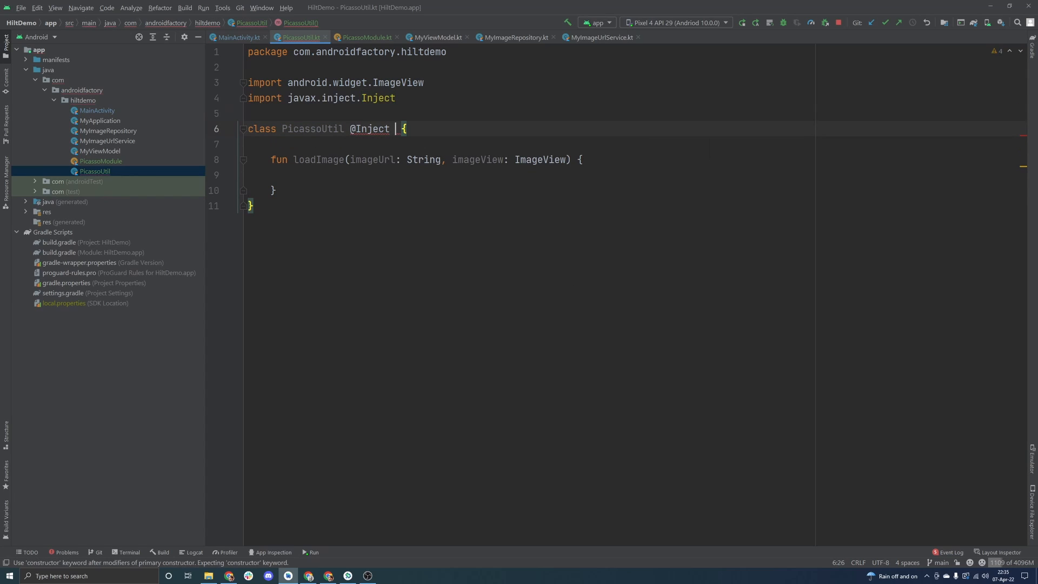
text(constructor(p)
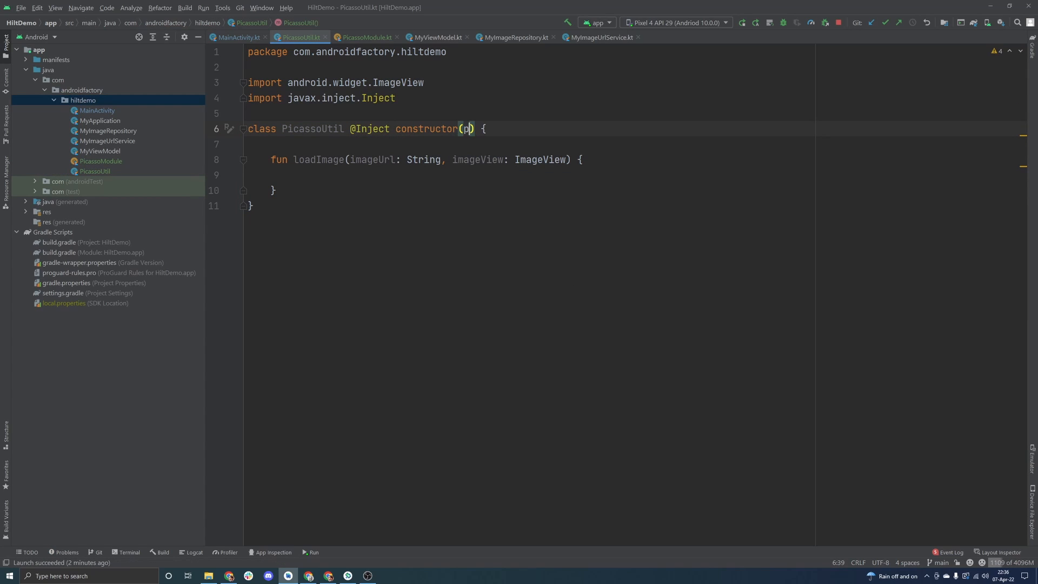
text(rivate val p)
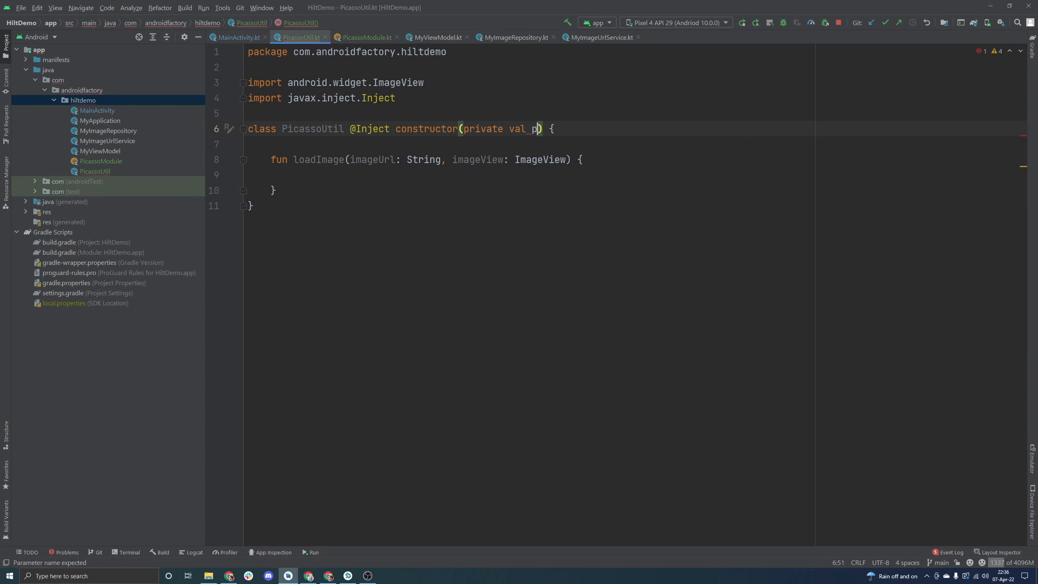
text(casso: Picasso)
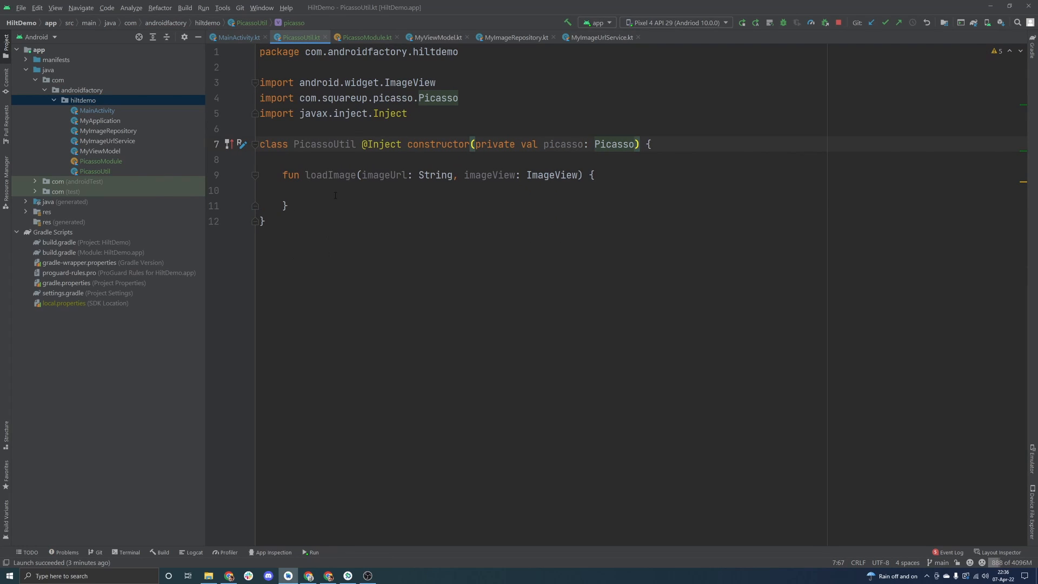
text(pic)
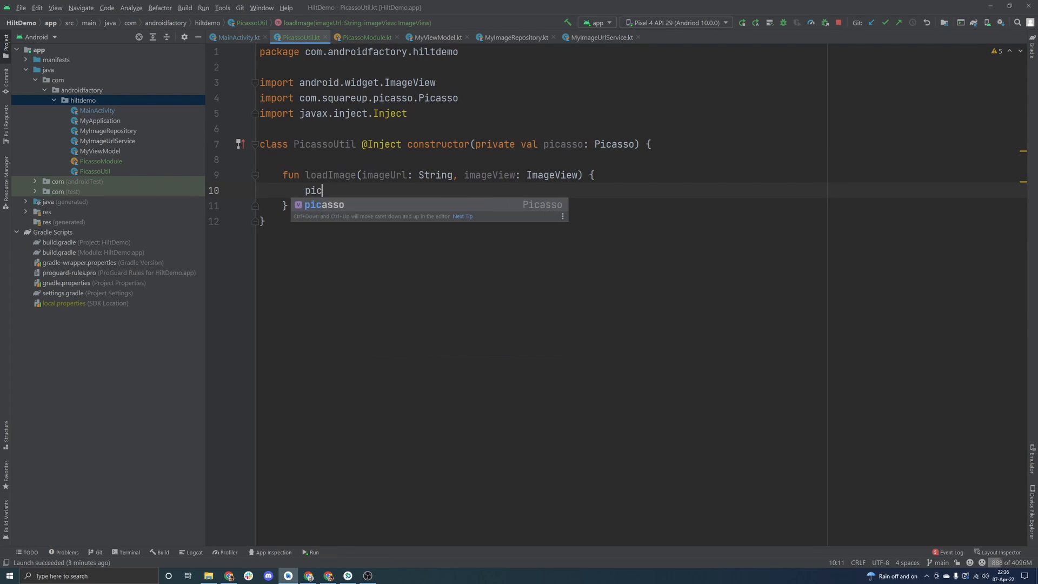
Have loadImage call picasso.load(imageUrl).into(imageView)
text(picasso.load())
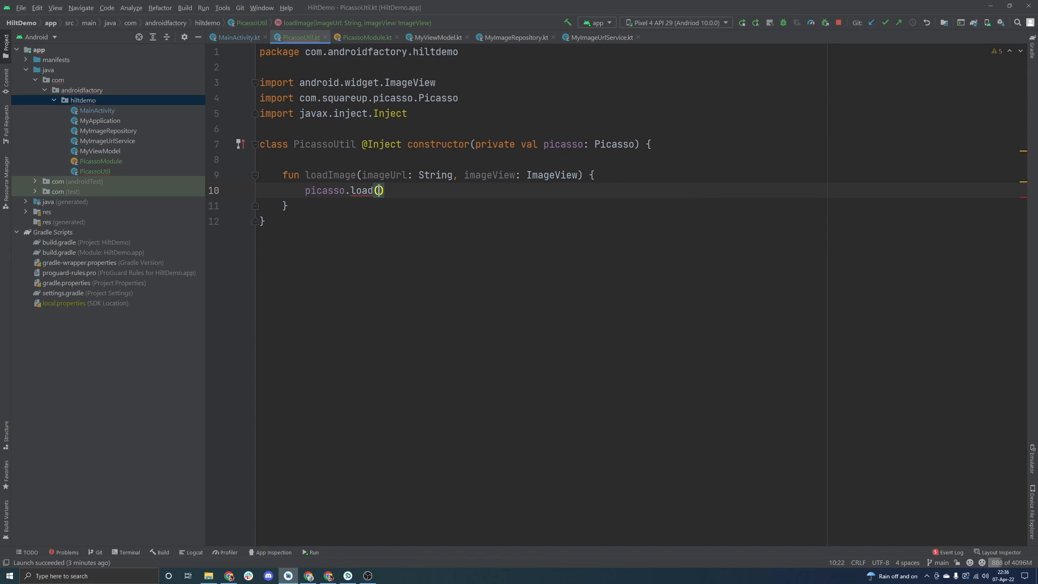
text(imageUrl).)
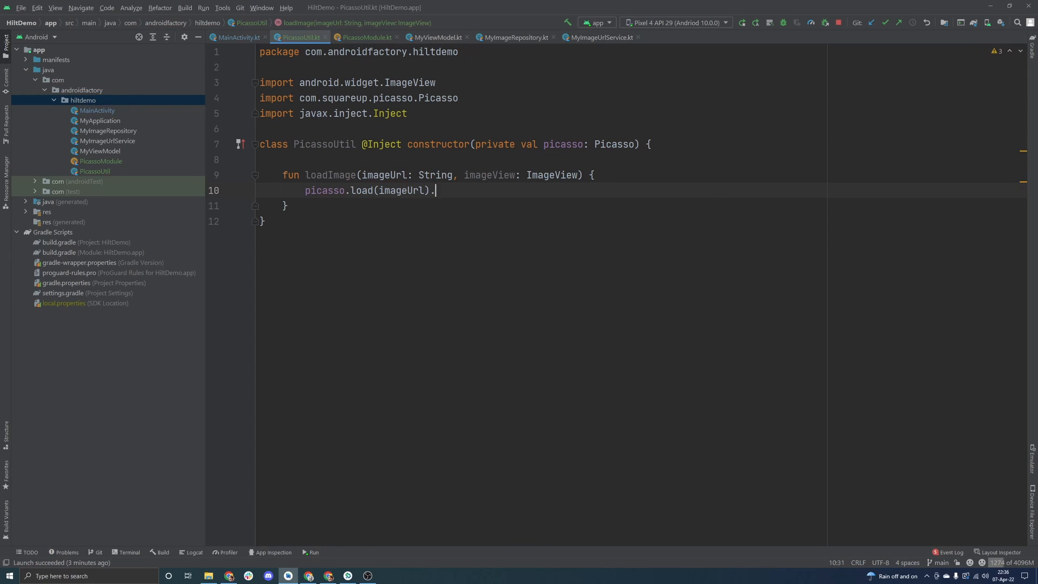
text(into(imageView)
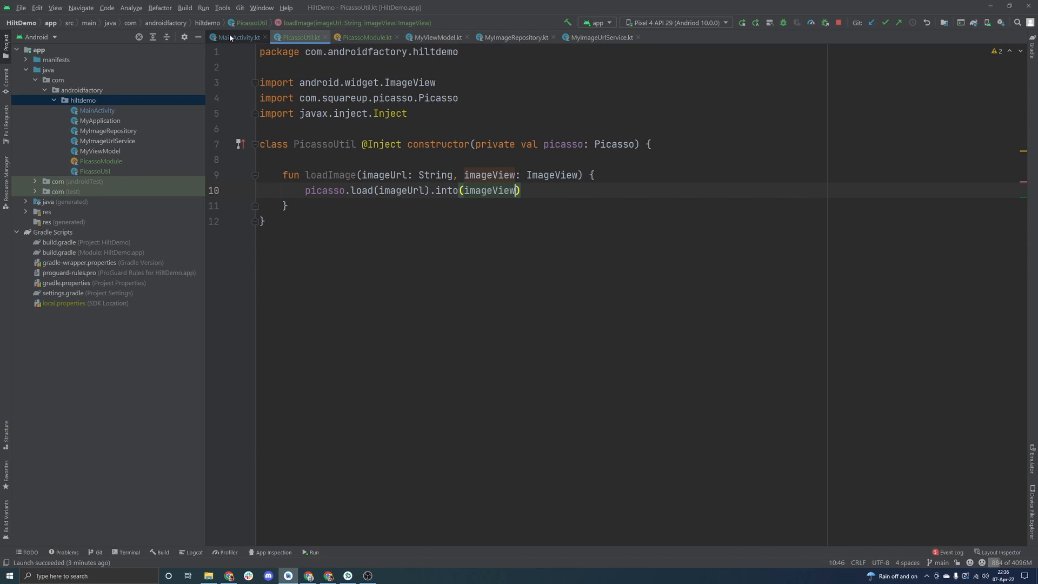
In MainActivity inject picassoUtil: PicassoUtil and call picassoUtil.loadImage(imageUrl, binding.imageView)
click(241, 37)
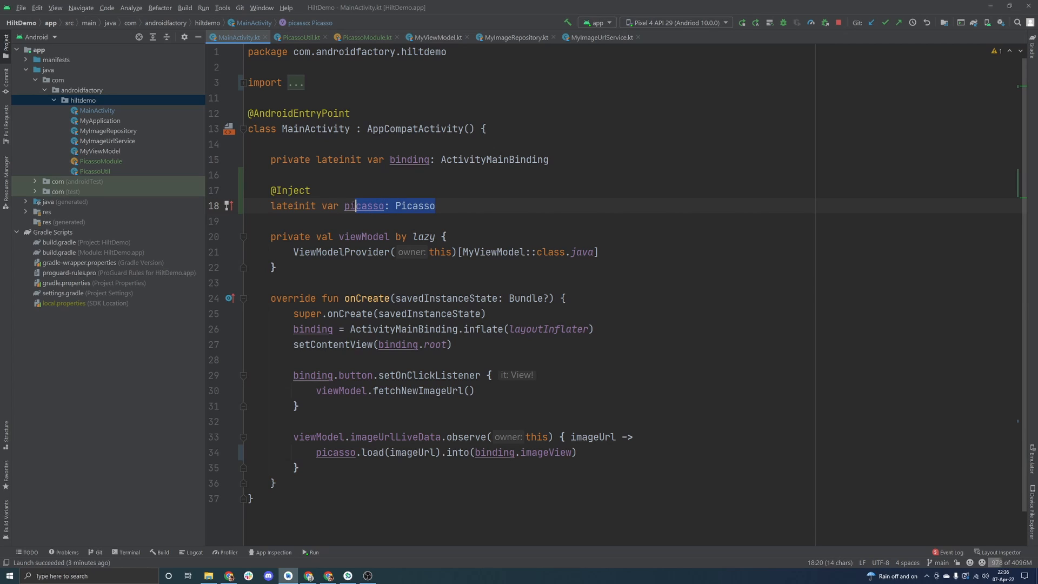
text(picas)
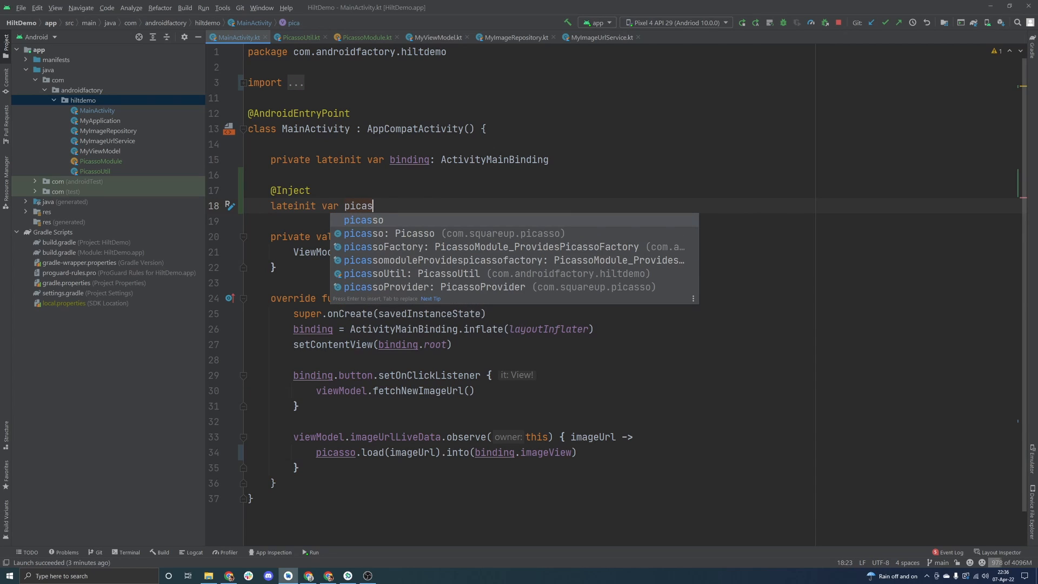
click(400, 274)
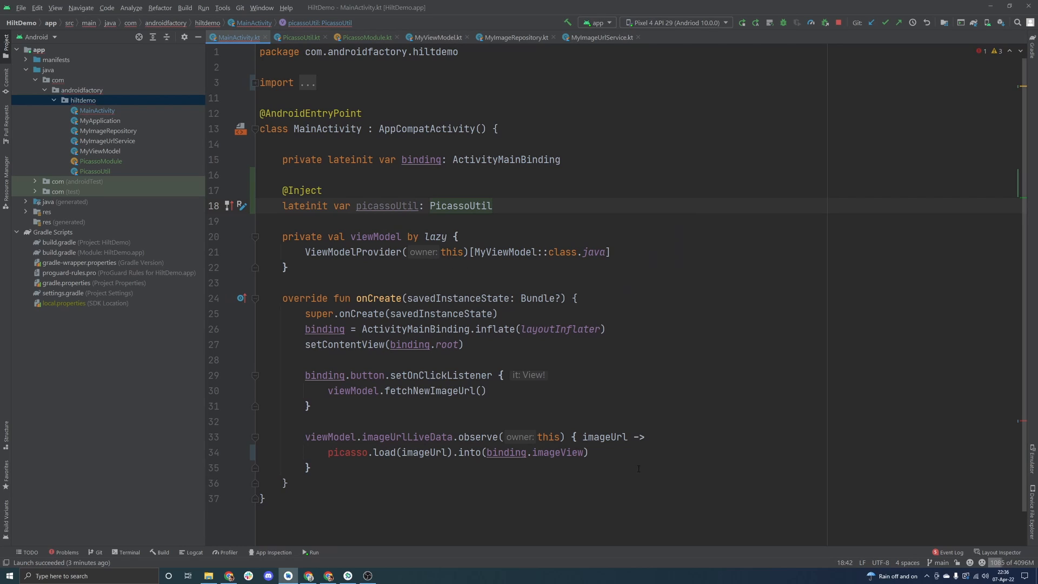
text(picassoUtil.loadImage()
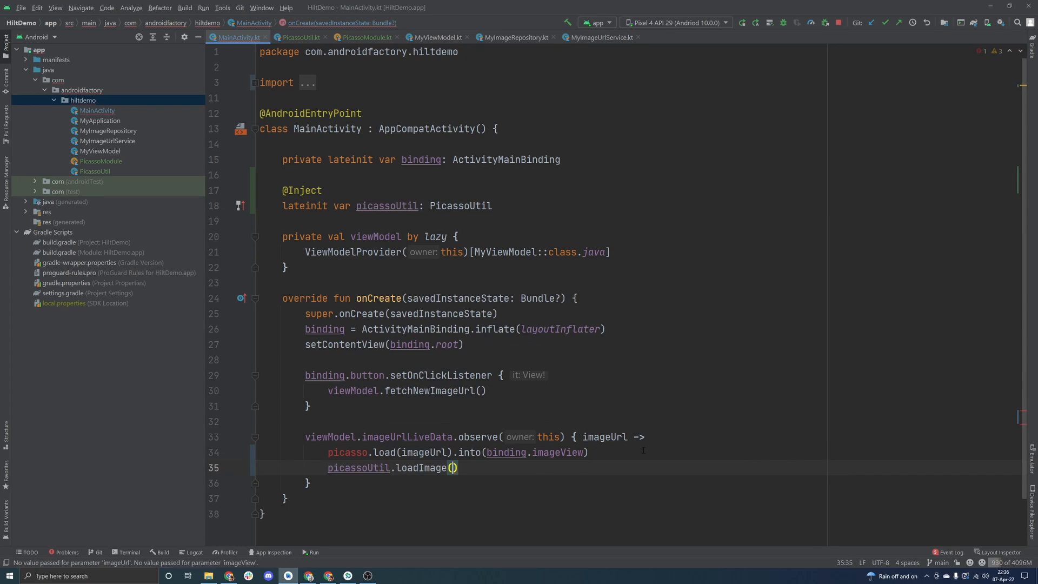
text(imageUrl, binding.imageView)
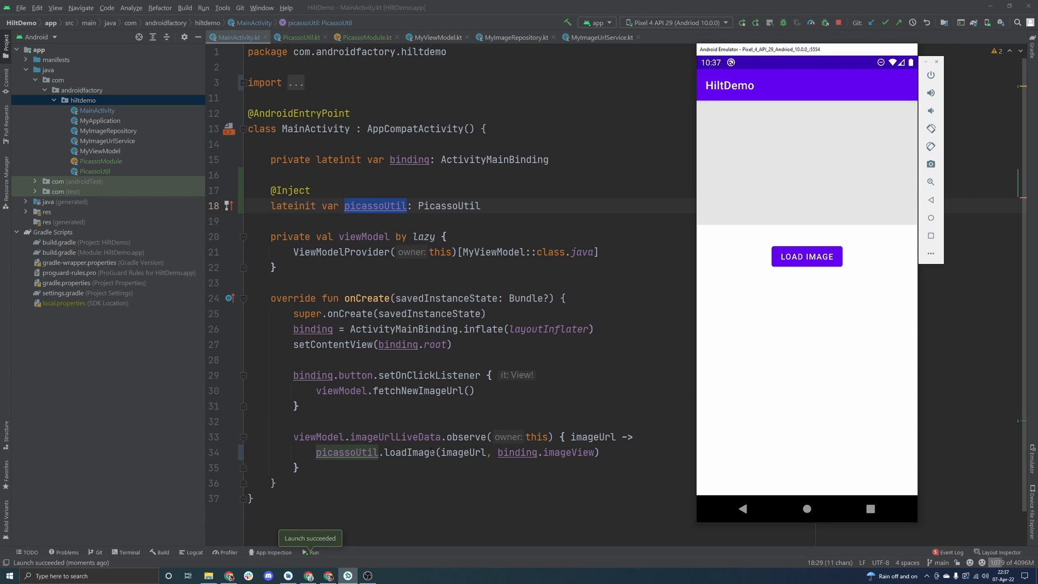
mouse_move(837, 351)
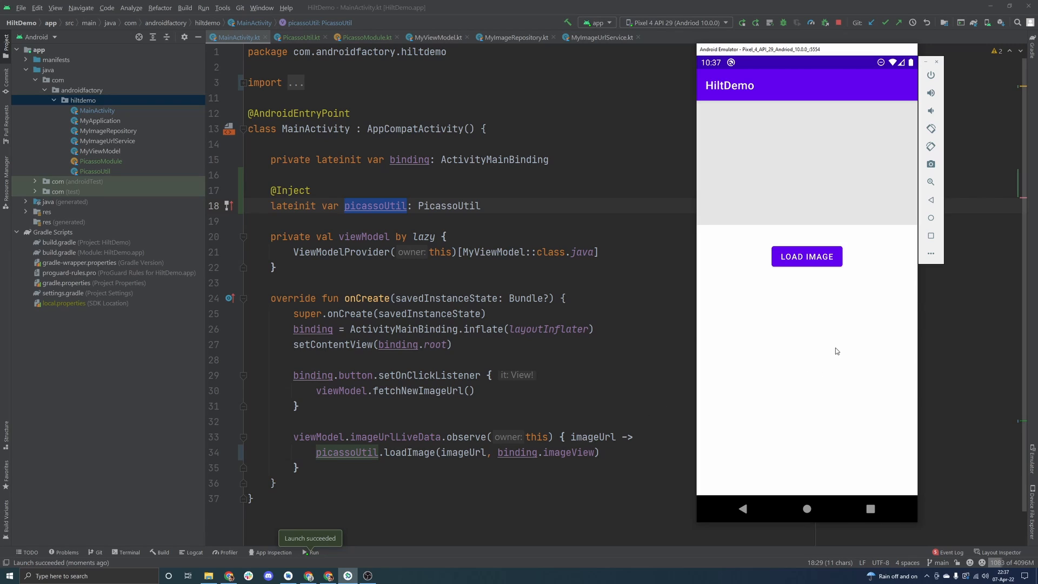
mouse_move(821, 278)
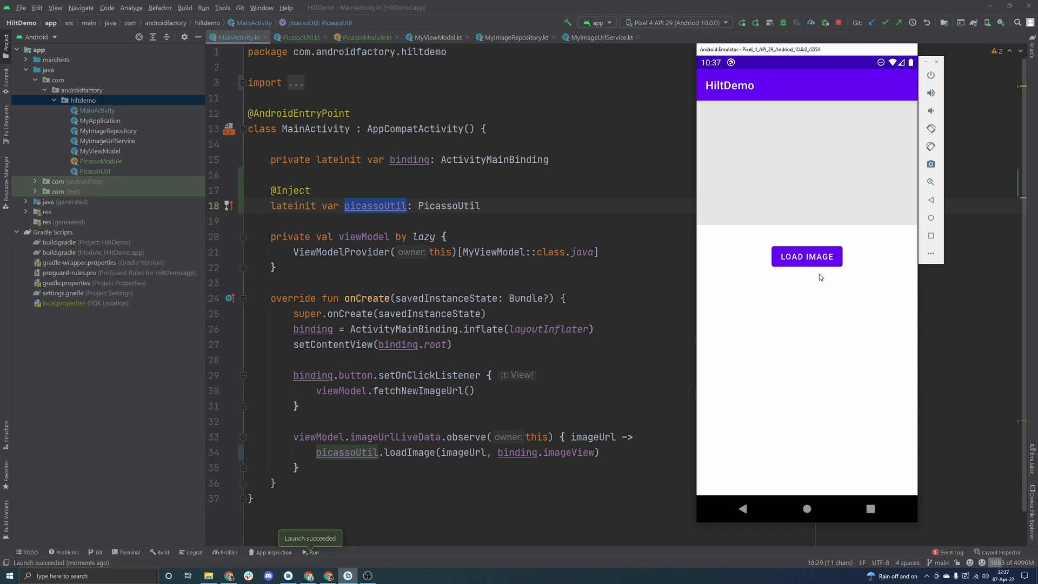
Tap LOAD IMAGE repeatedly so new photos load through the injected PicassoUtil
click(806, 257)
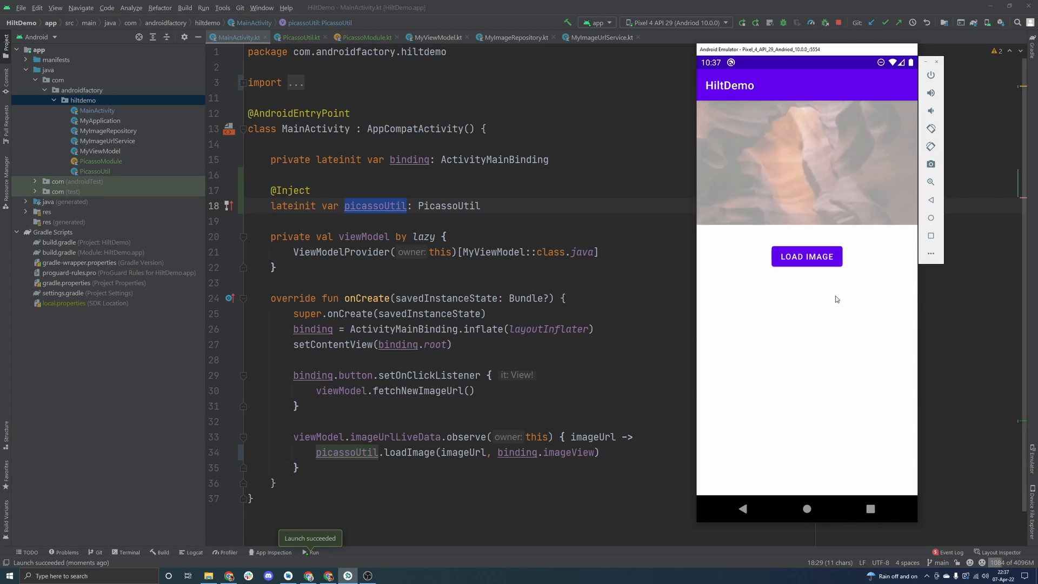
click(807, 256)
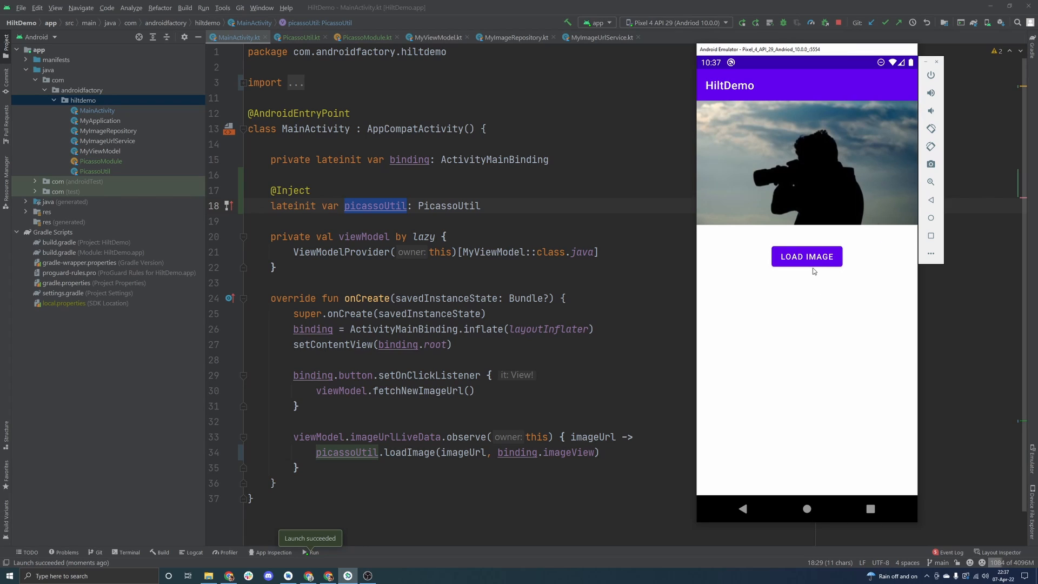
click(807, 257)
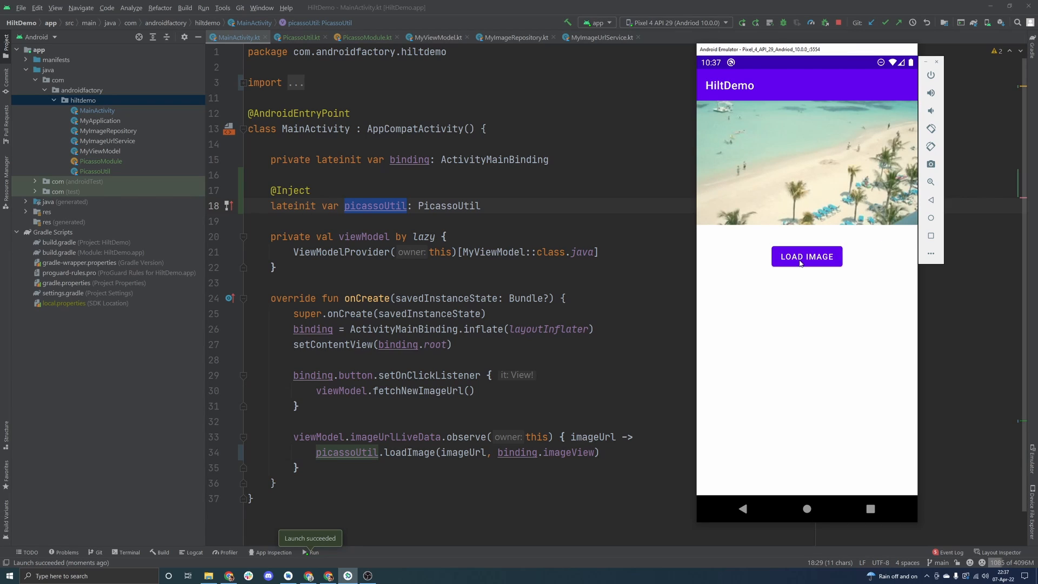
click(807, 256)
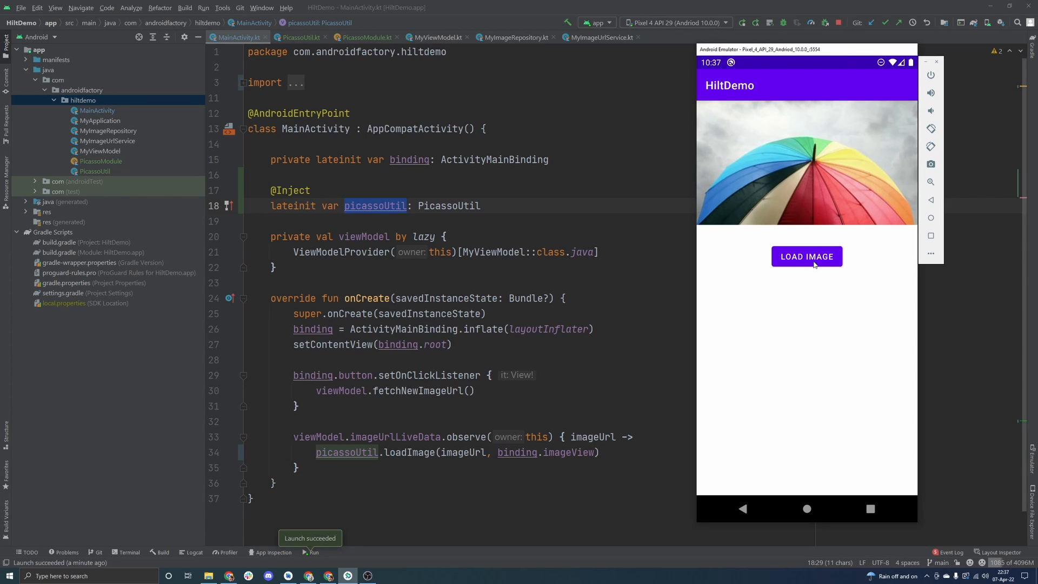
click(807, 256)
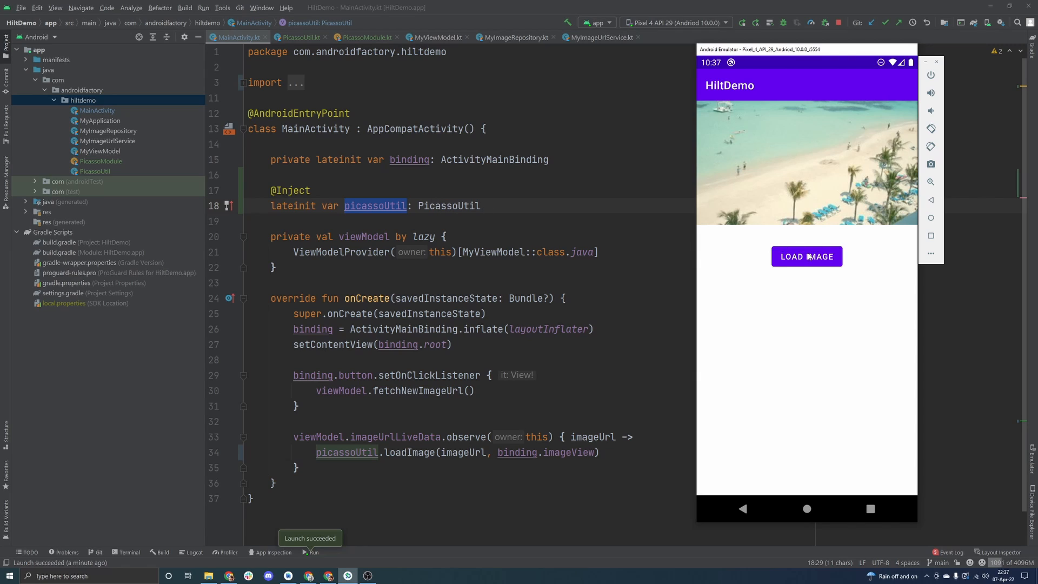
click(807, 256)
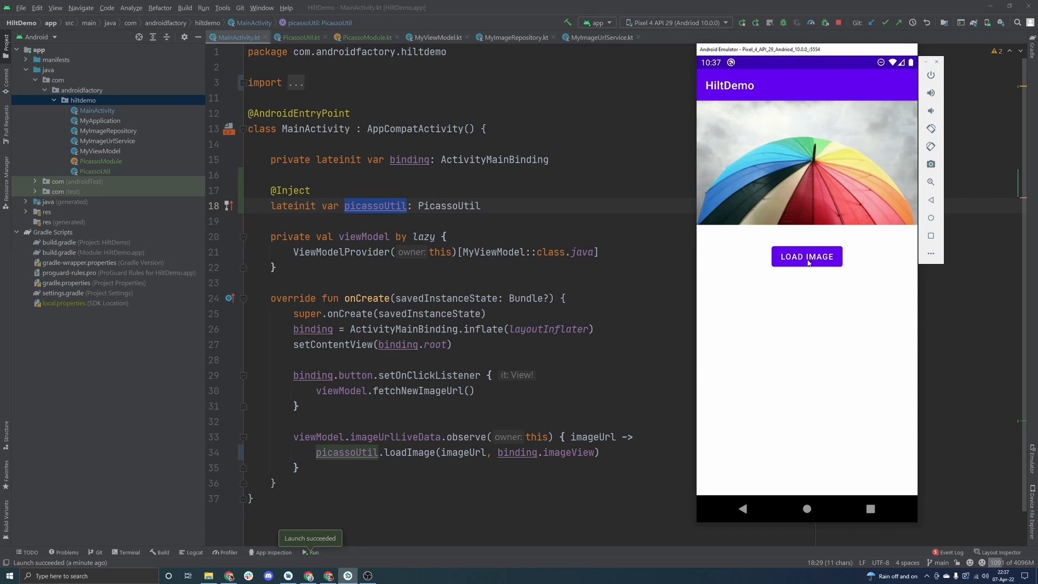
click(807, 256)
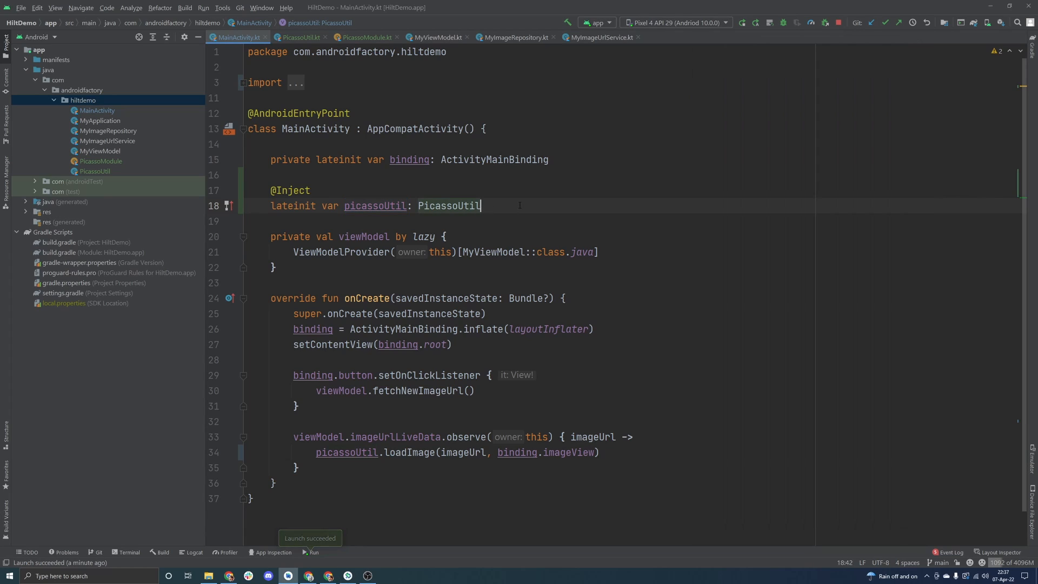
click(438, 206)
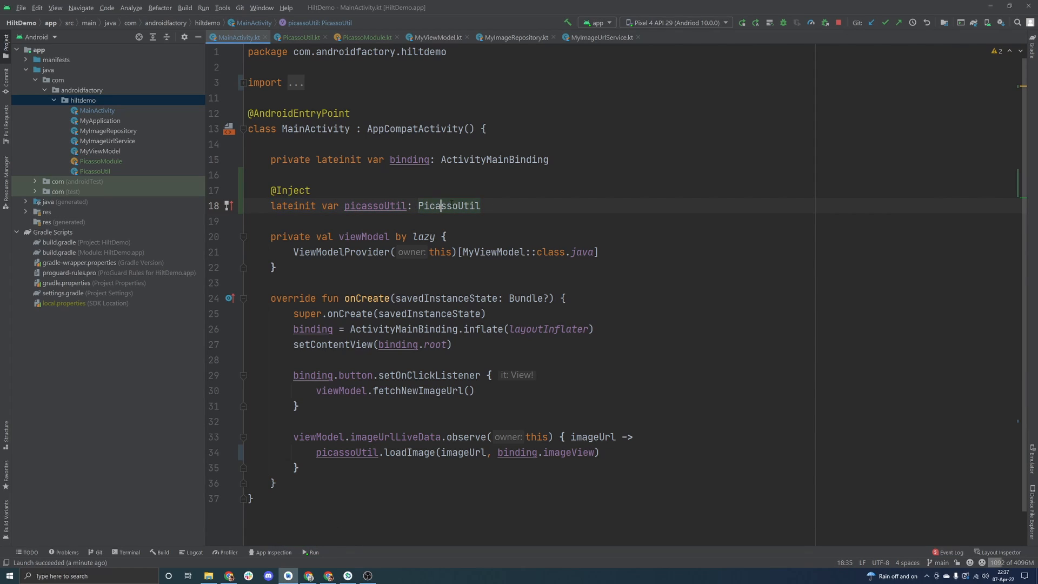
click(299, 37)
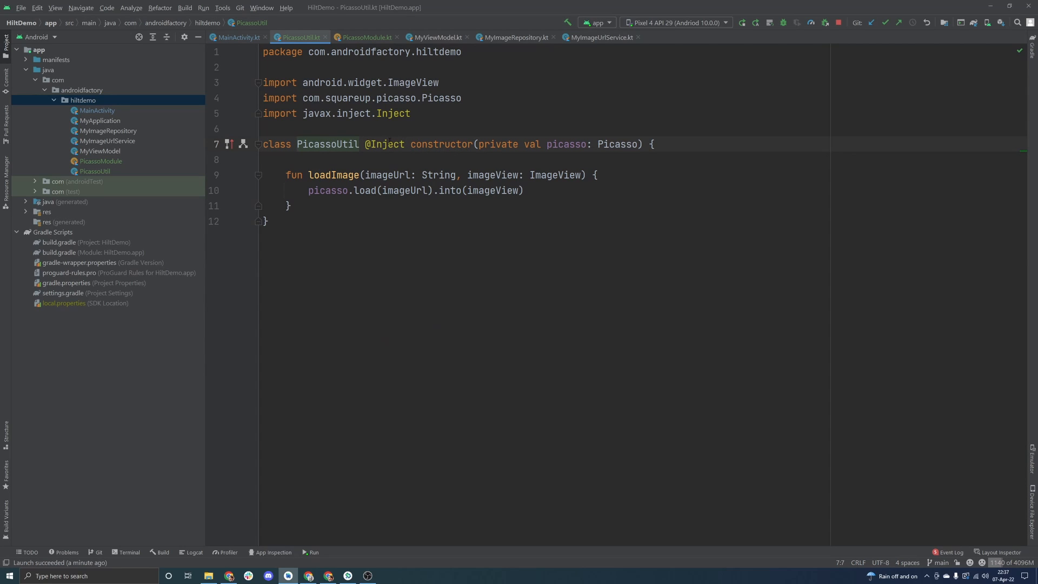
double_click(418, 143)
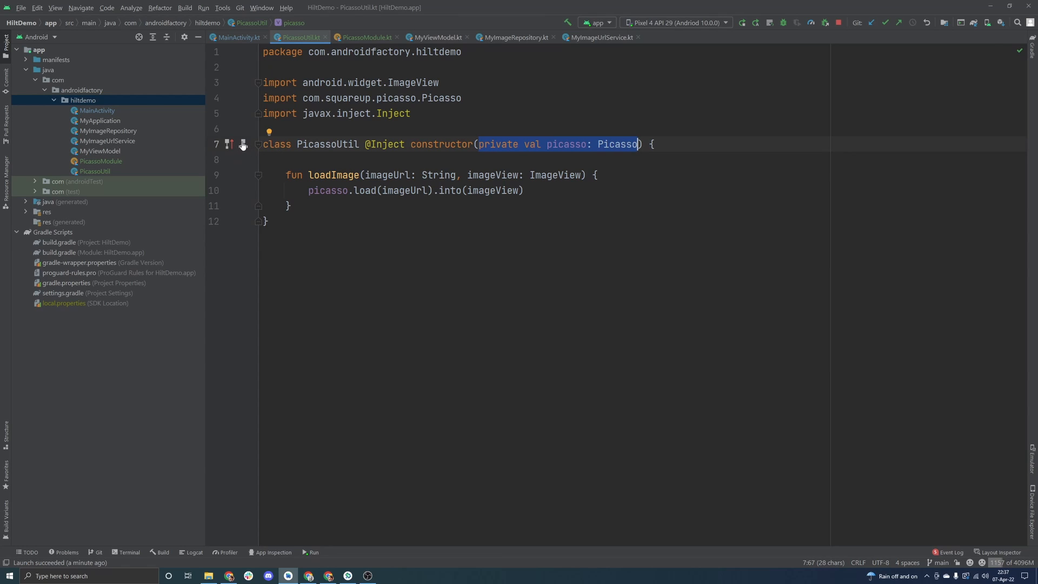
click(365, 37)
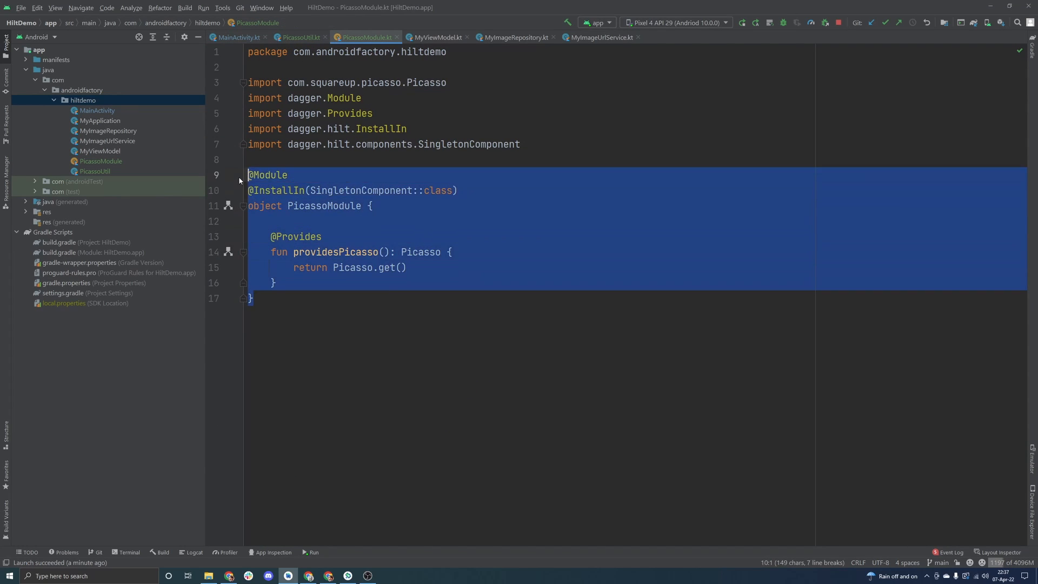
click(276, 282)
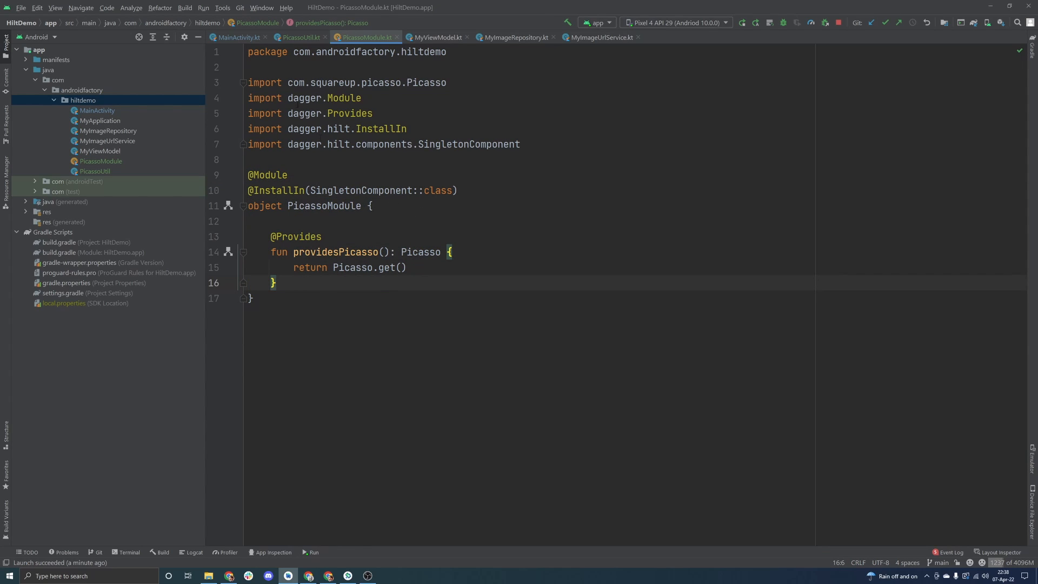
click(240, 37)
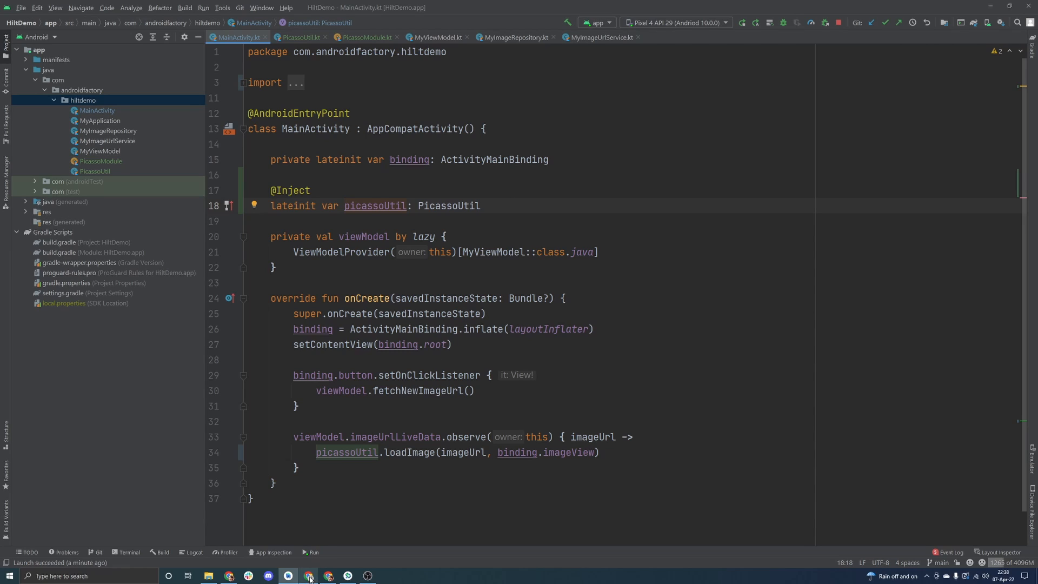
click(308, 576)
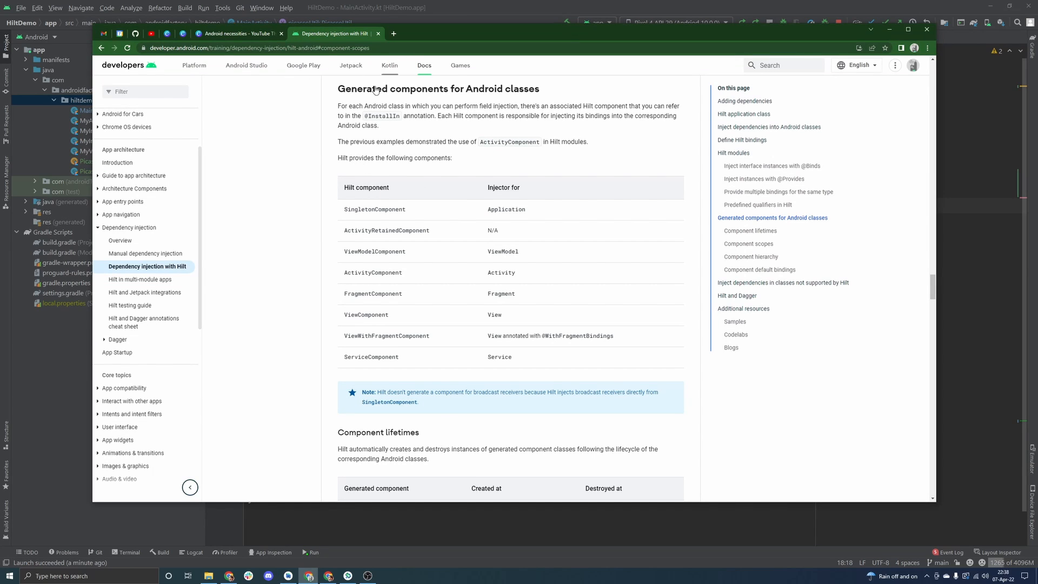
mouse_move(313, 266)
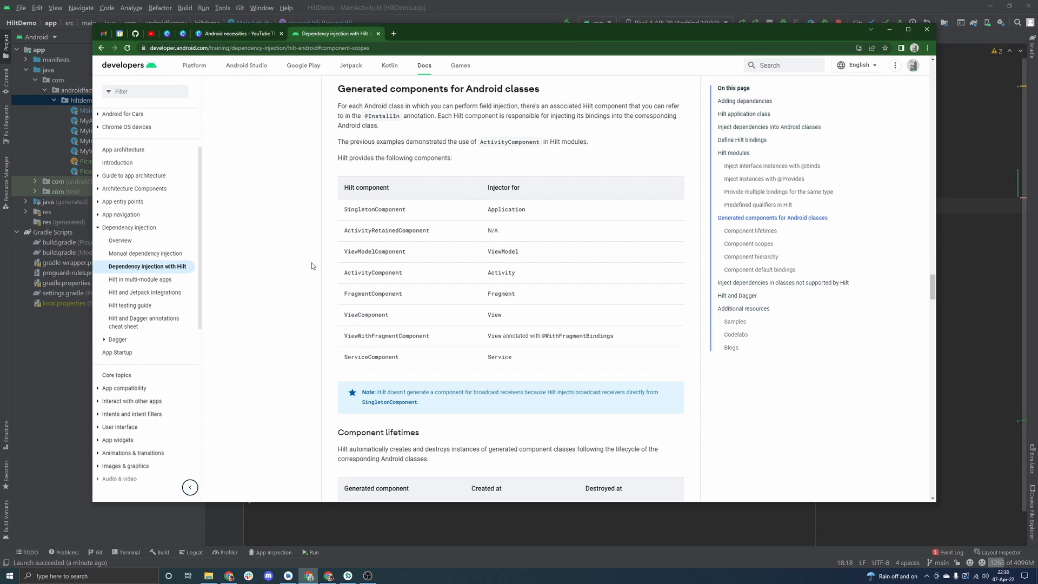
mouse_move(358, 226)
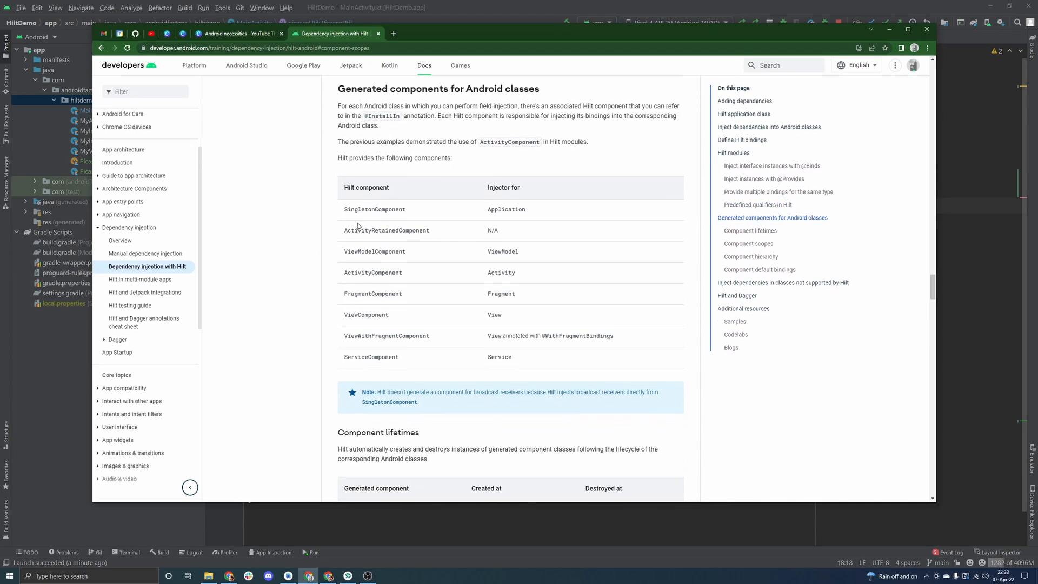
double_click(375, 209)
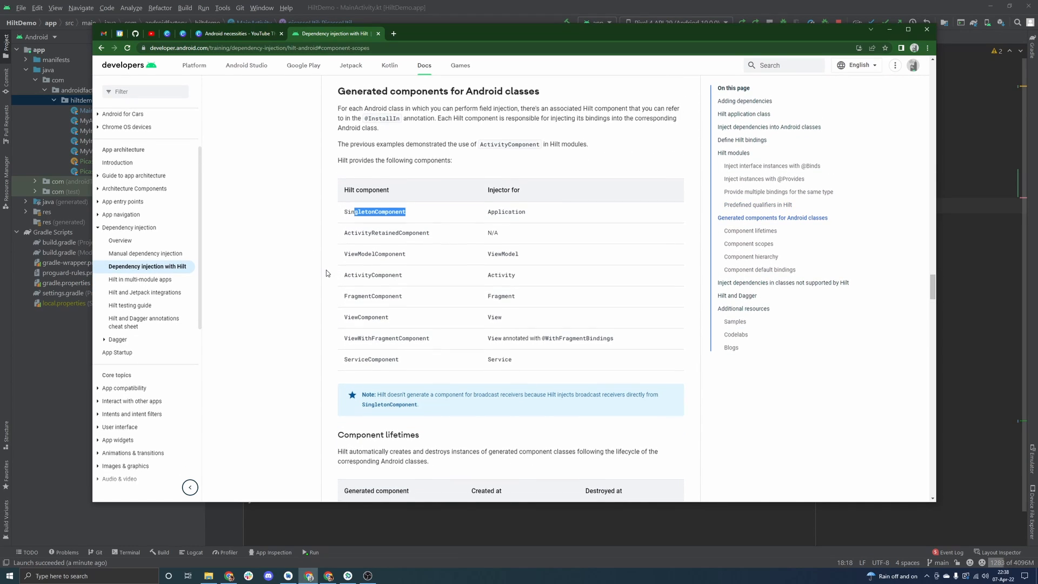
double_click(373, 273)
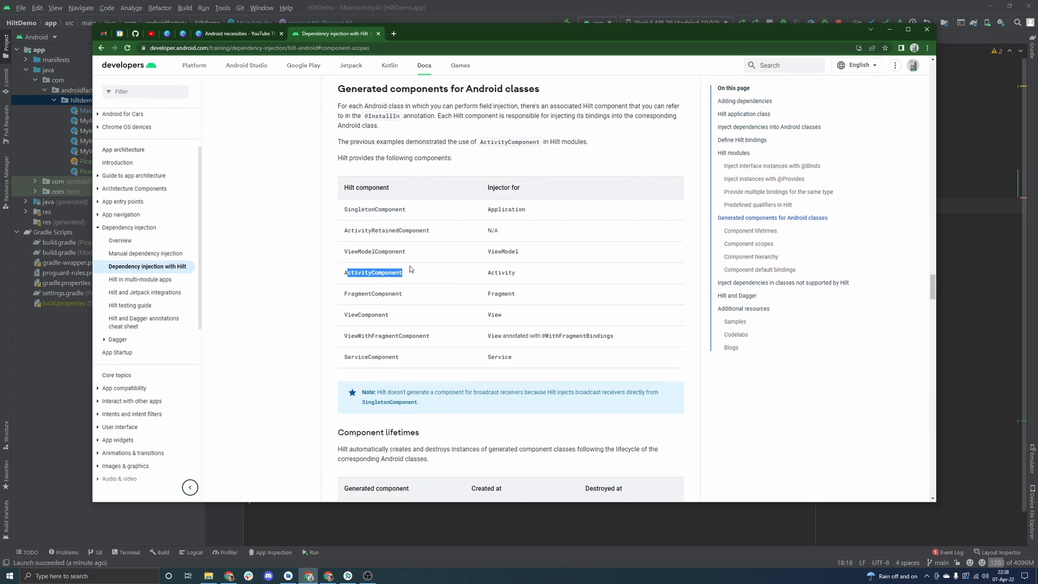
double_click(376, 293)
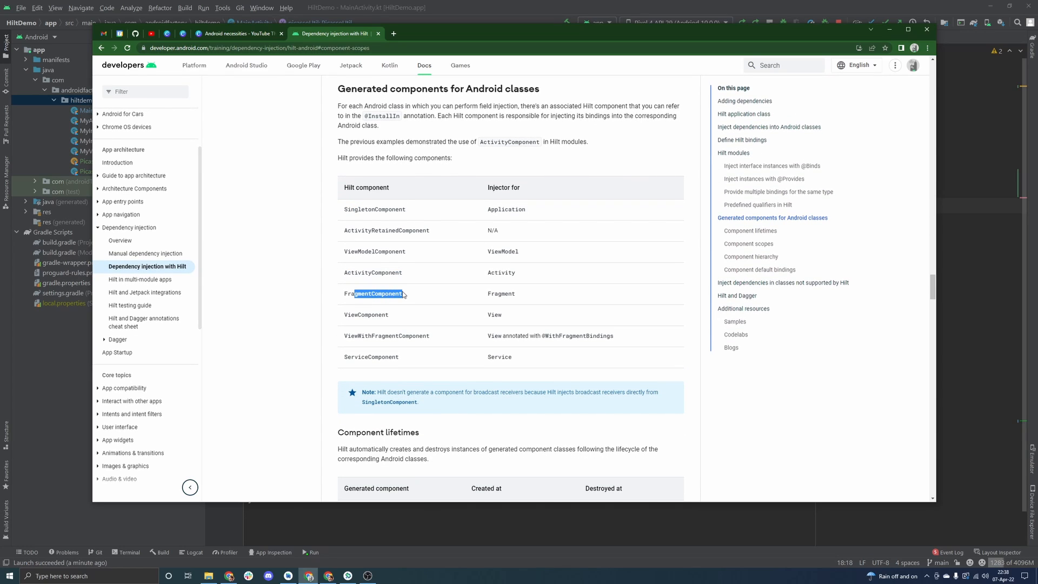
double_click(376, 251)
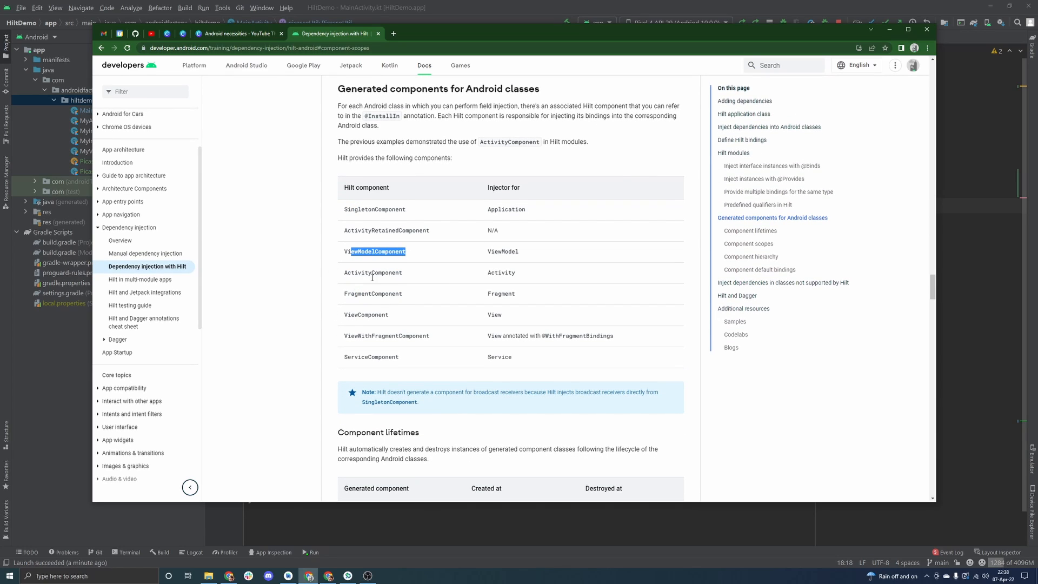
scroll(down, 3)
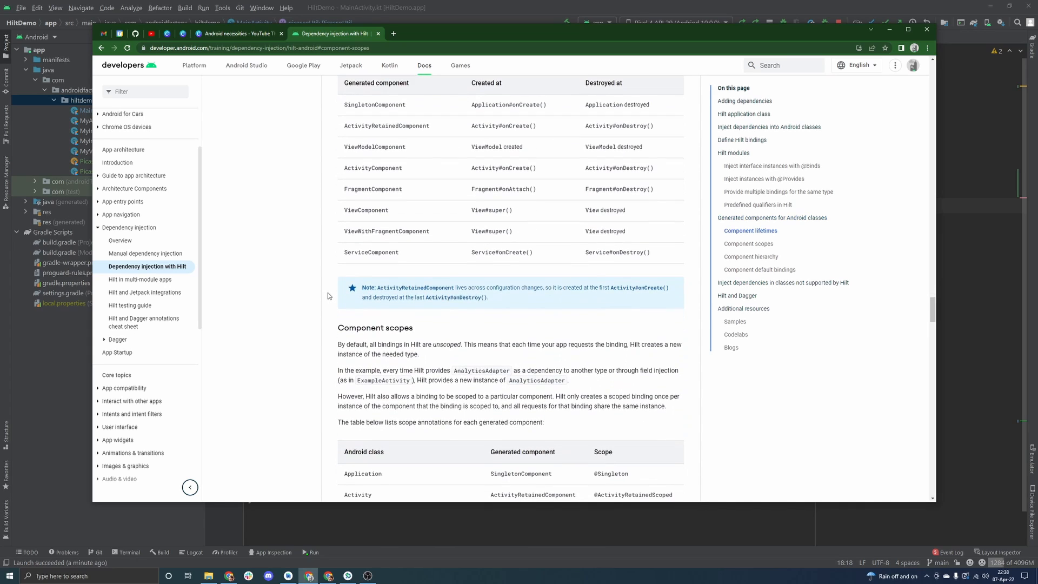
scroll(down, 3)
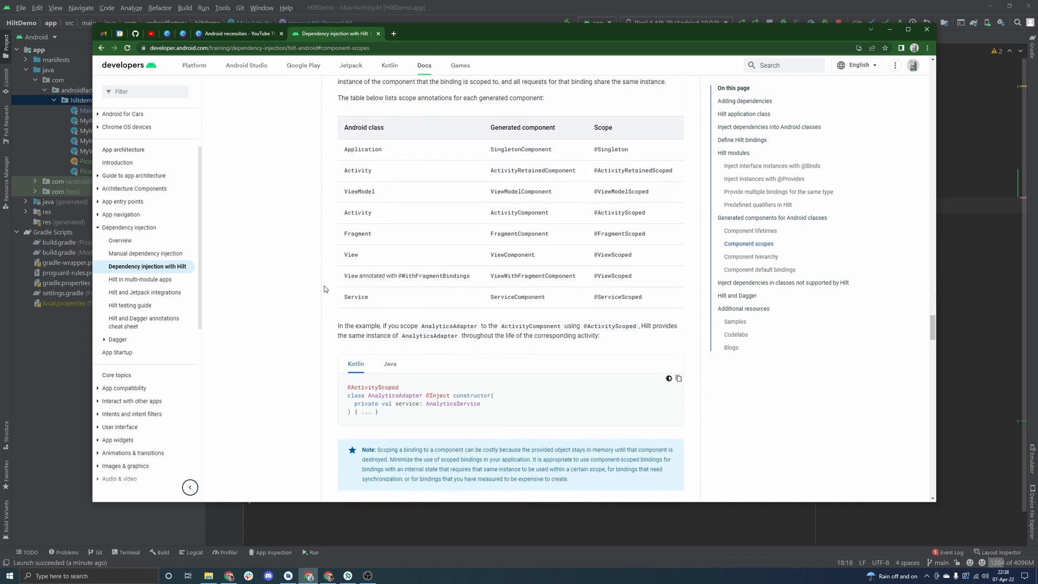
scroll(down, 3)
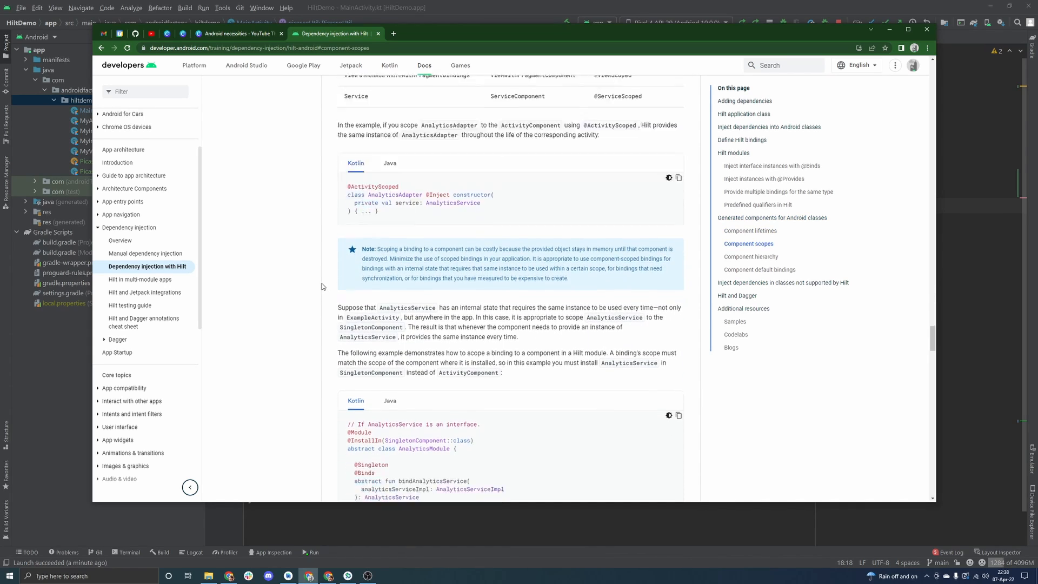
scroll(down, 3)
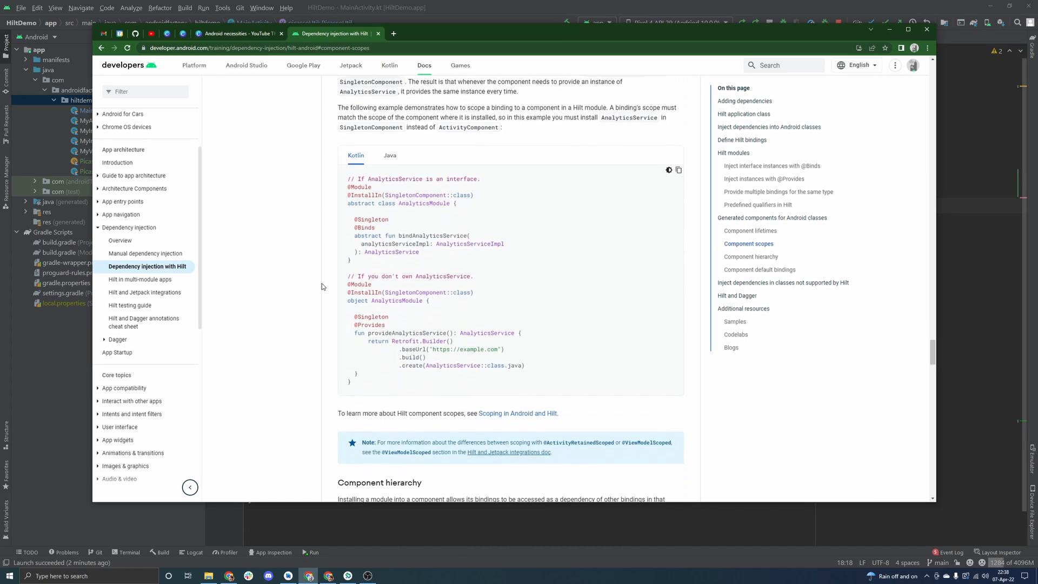
scroll(down, 3)
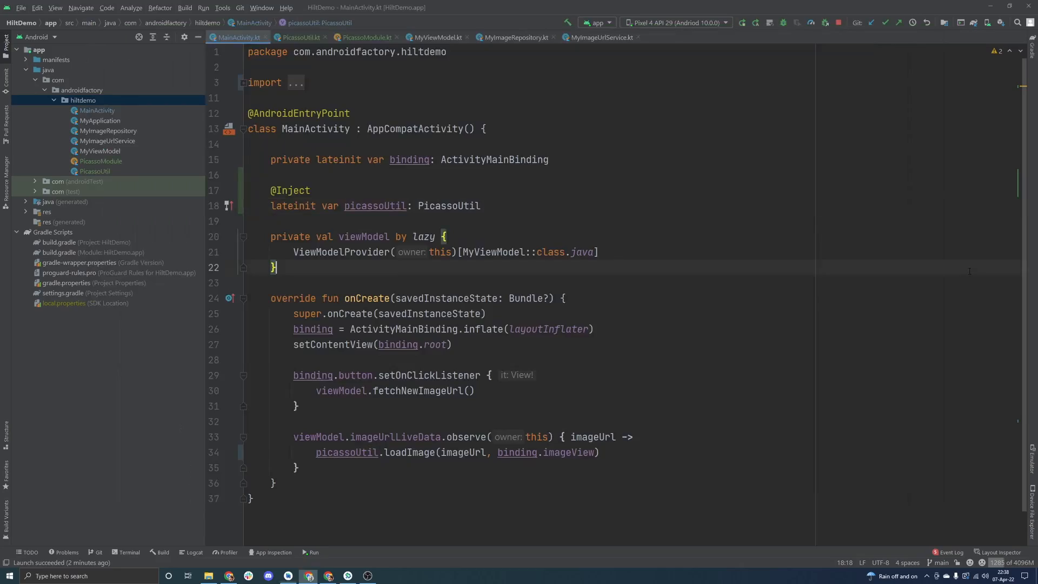
click(276, 267)
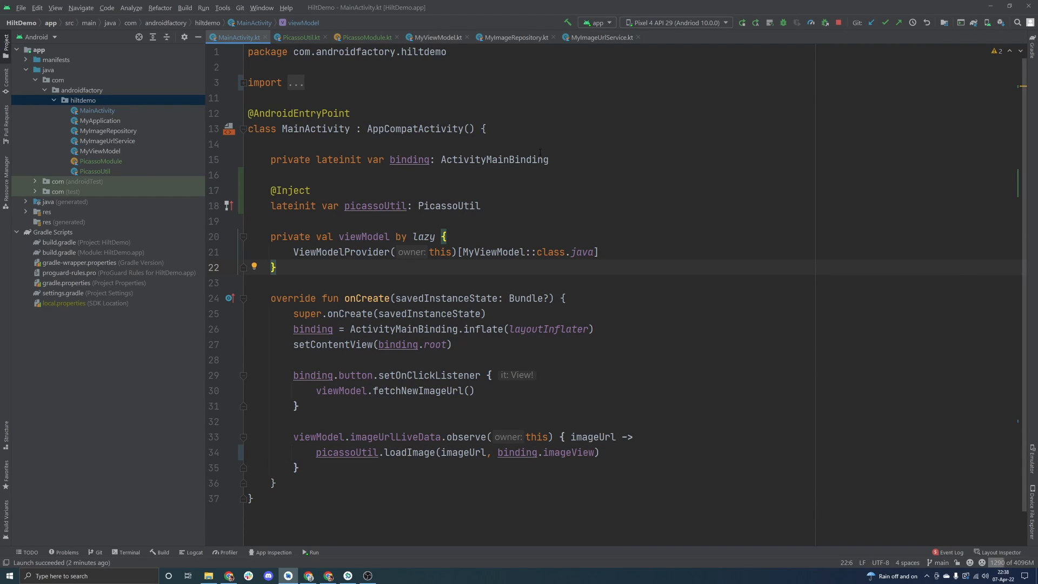